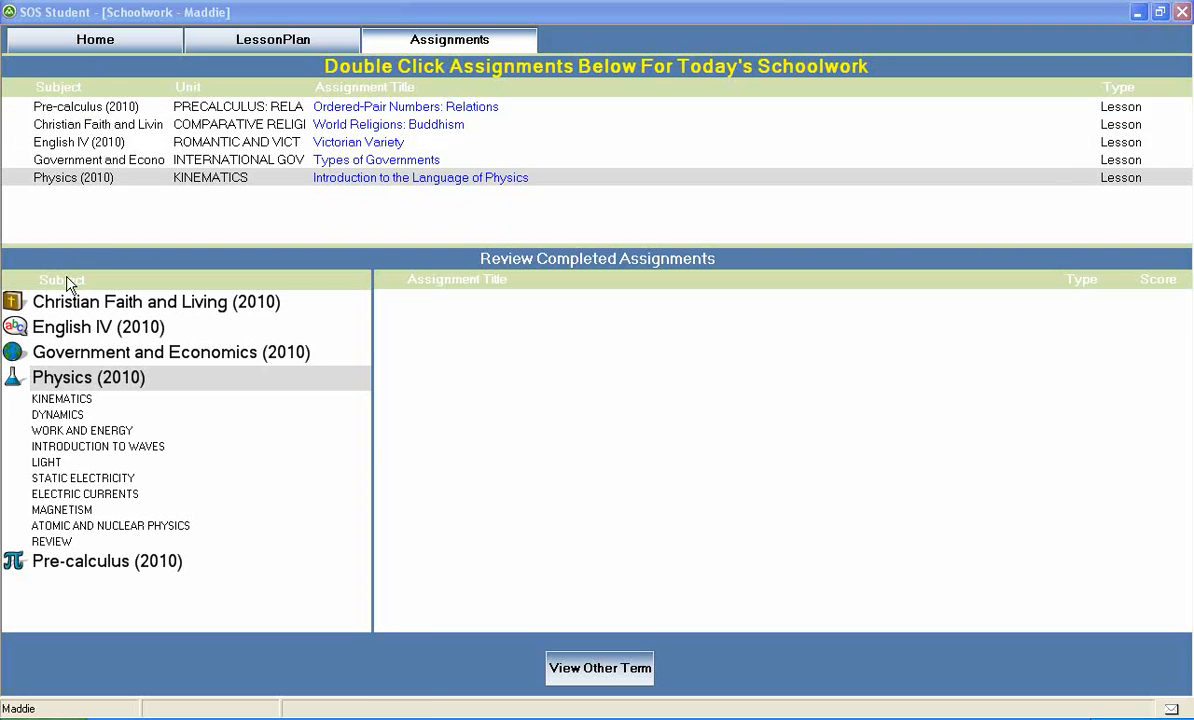
mouse_move(63, 381)
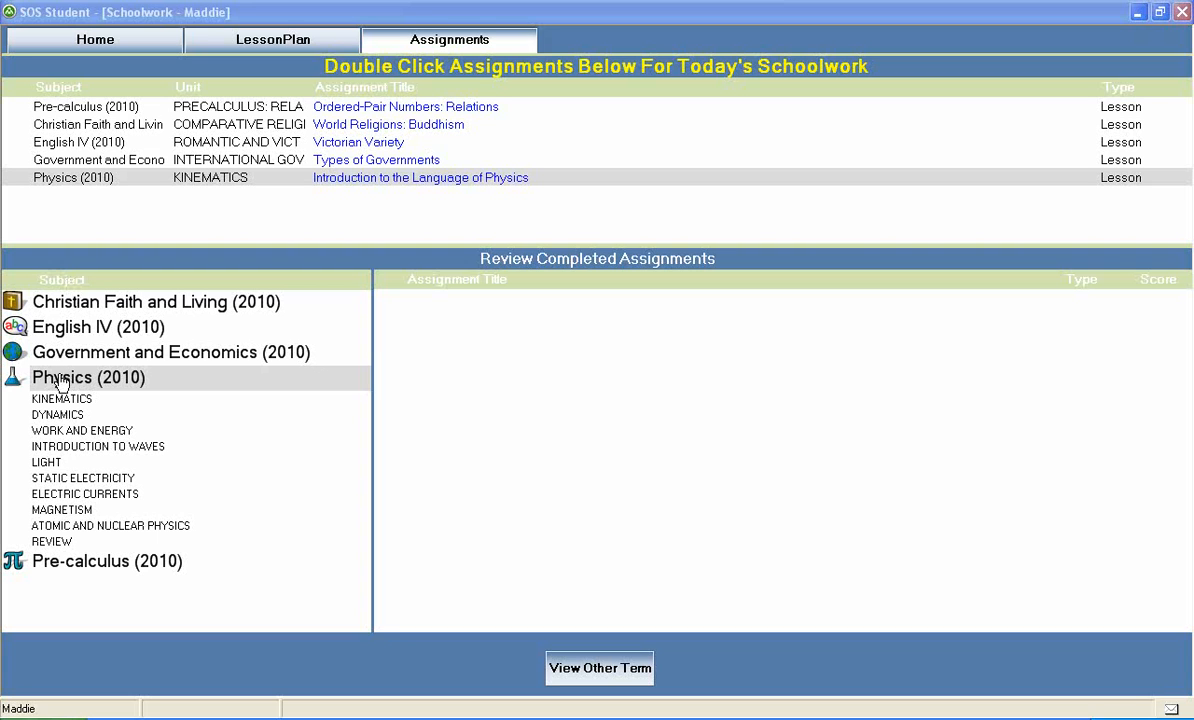
mouse_move(85, 393)
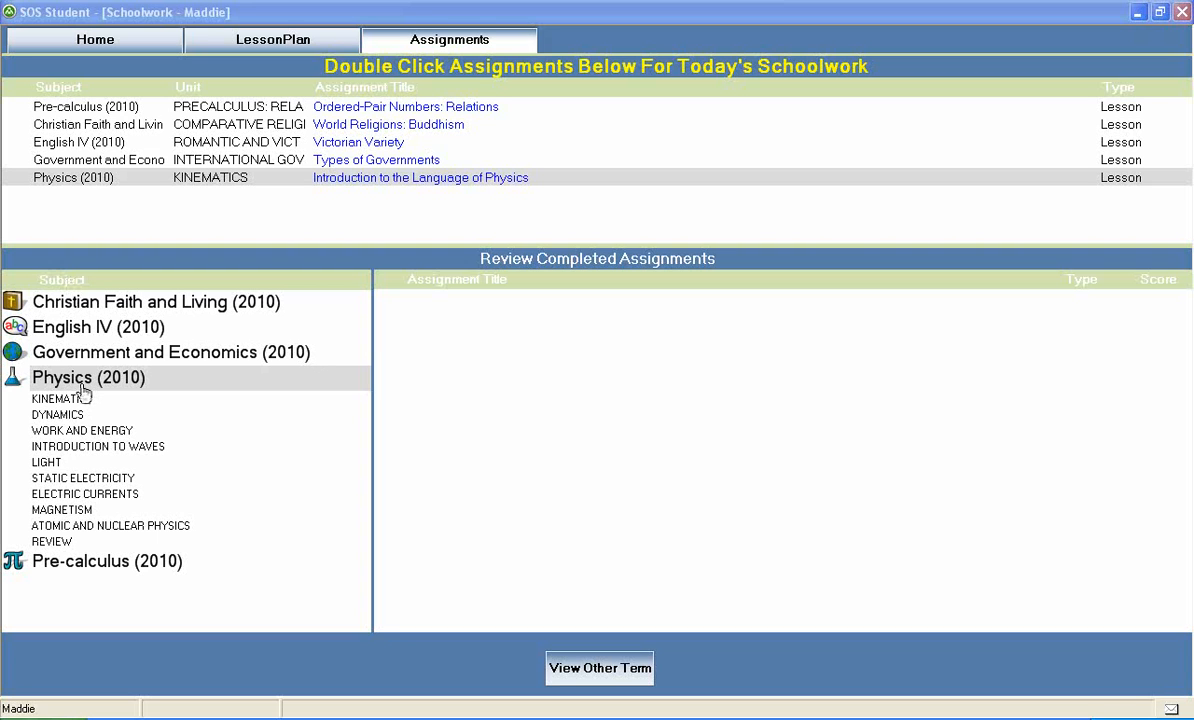
mouse_move(78, 398)
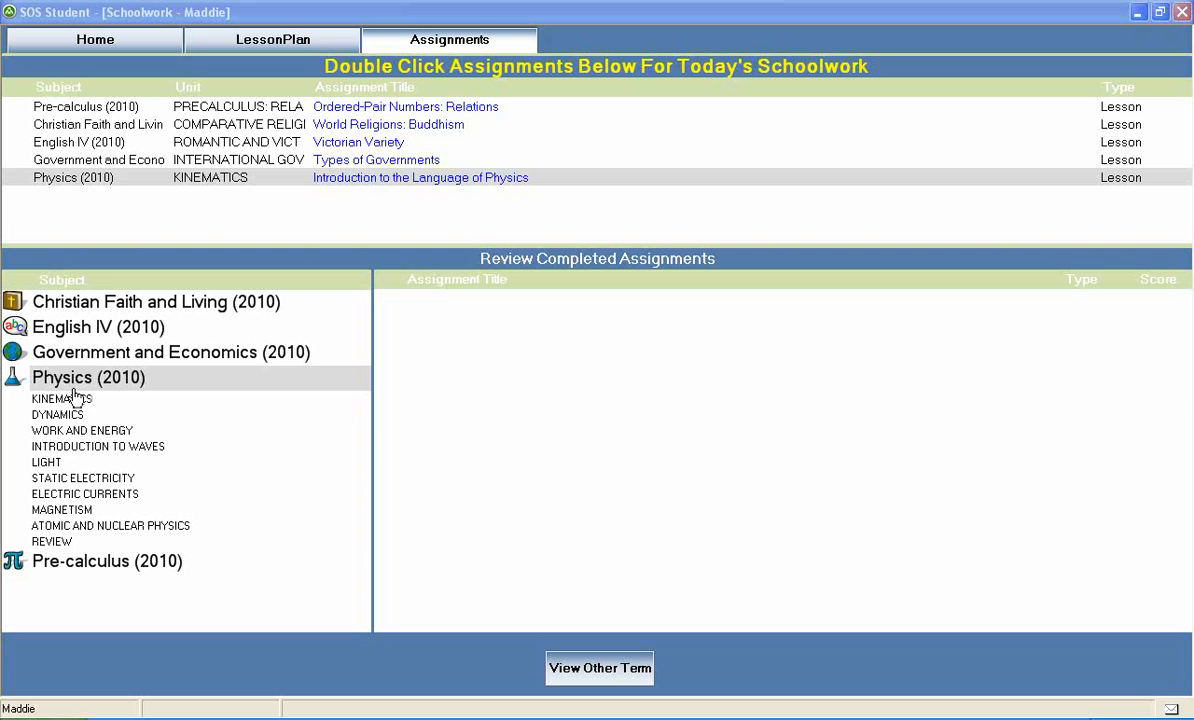
mouse_move(64, 428)
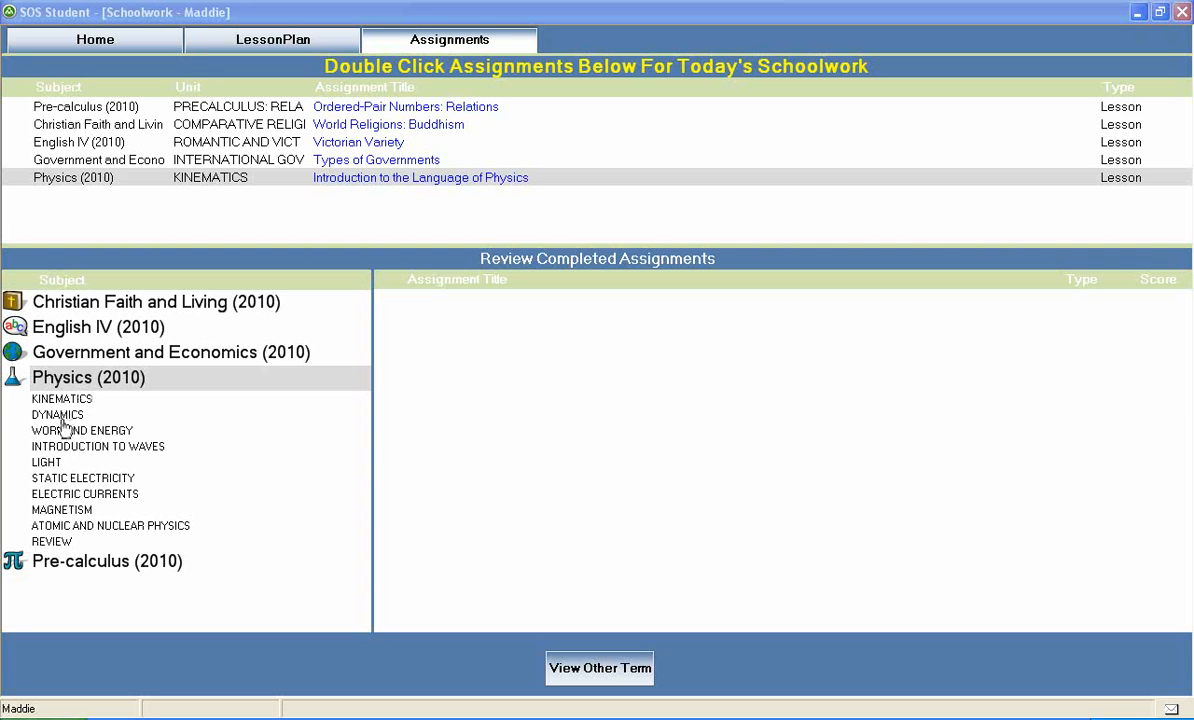
mouse_move(65, 425)
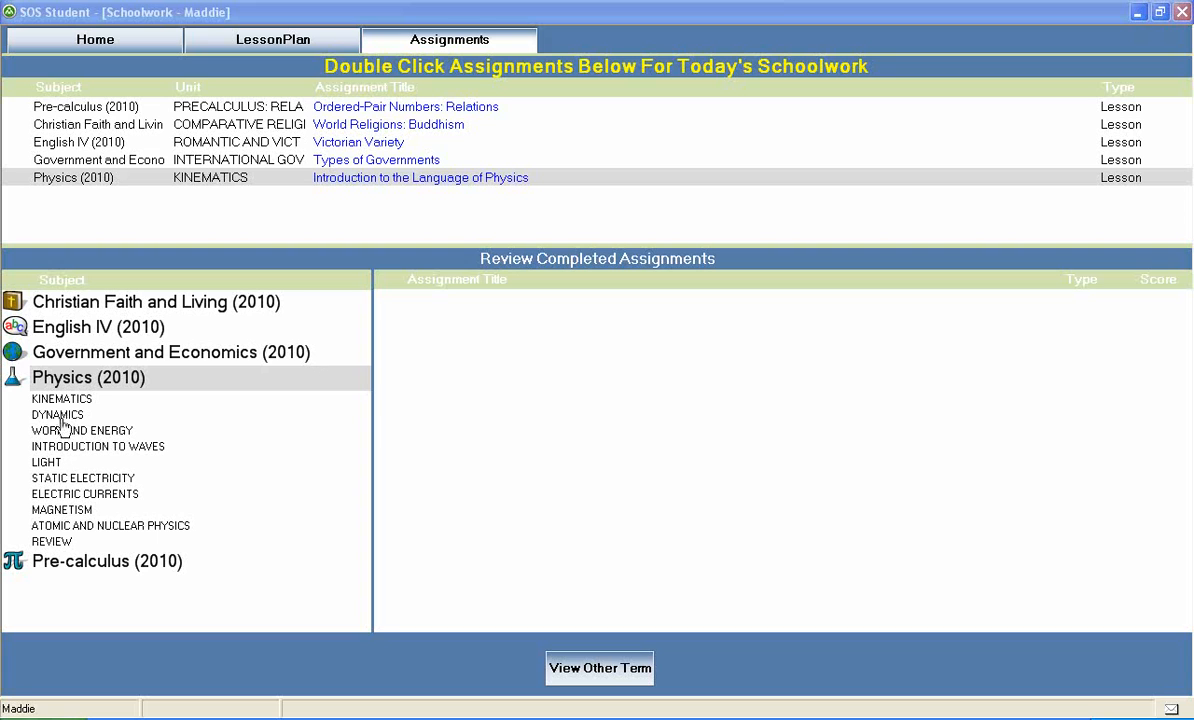
mouse_move(57, 430)
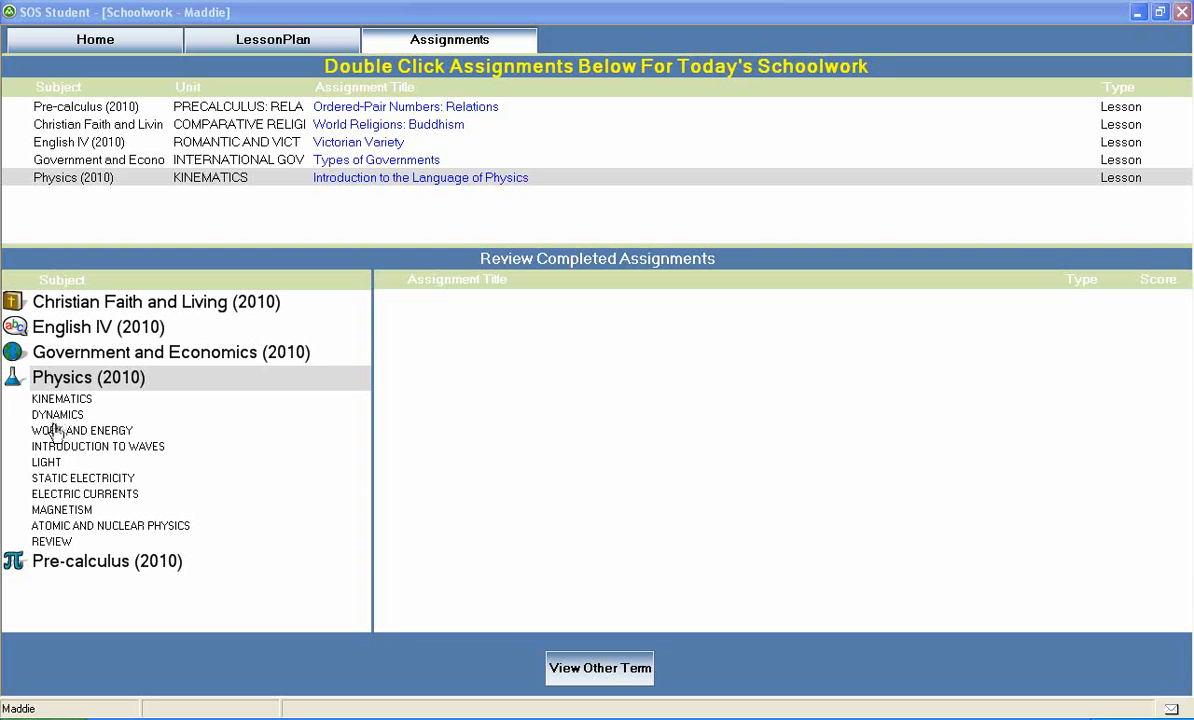
mouse_move(55, 455)
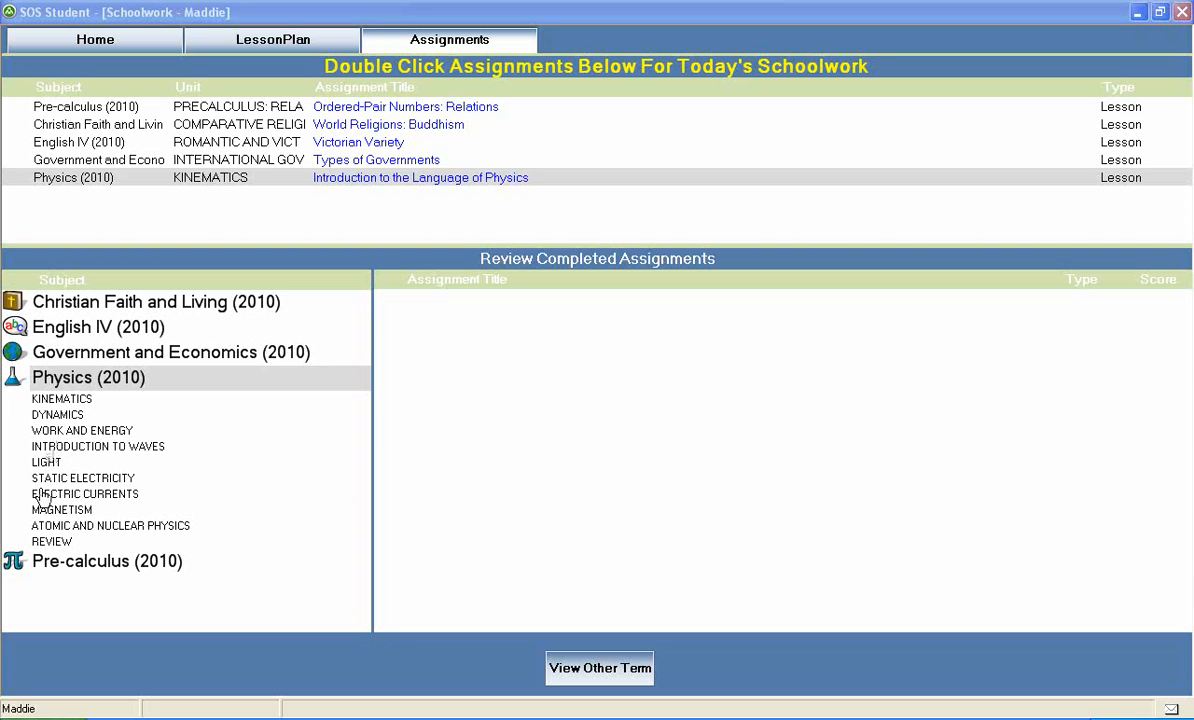
mouse_move(50, 538)
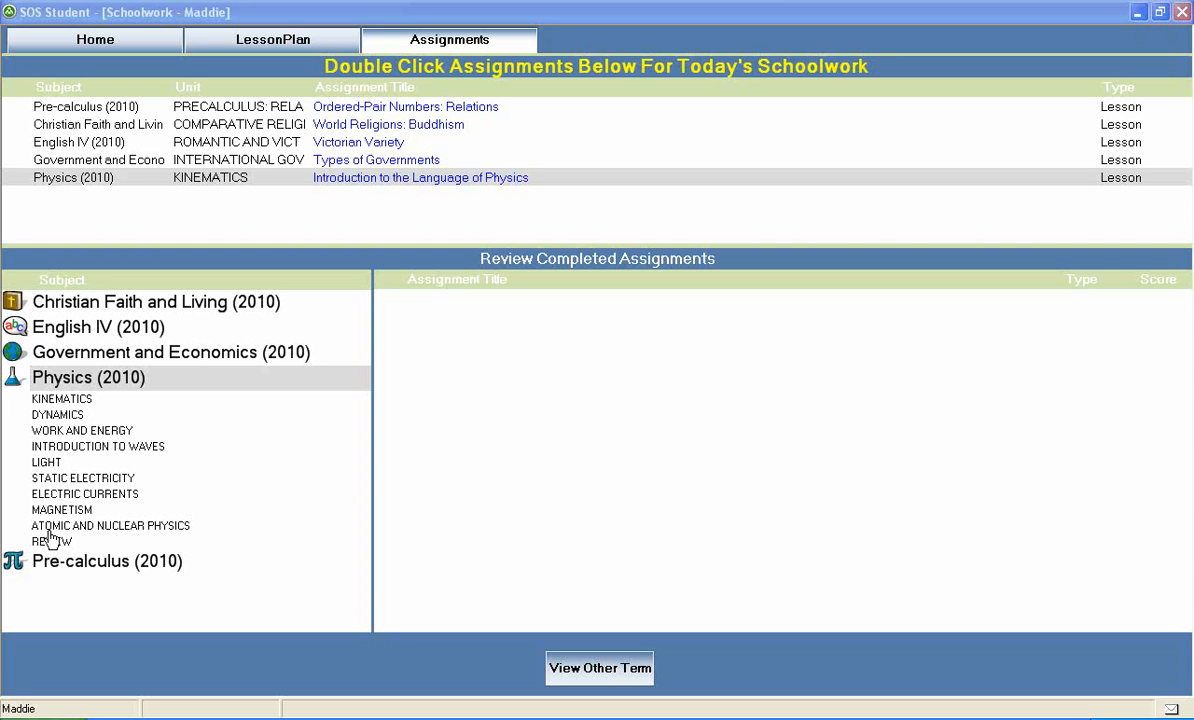
mouse_move(142, 399)
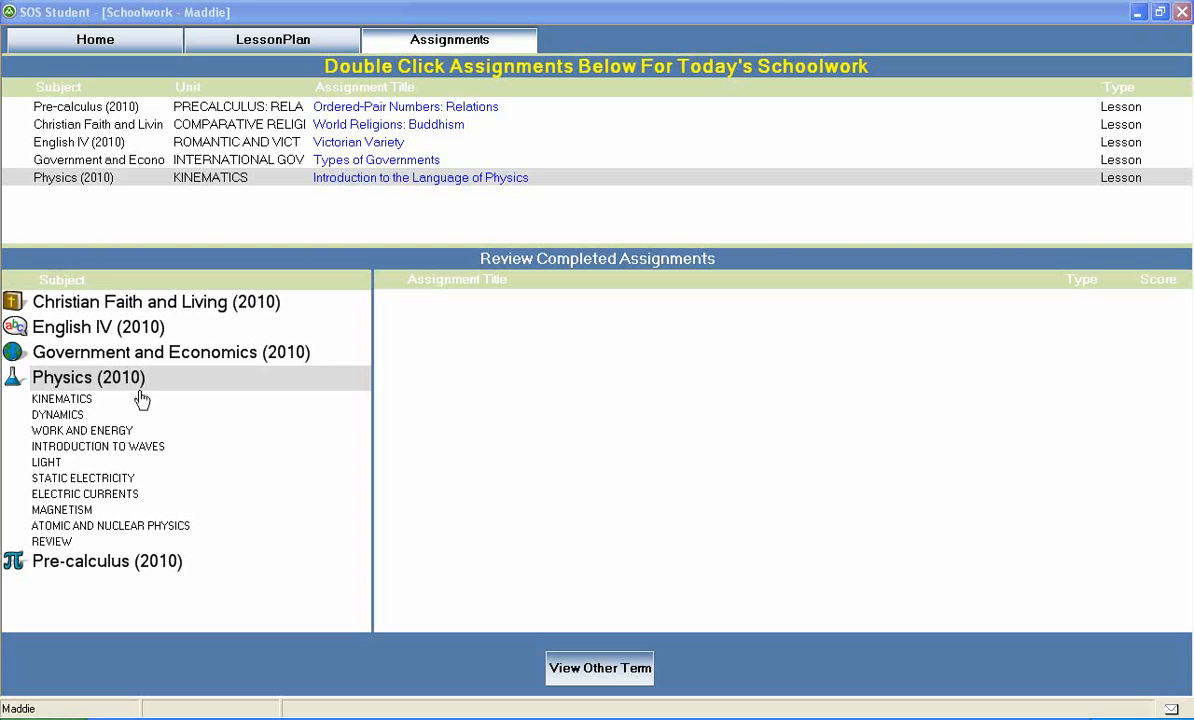
mouse_move(138, 392)
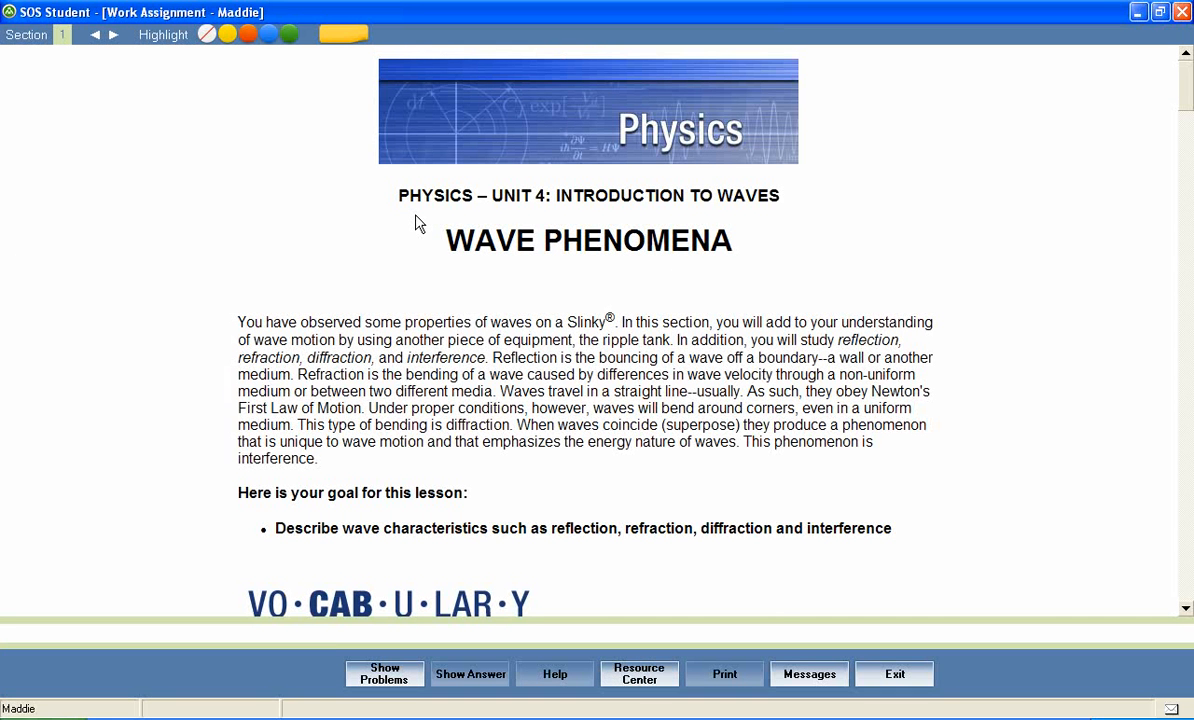
mouse_move(550, 218)
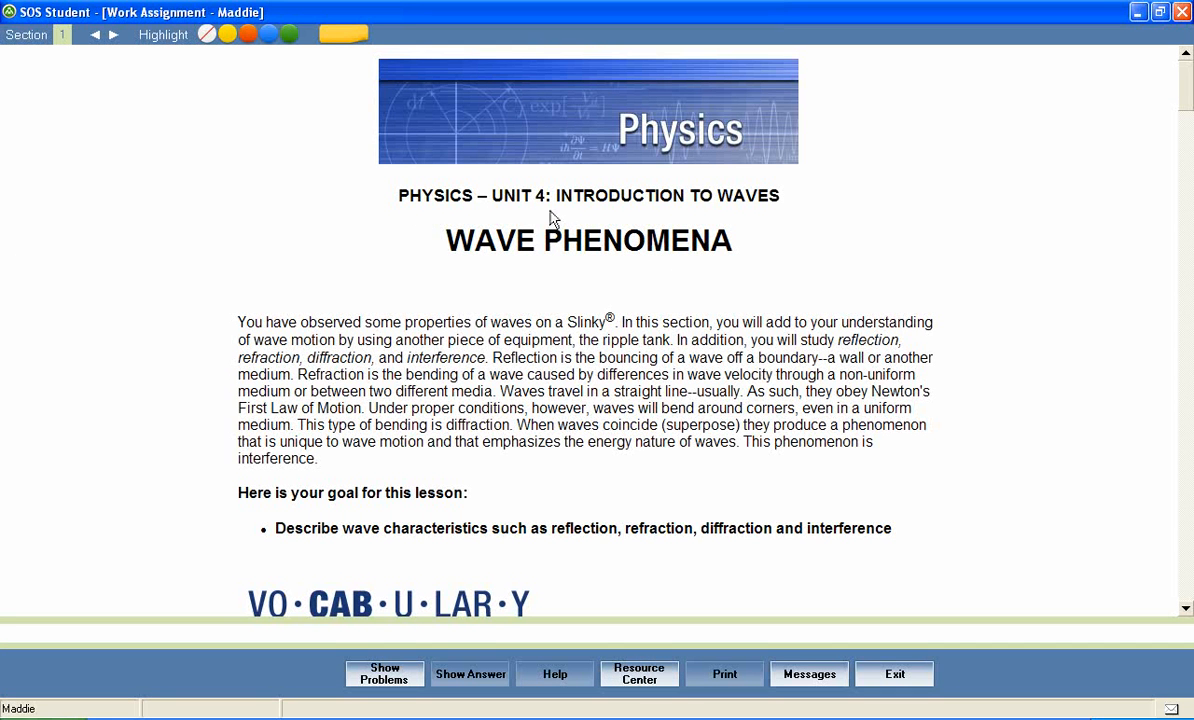
mouse_move(612, 218)
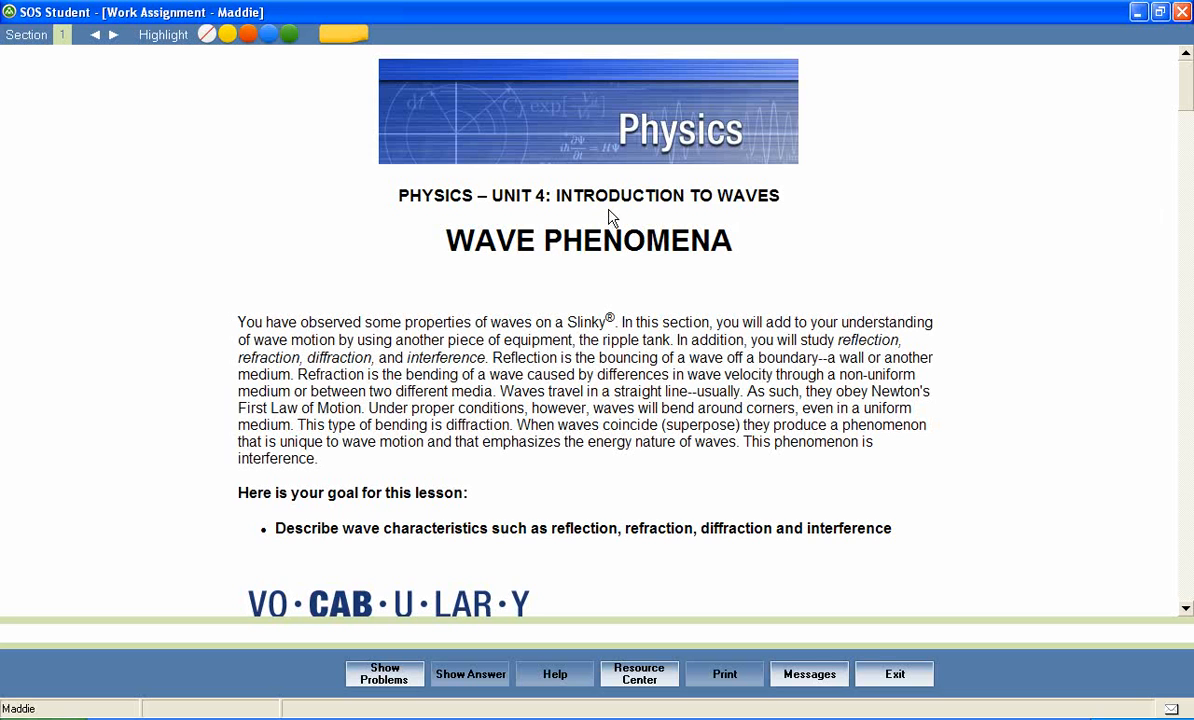
mouse_move(568, 270)
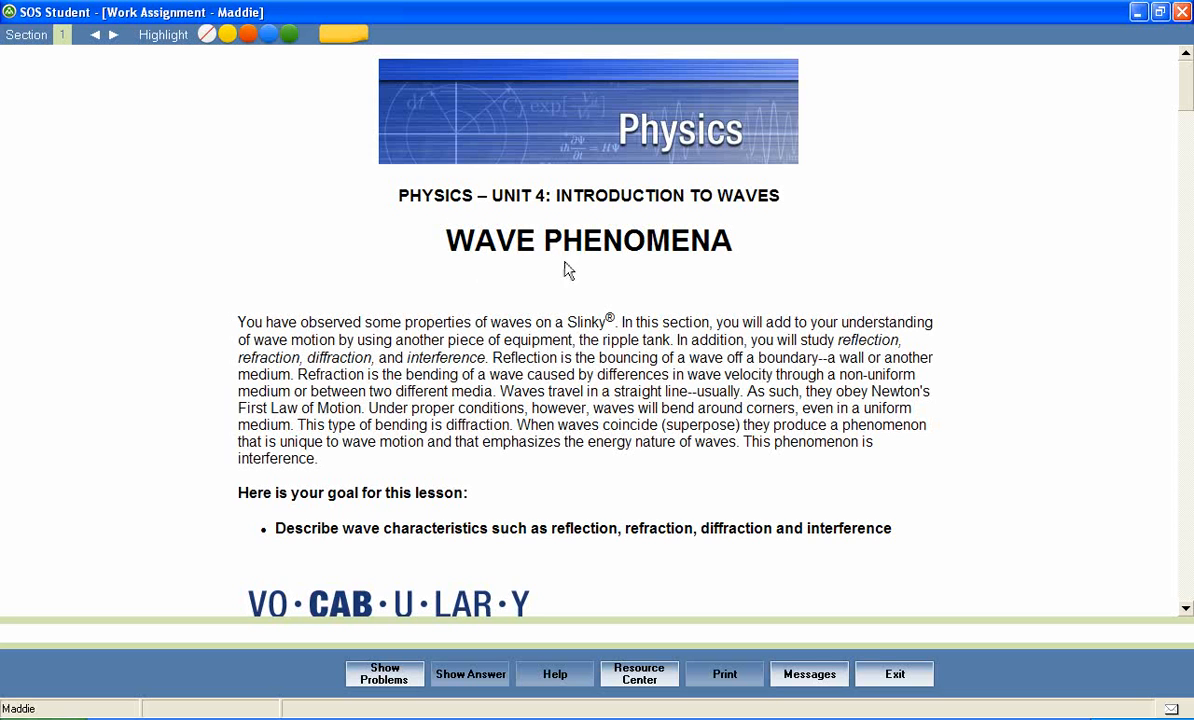
mouse_move(728, 268)
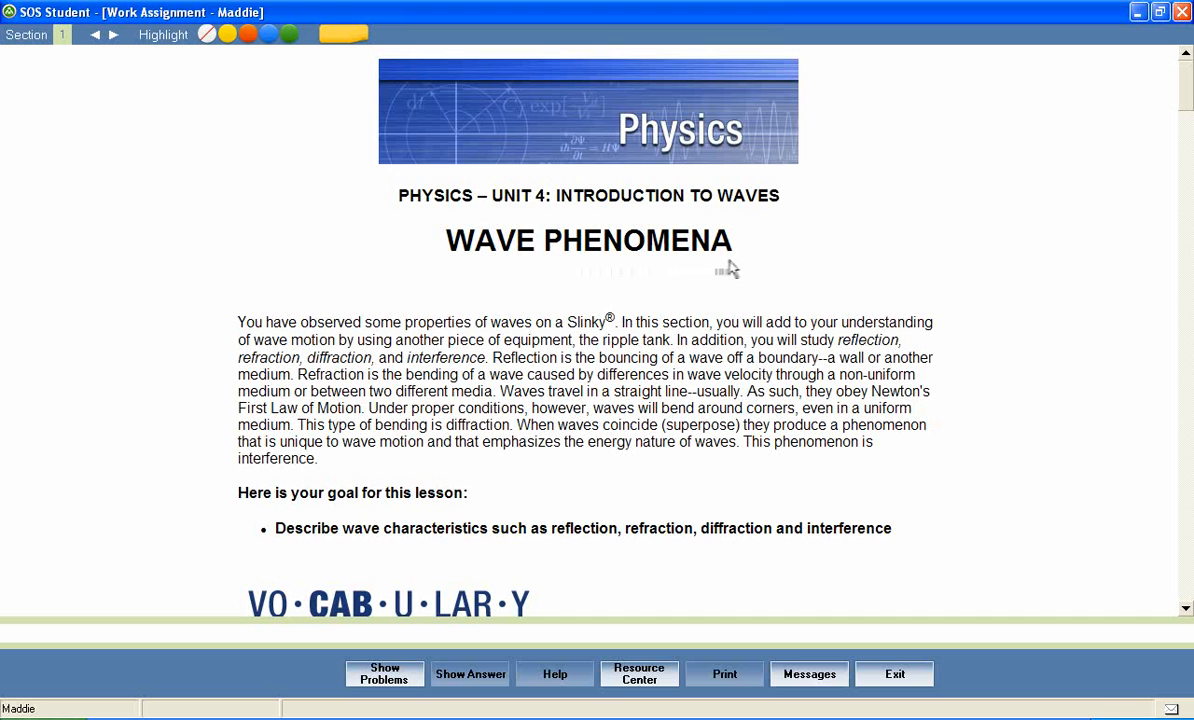
mouse_move(1000, 202)
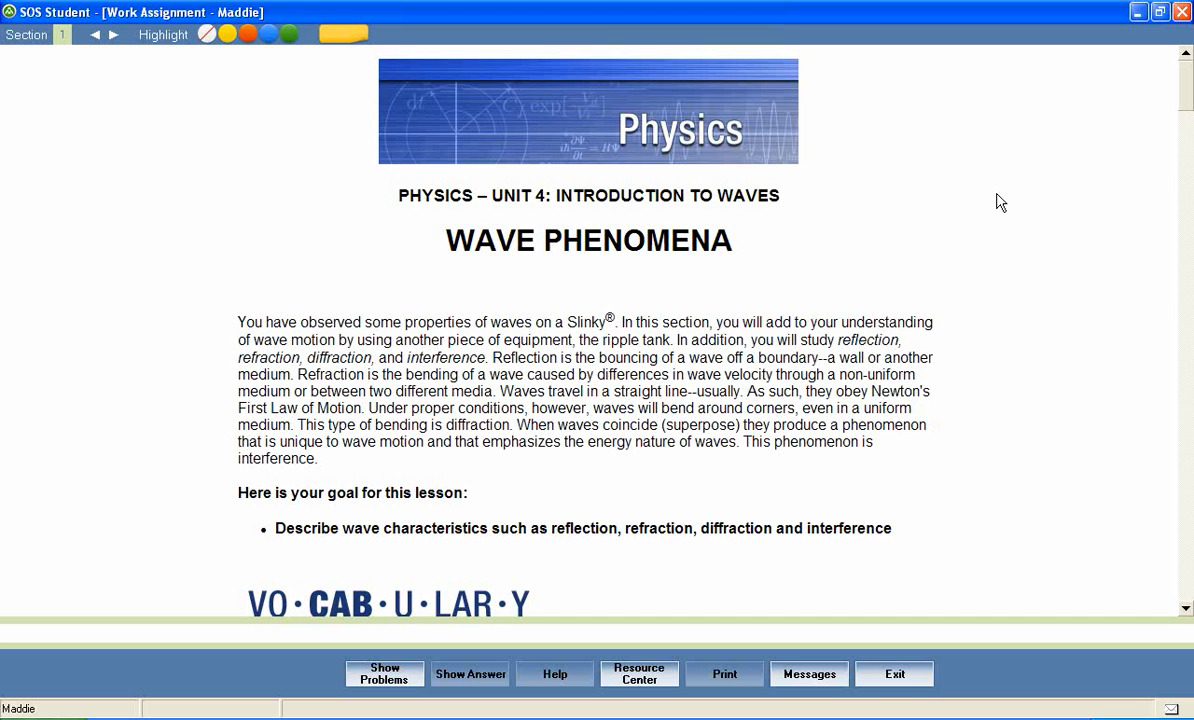
Step: Scroll the Wave Phenomena reading down to the VOCABULARY heading and its first terms
scroll(down, 3)
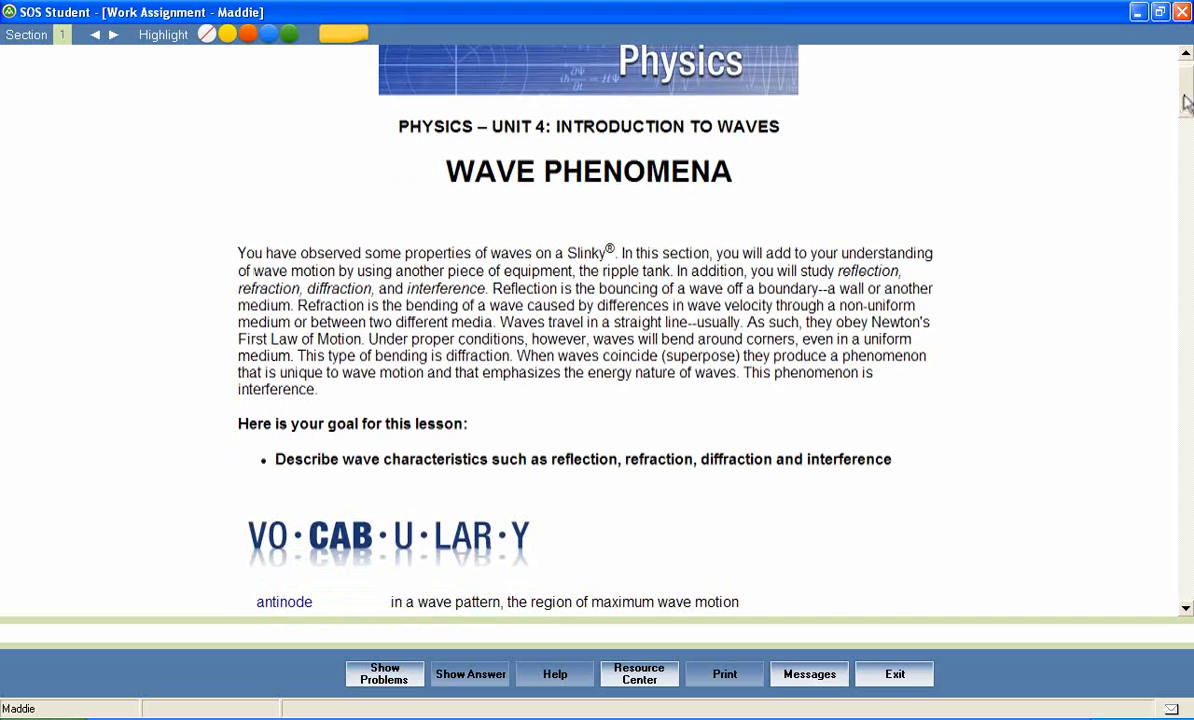
scroll(down, 3)
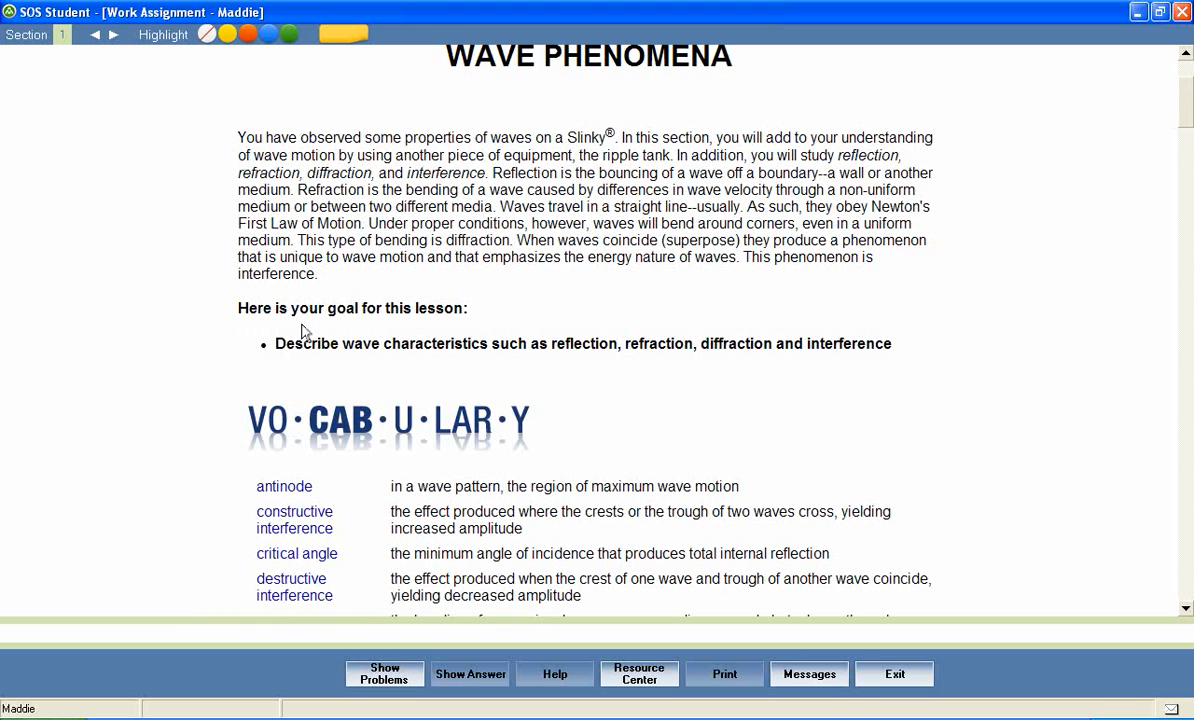
mouse_move(305, 333)
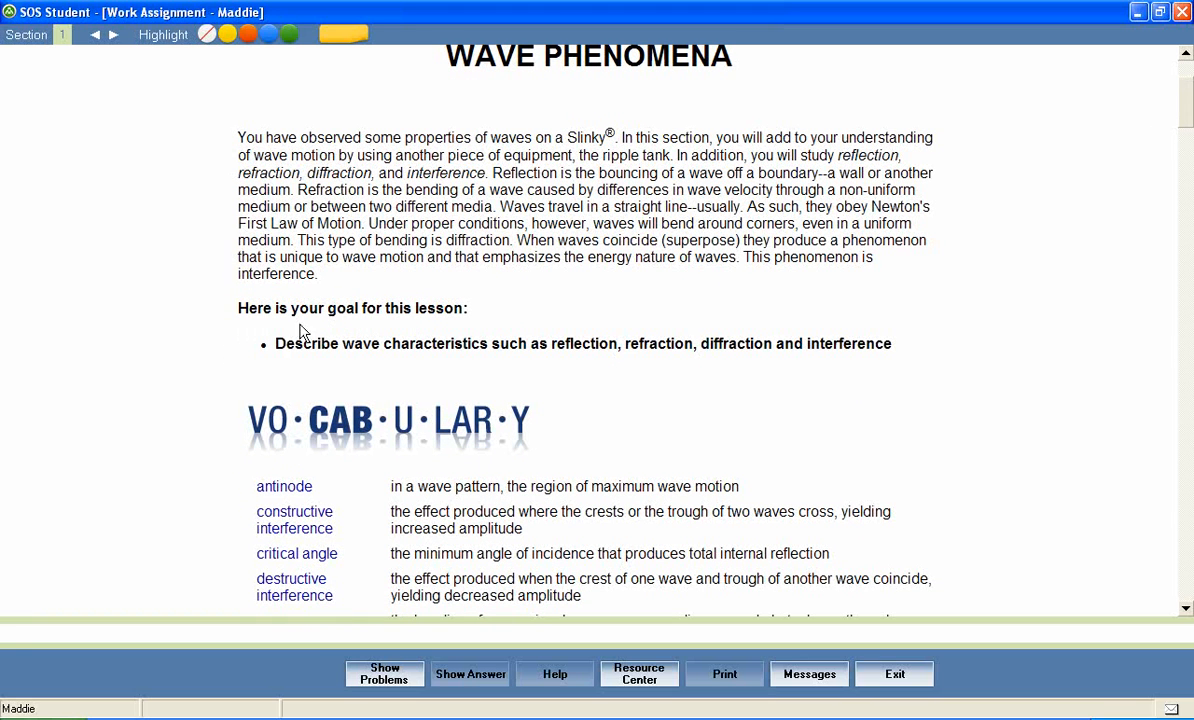
mouse_move(401, 362)
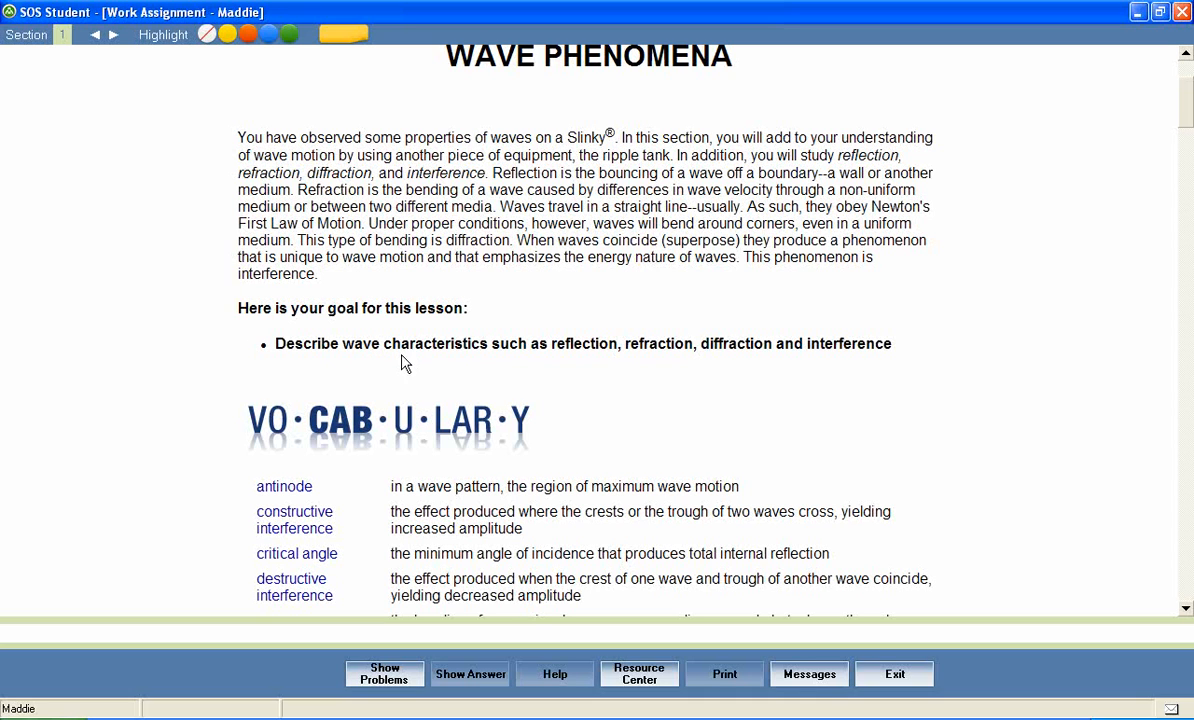
mouse_move(618, 362)
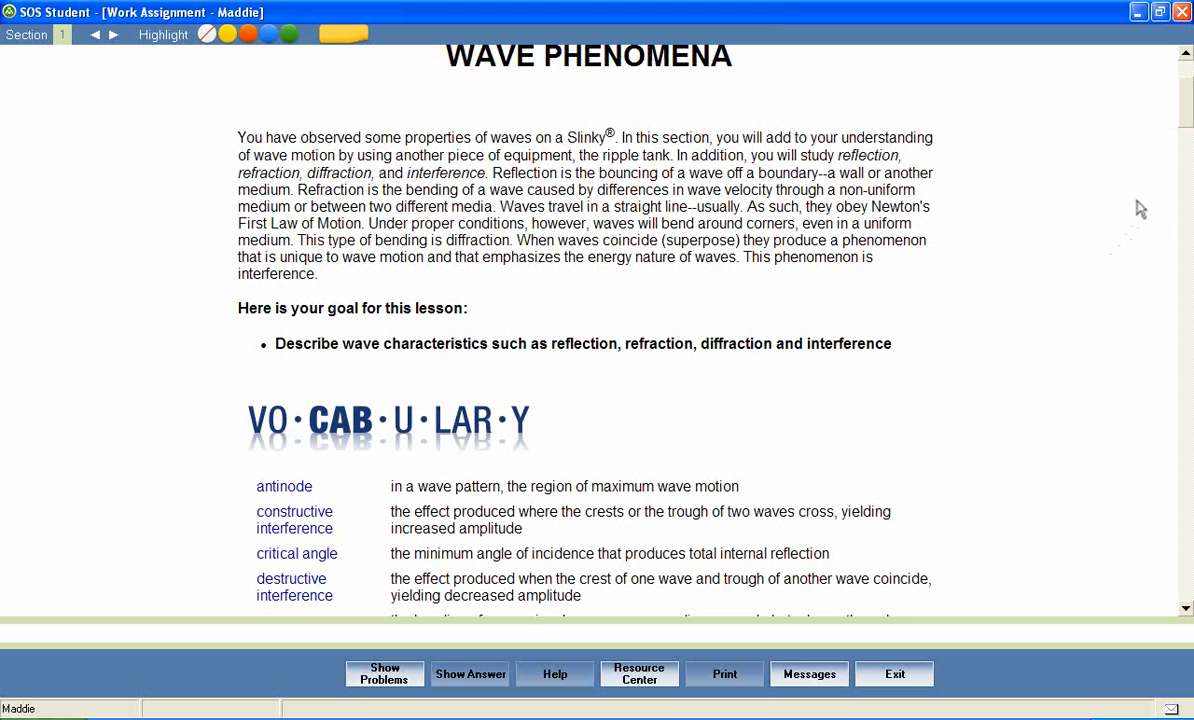
Step: Scroll through the vocabulary terms to the ARCADE and FlashCards links above Reflection
scroll(down, 3)
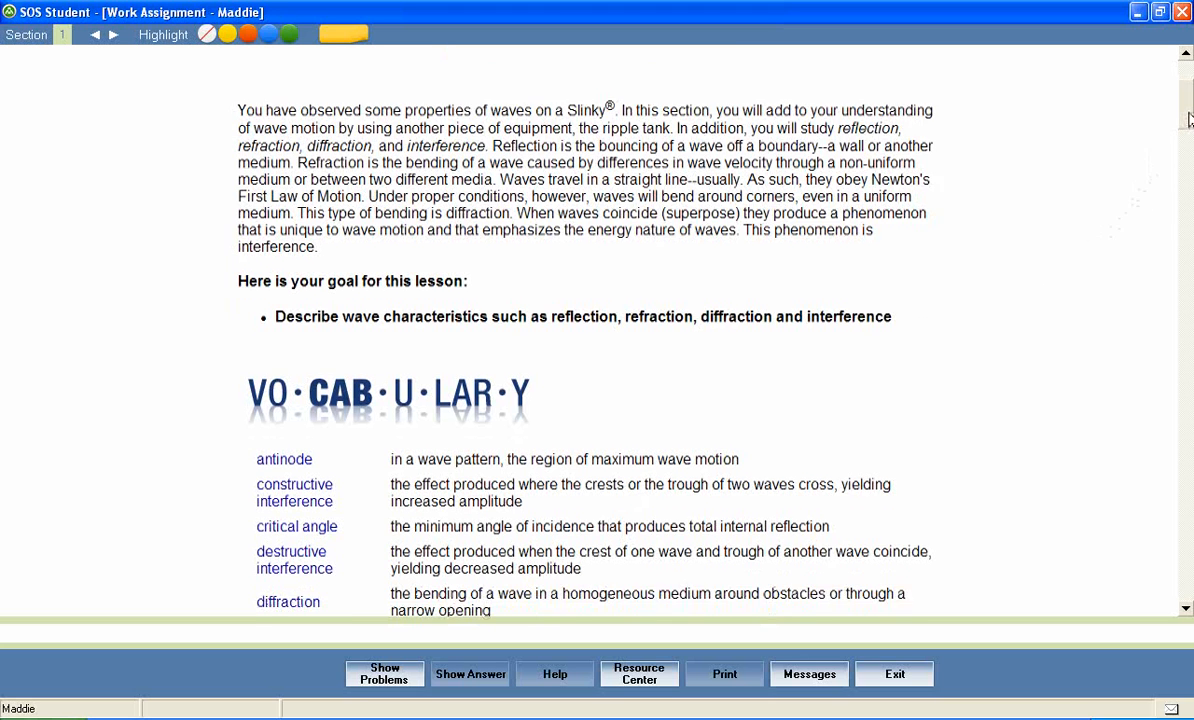
scroll(down, 3)
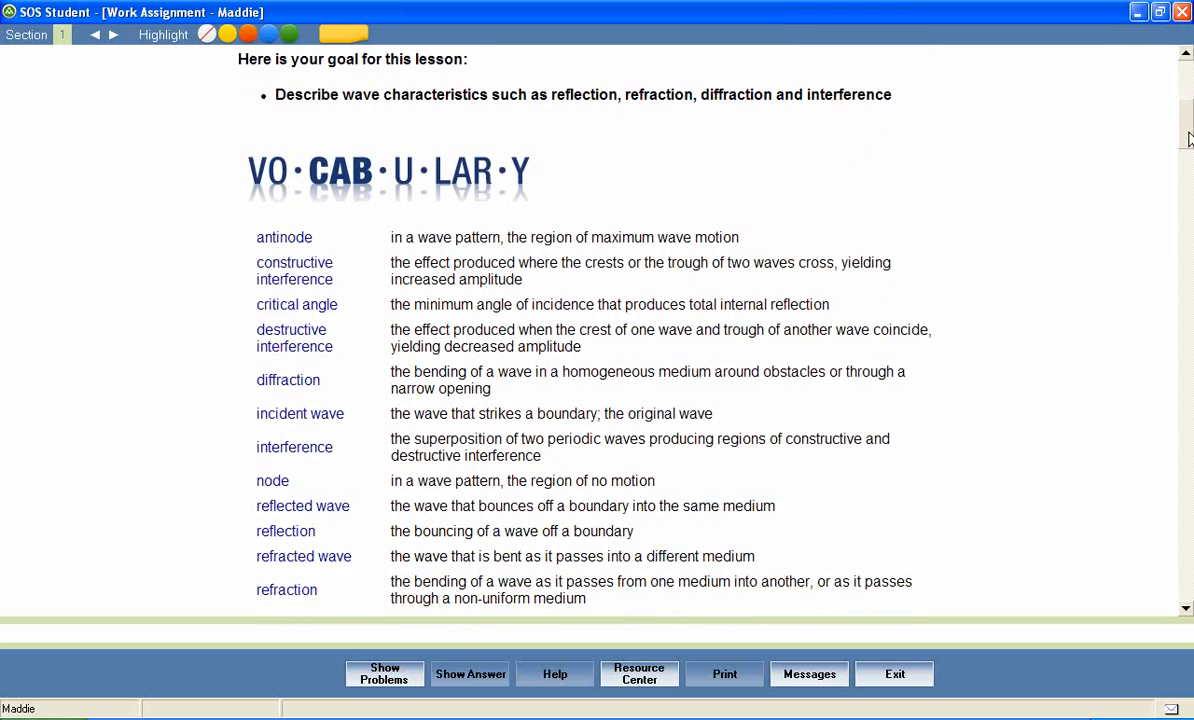
scroll(down, 3)
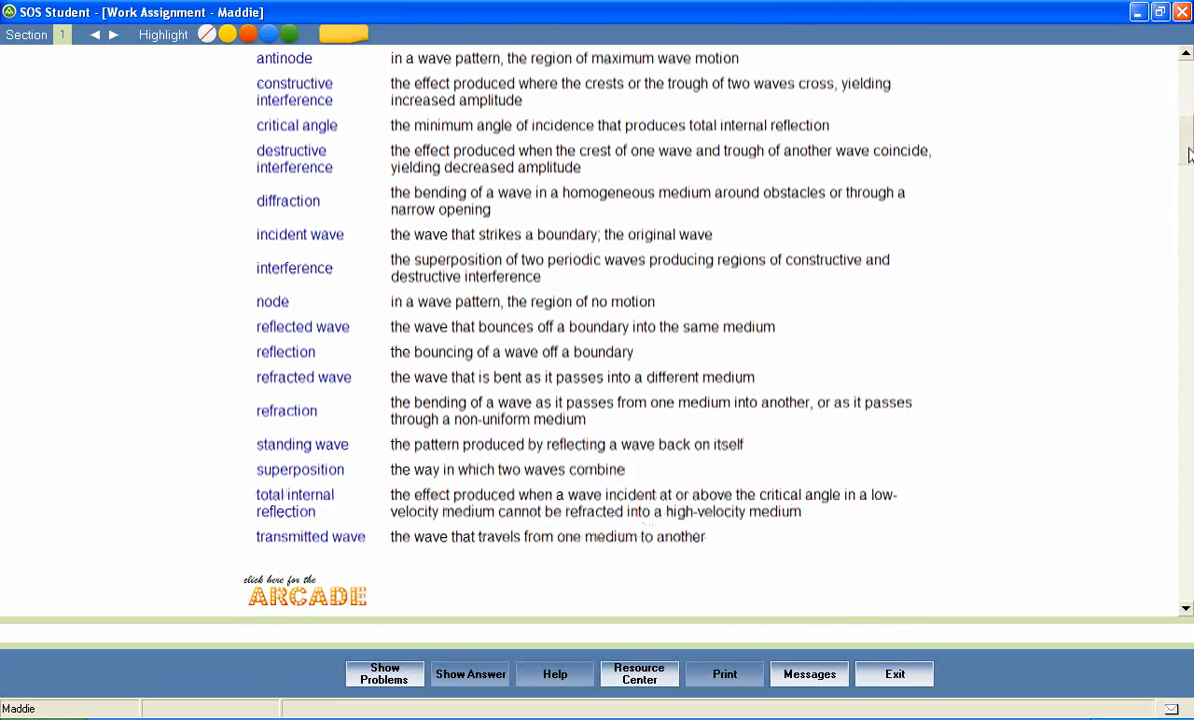
scroll(down, 3)
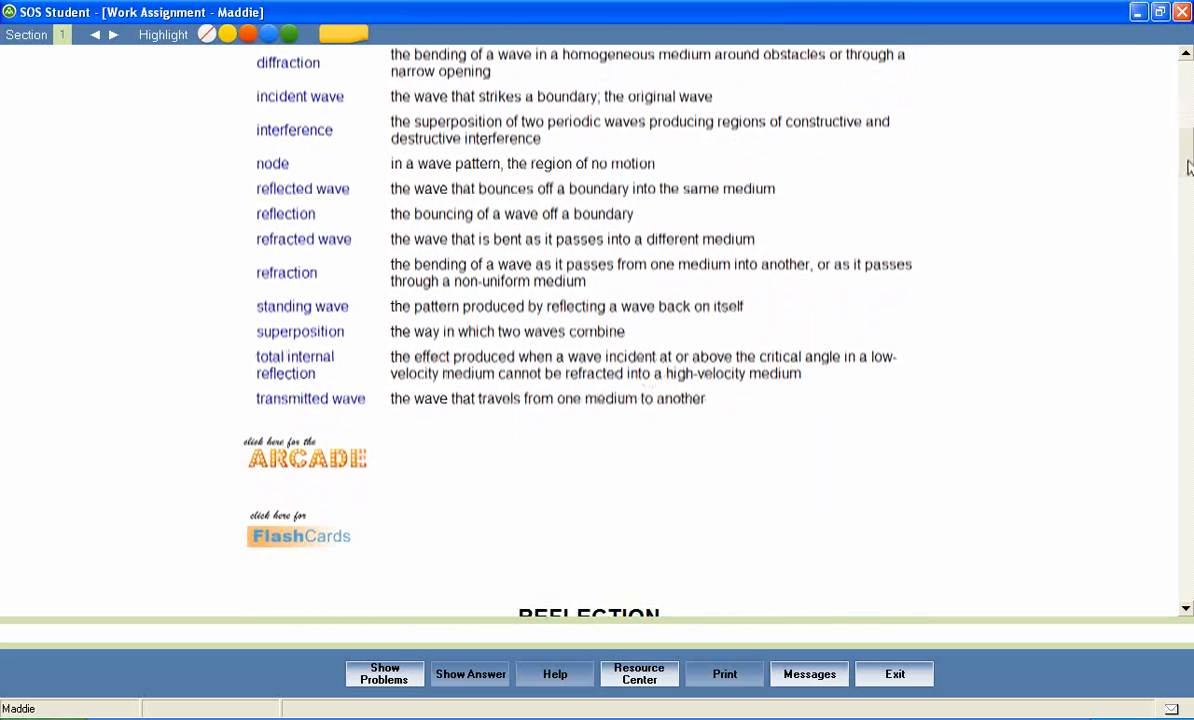
scroll(down, 3)
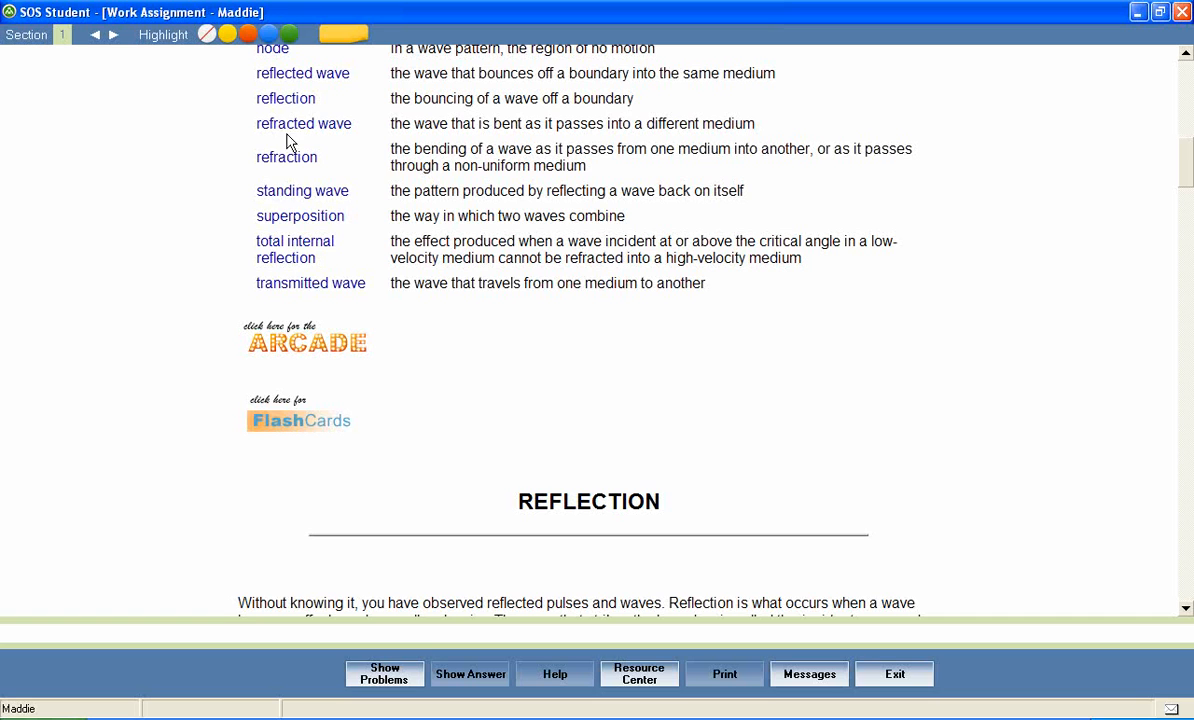
mouse_move(280, 232)
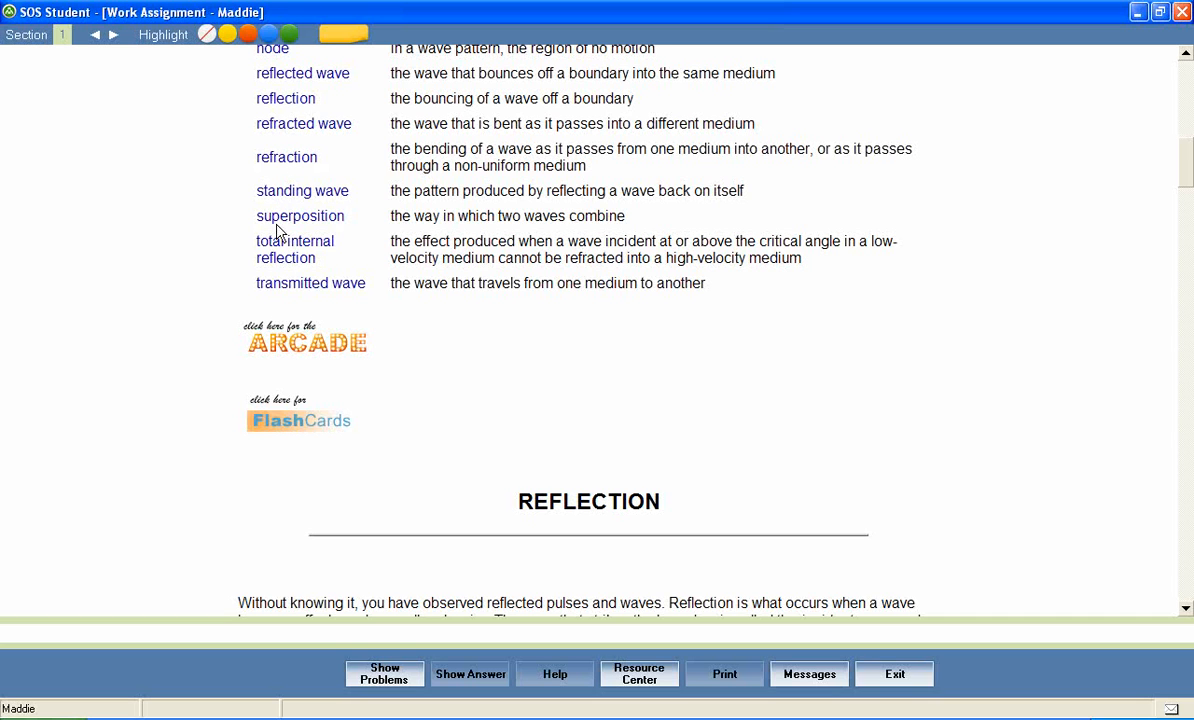
mouse_move(290, 185)
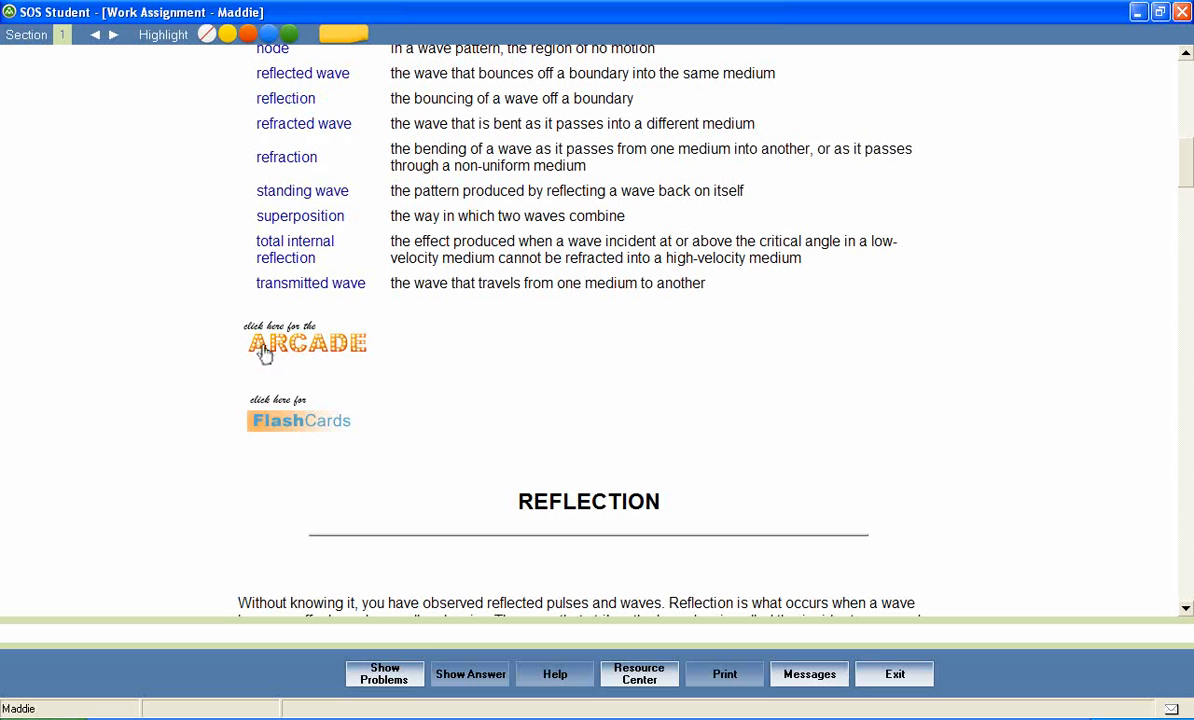
mouse_move(349, 355)
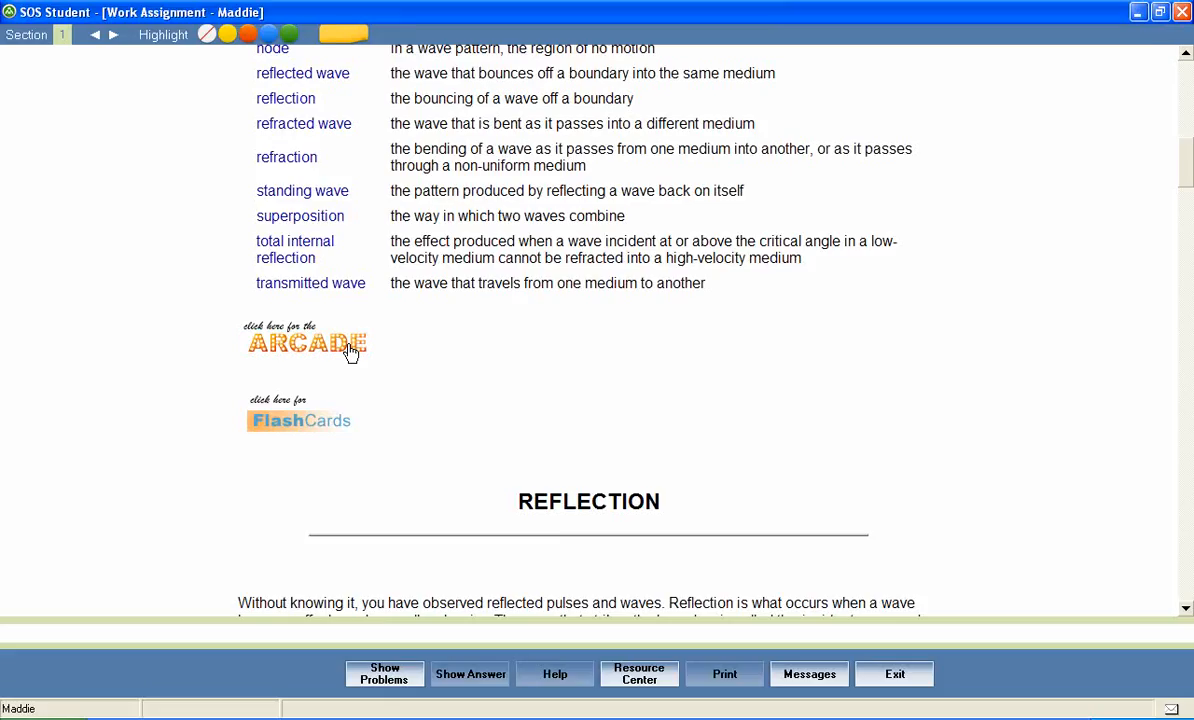
Step: Open Spelling Bee from the Arcade and type 'reflected wave' as the spoken word
click(307, 343)
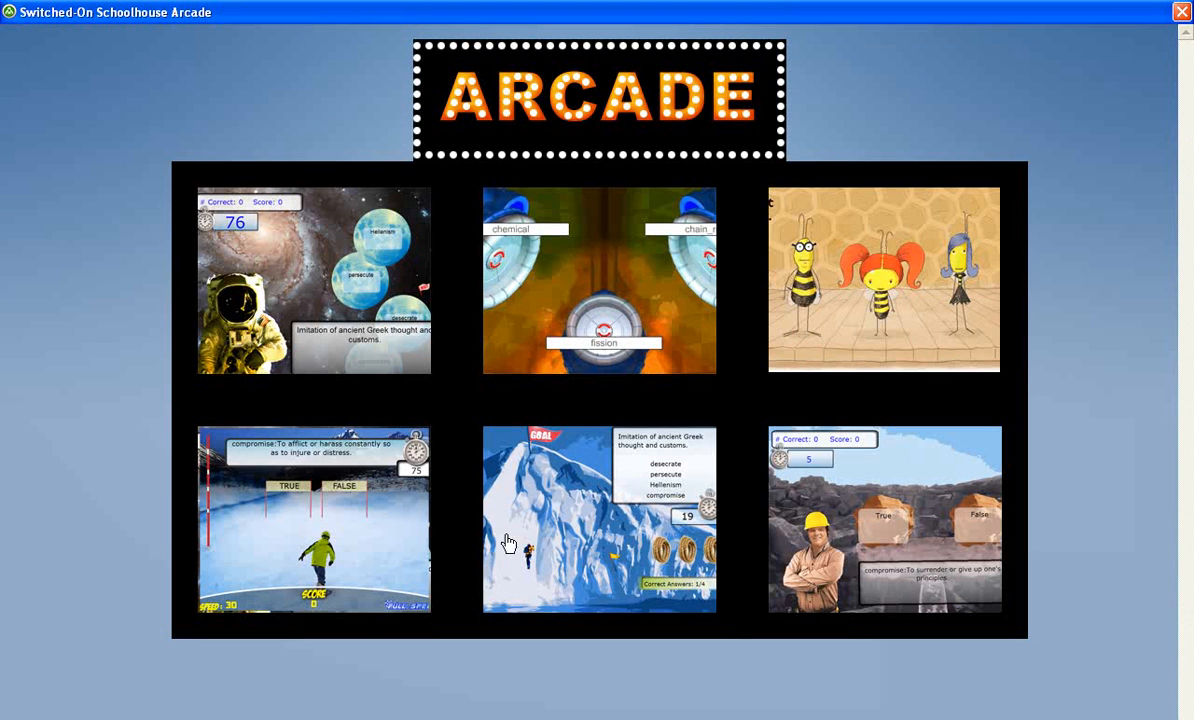
mouse_move(918, 362)
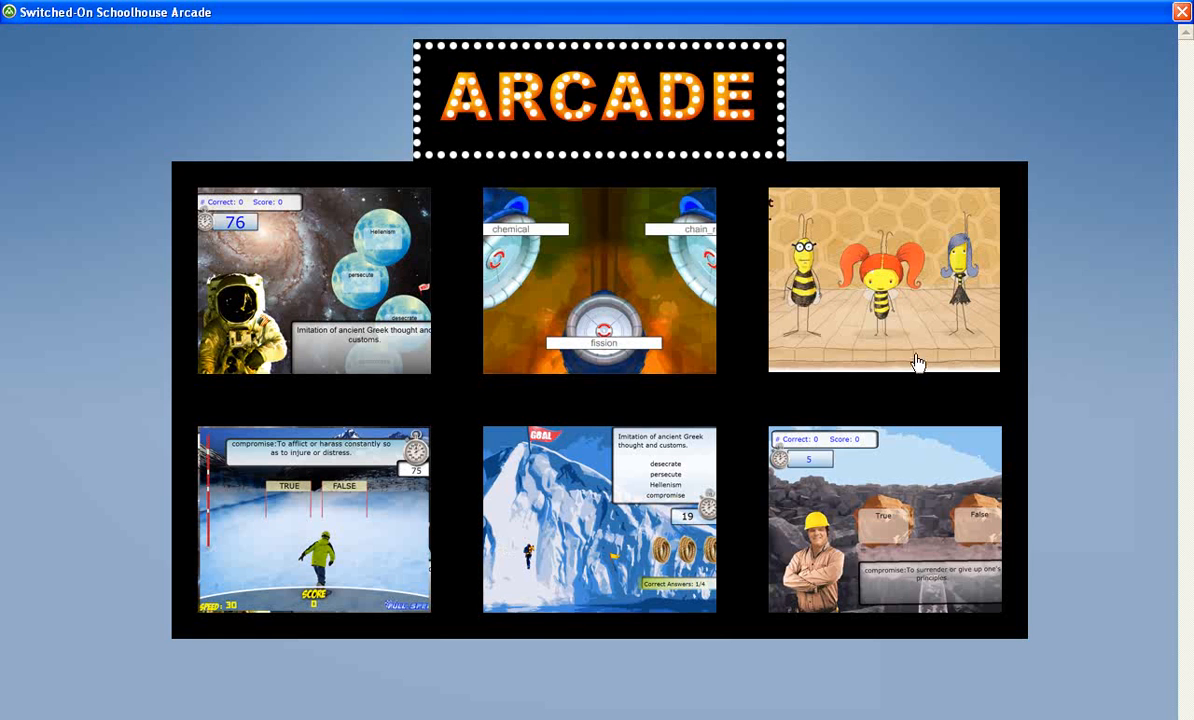
click(884, 279)
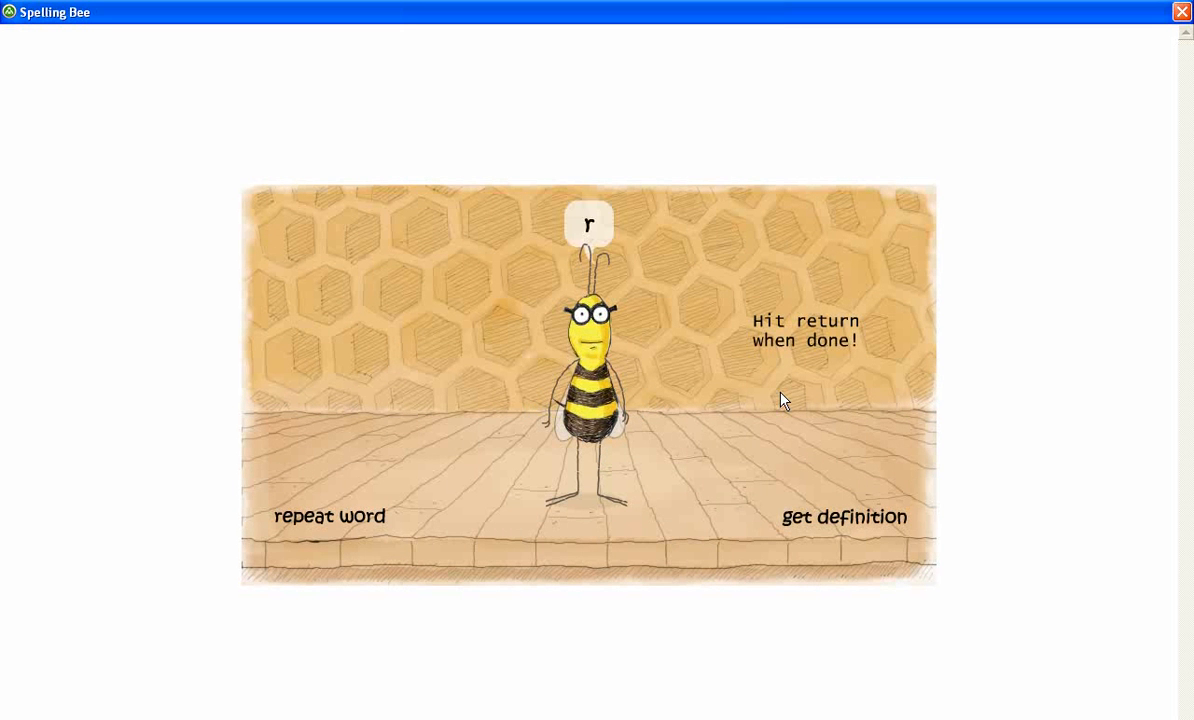
text(efle)
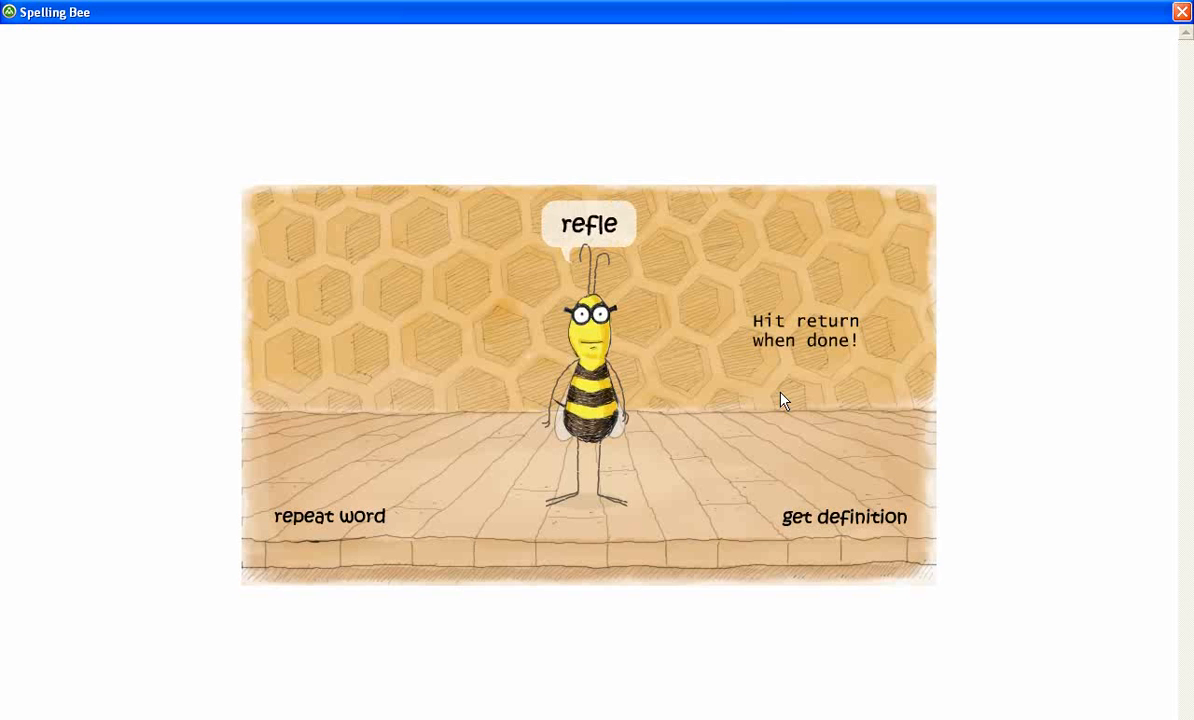
text(cted)
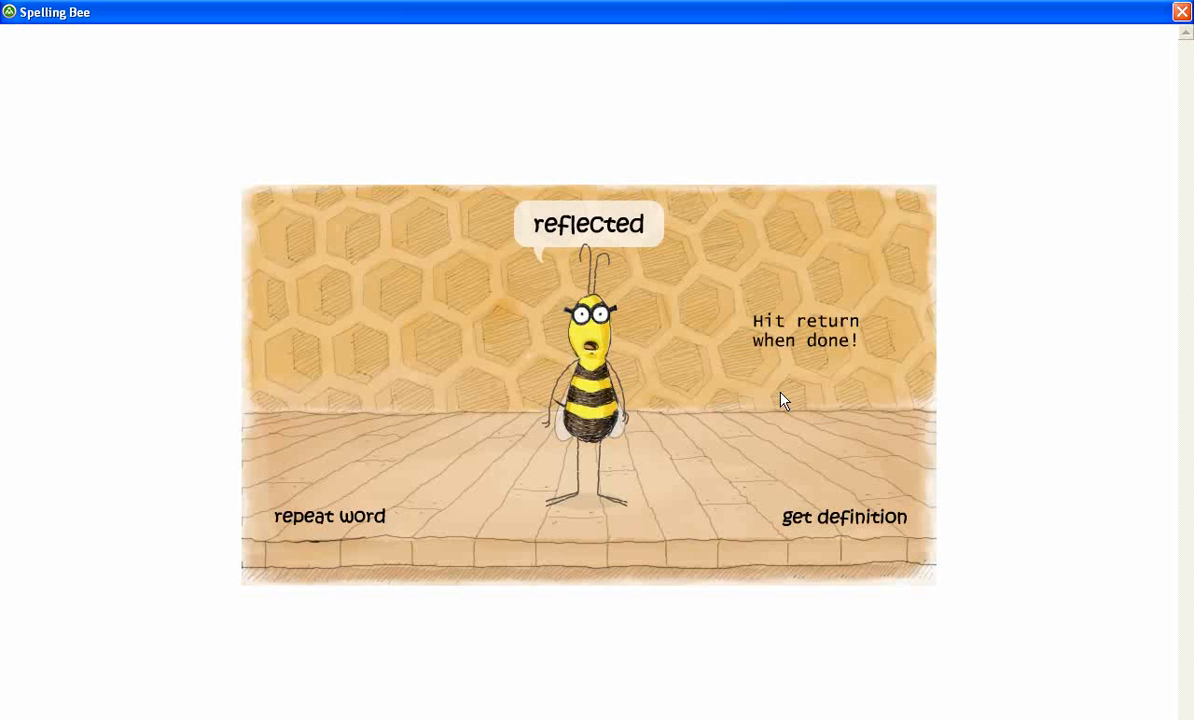
text(wa)
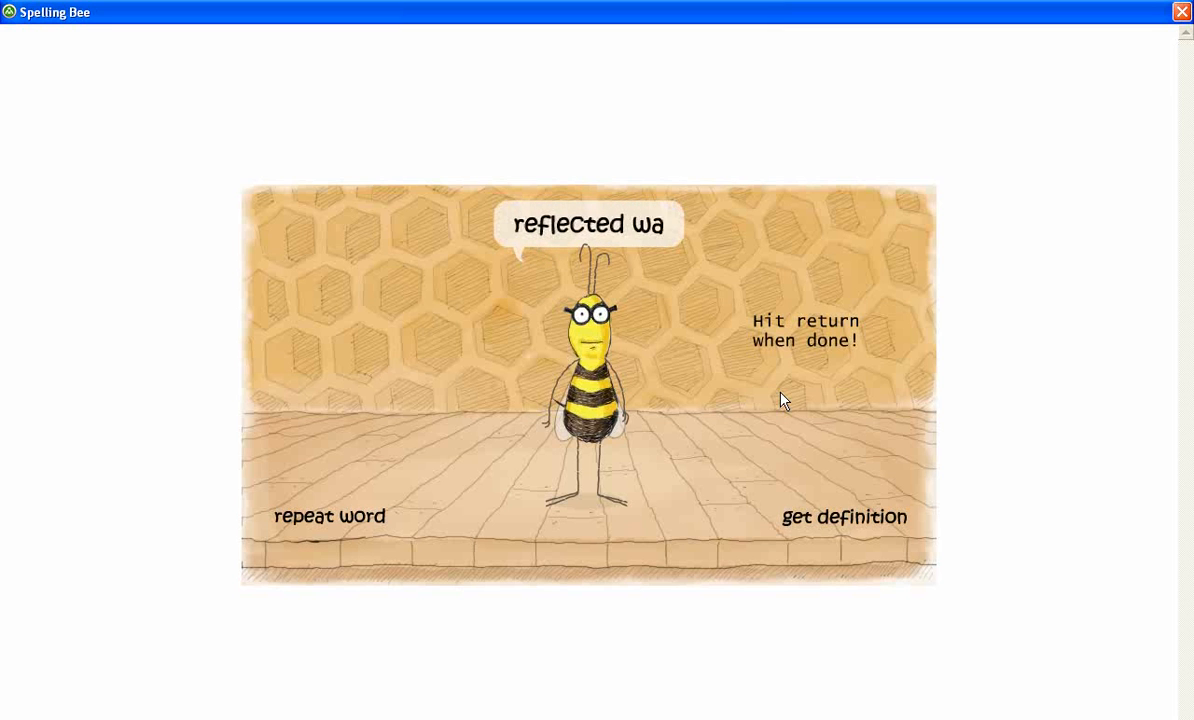
text(ve)
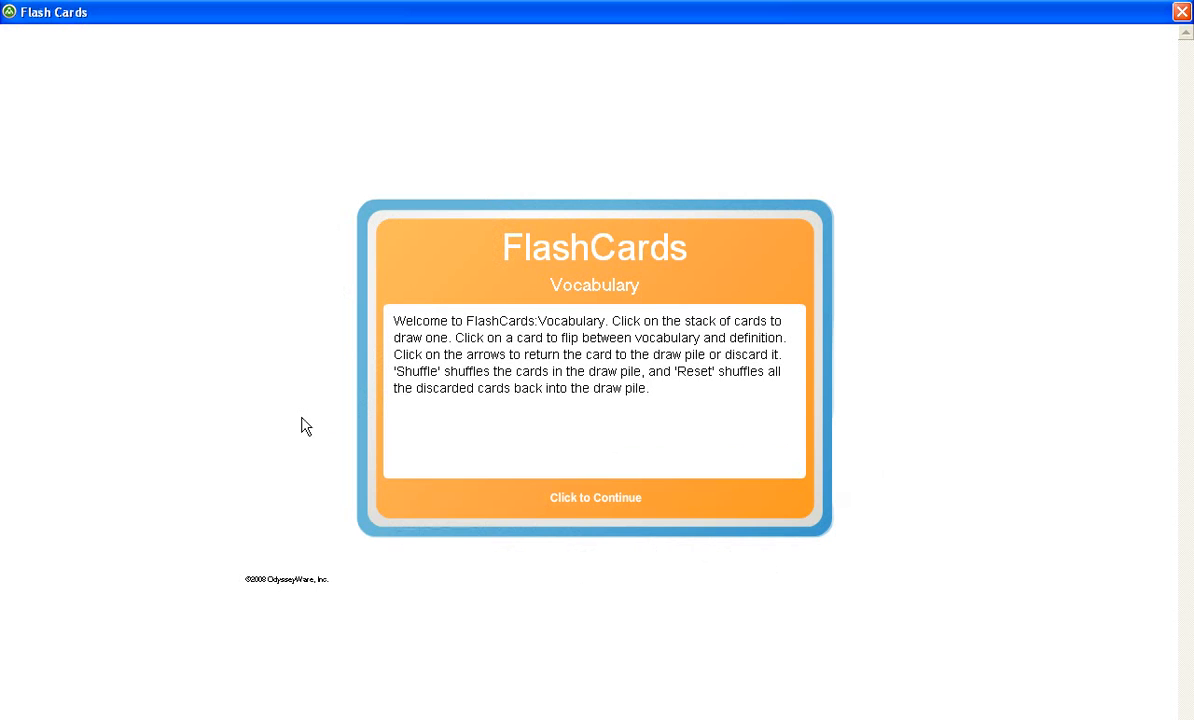
Step: Continue past the flash card instructions, draw and discard the 'node' card, then close FlashCards
click(596, 497)
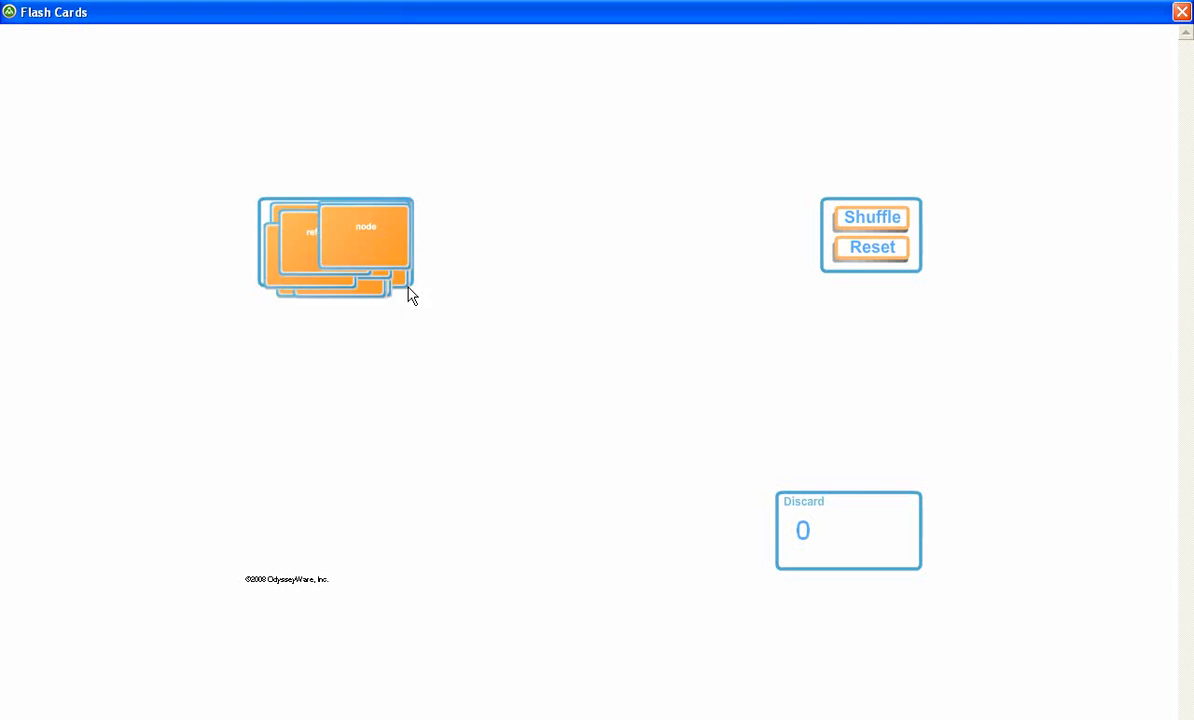
click(336, 247)
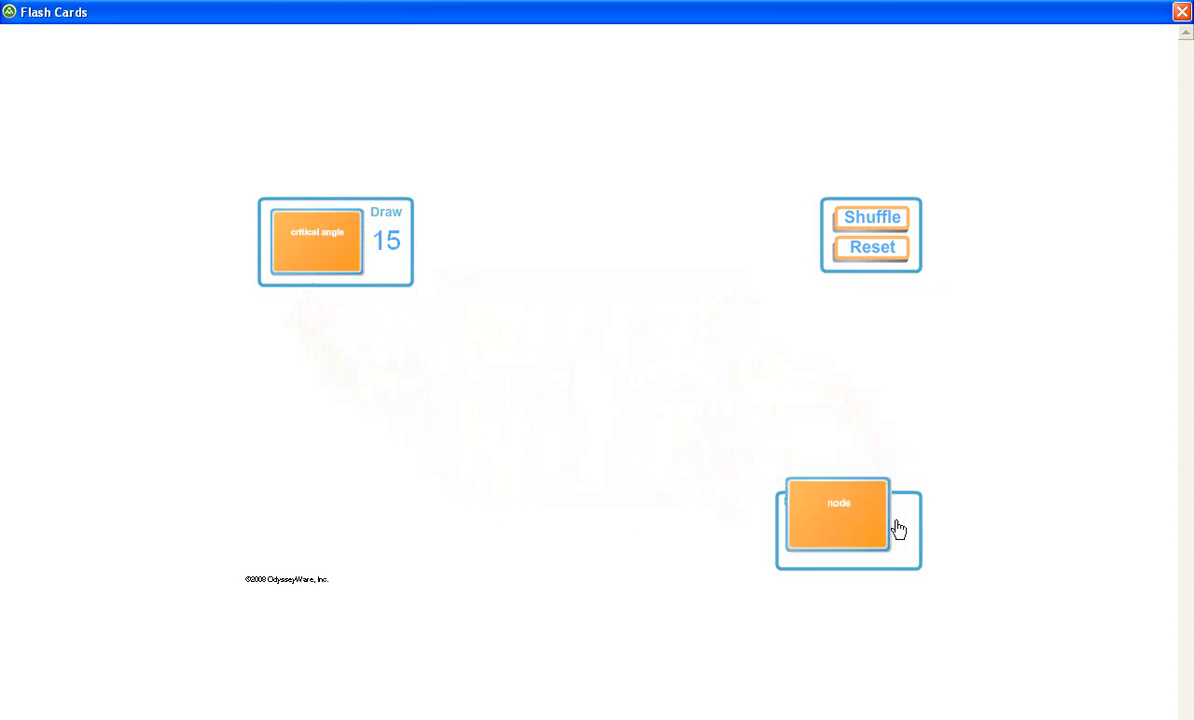
click(838, 520)
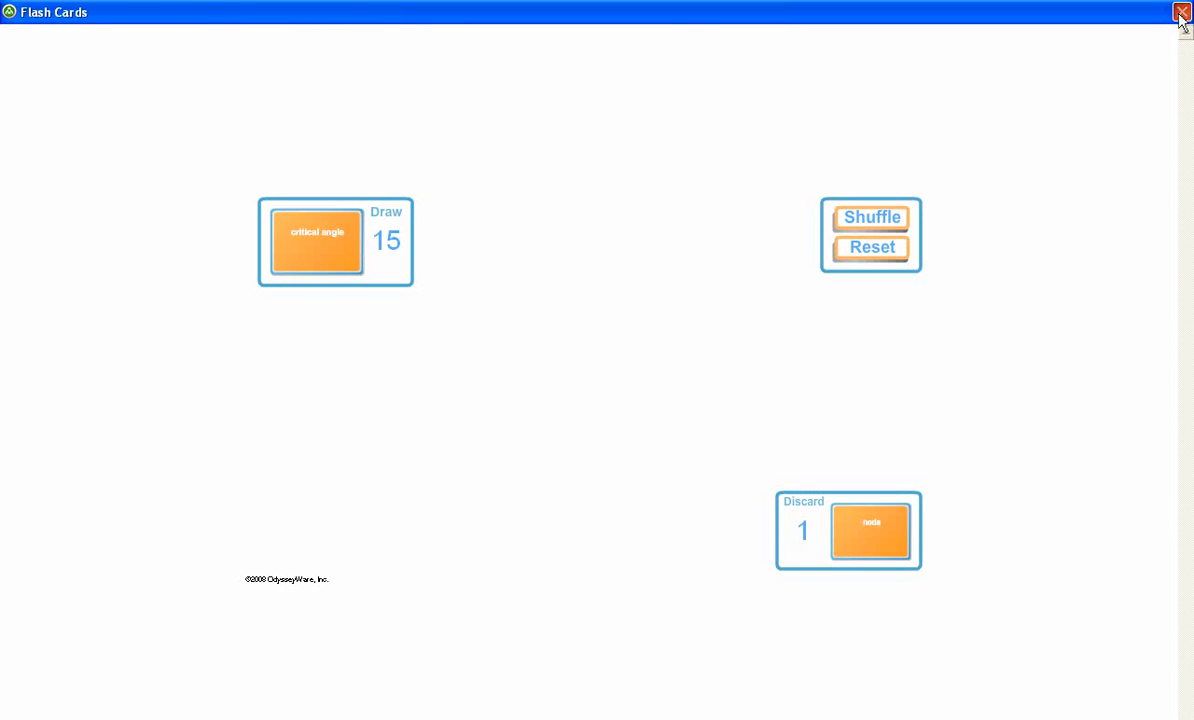
click(1183, 13)
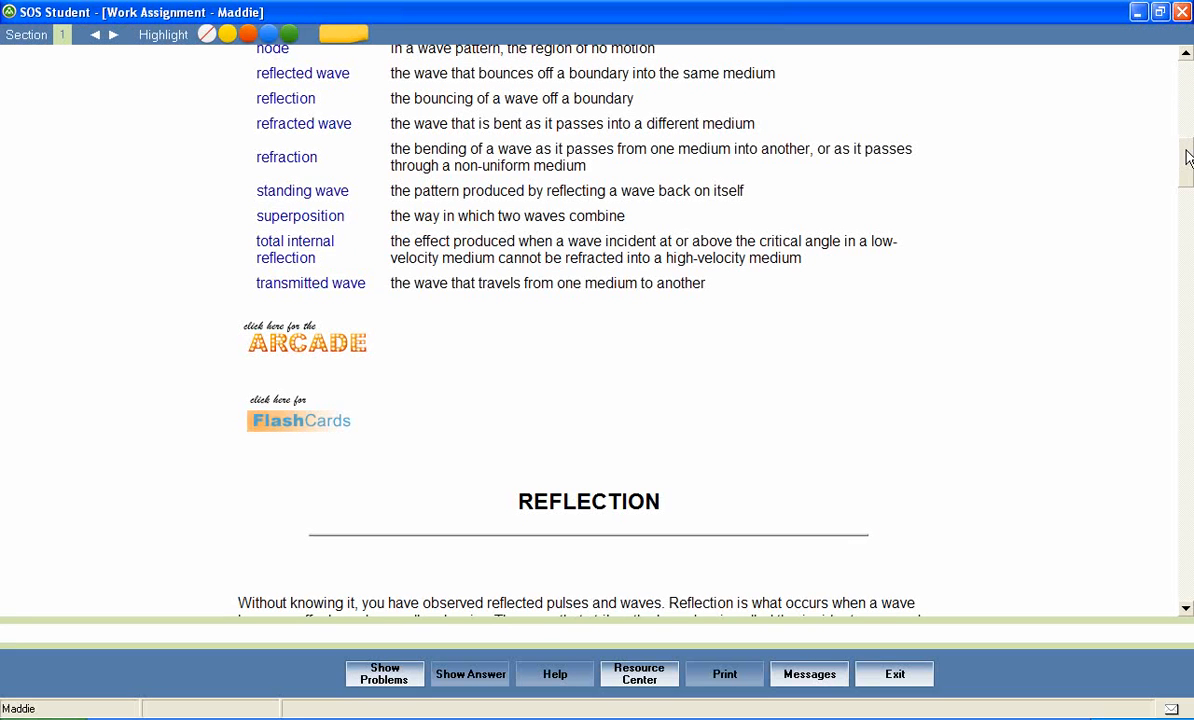
Step: Scroll past the Reflection diagrams to the Refraction heading and its experiment video
scroll(down, 3)
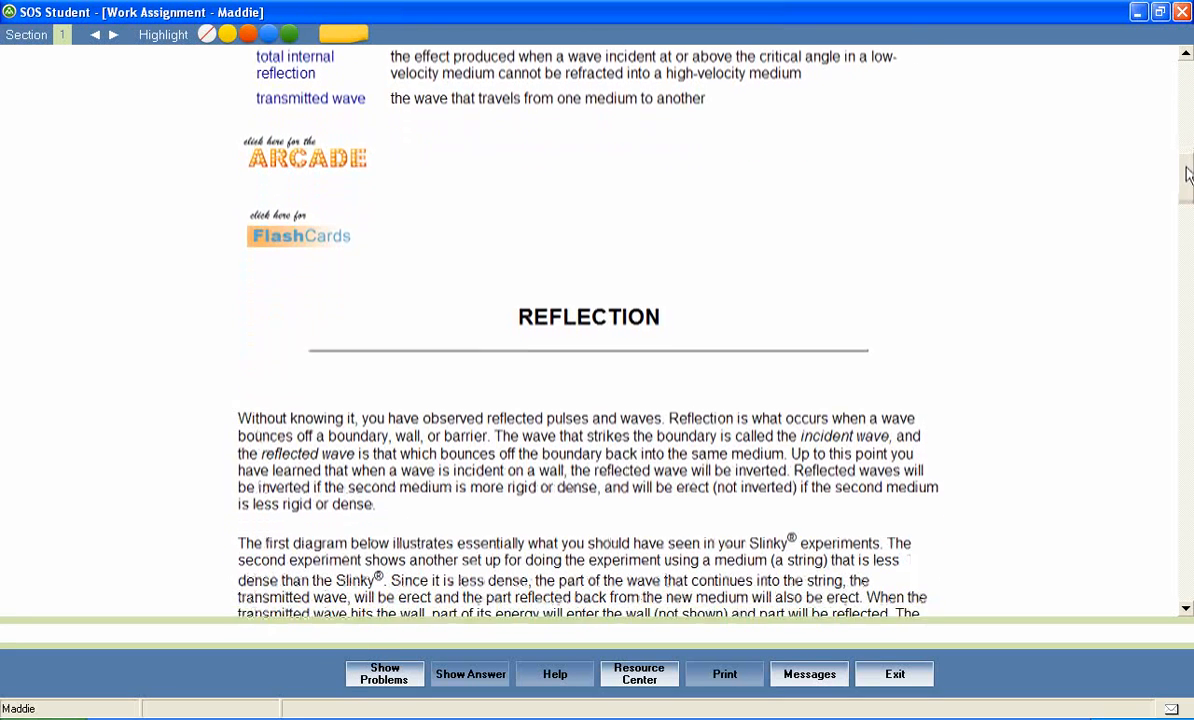
scroll(down, 3)
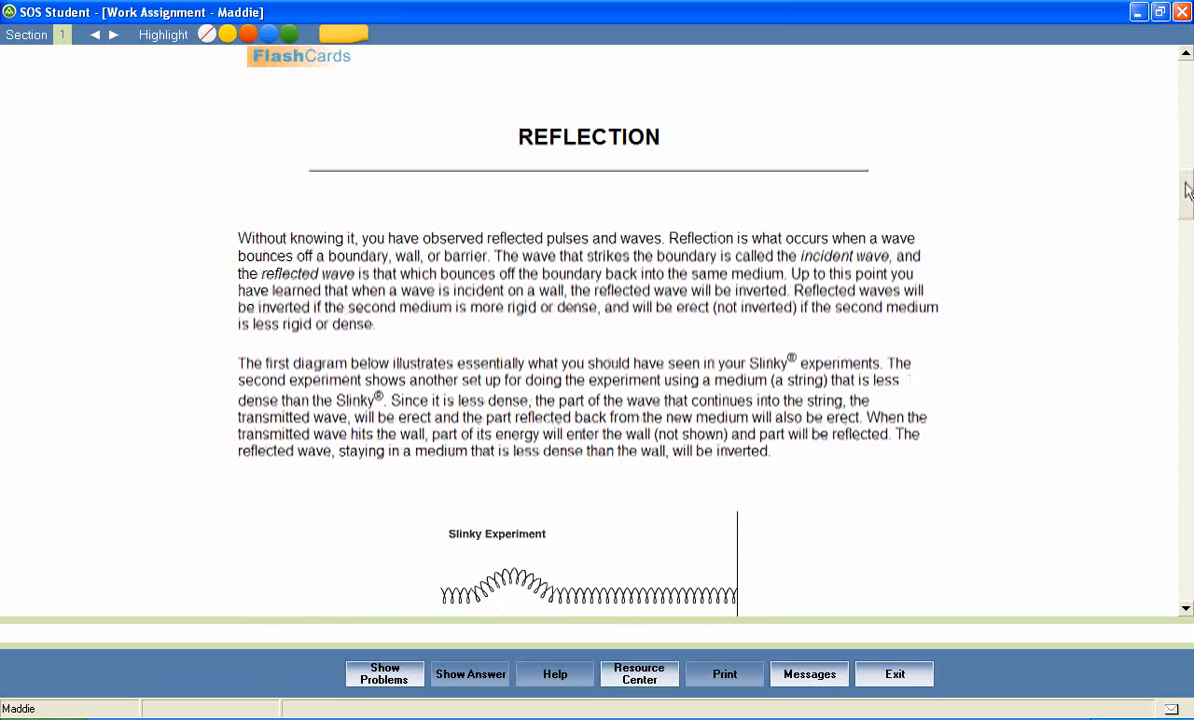
scroll(down, 3)
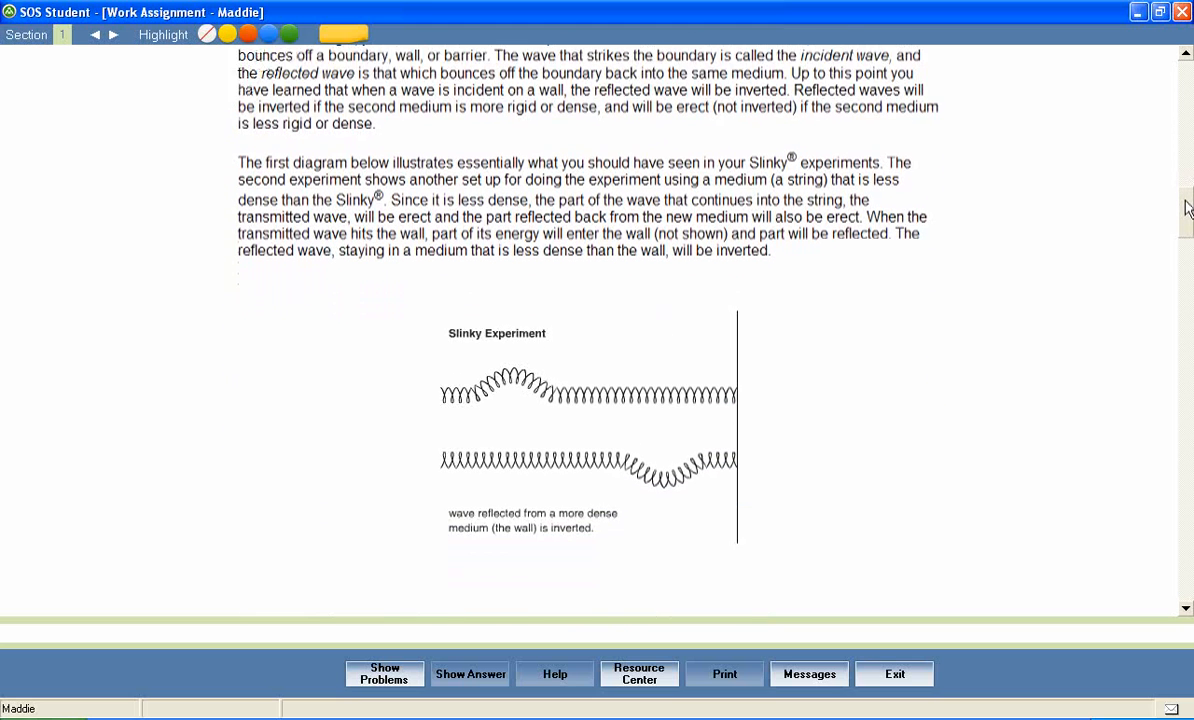
scroll(down, 3)
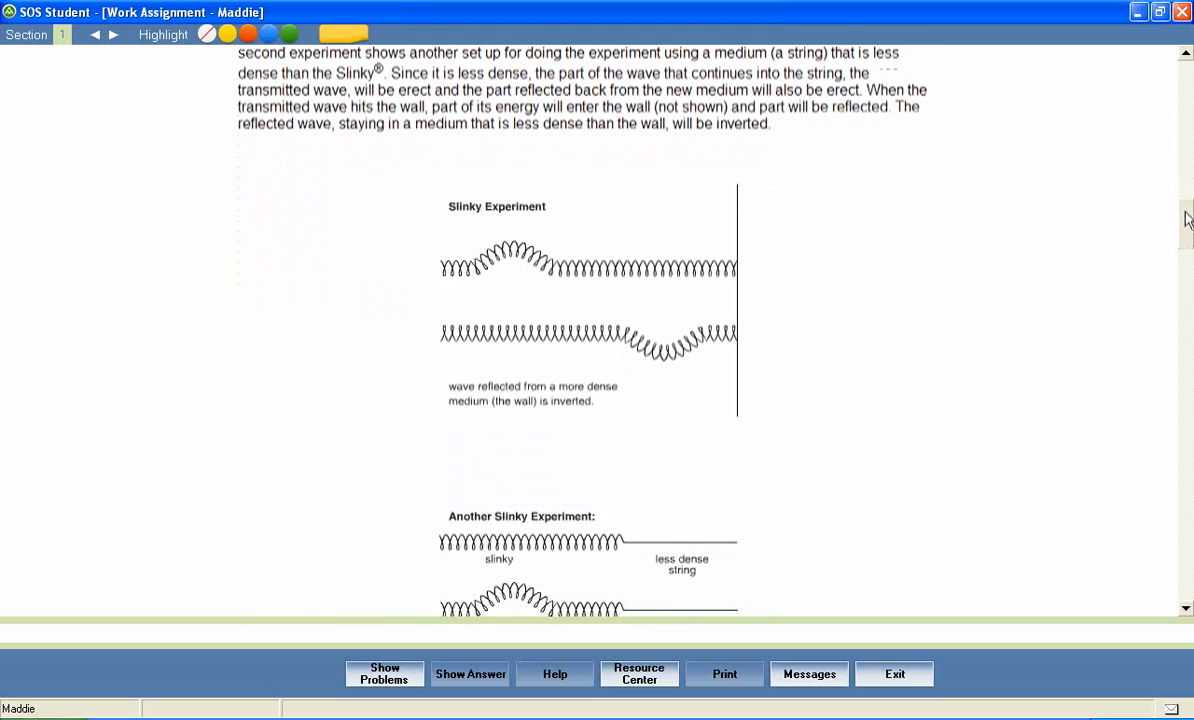
scroll(down, 3)
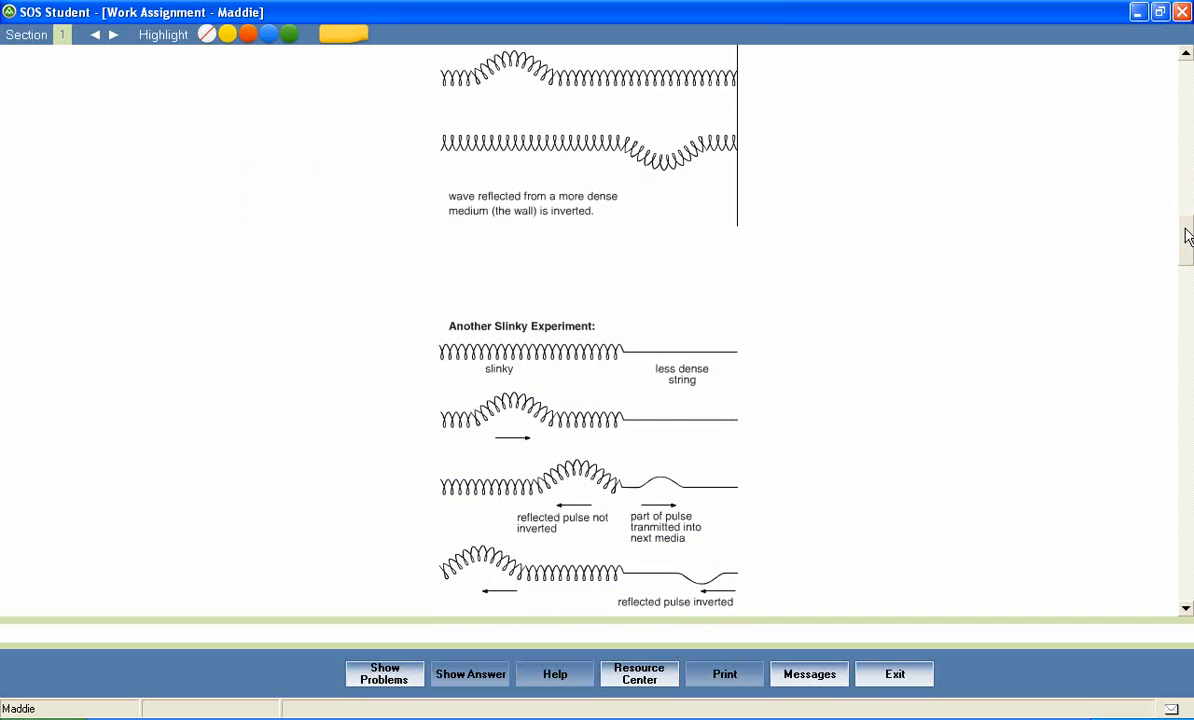
scroll(down, 3)
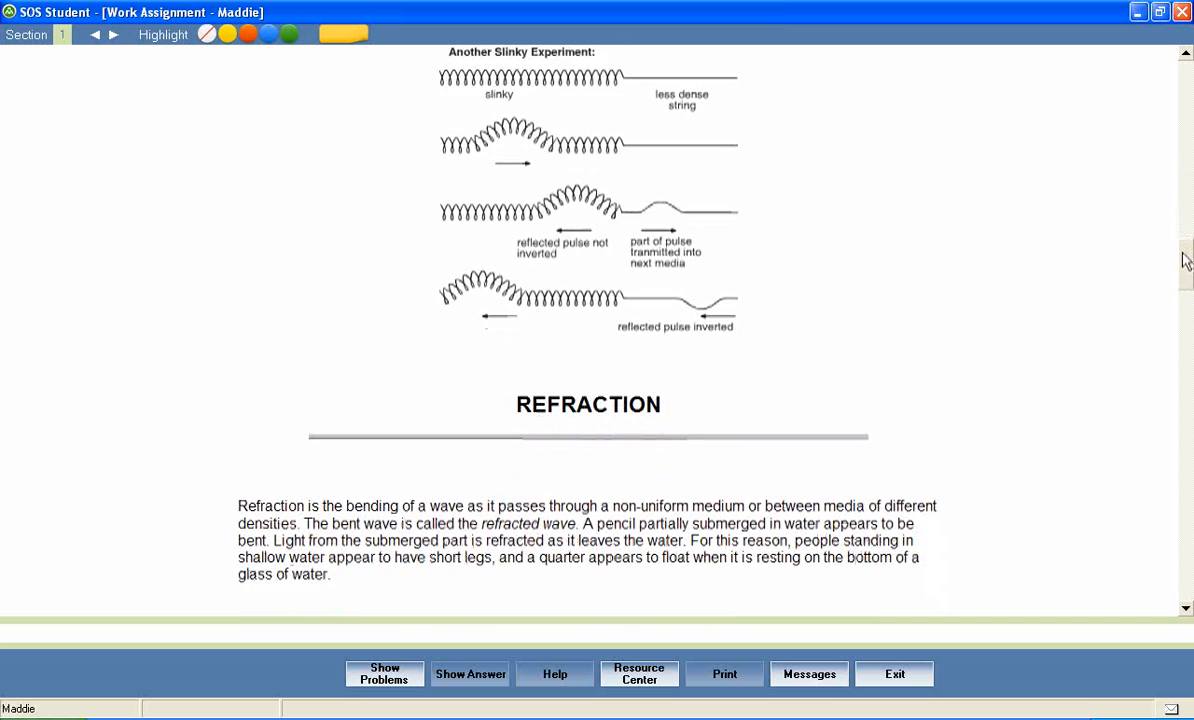
scroll(down, 3)
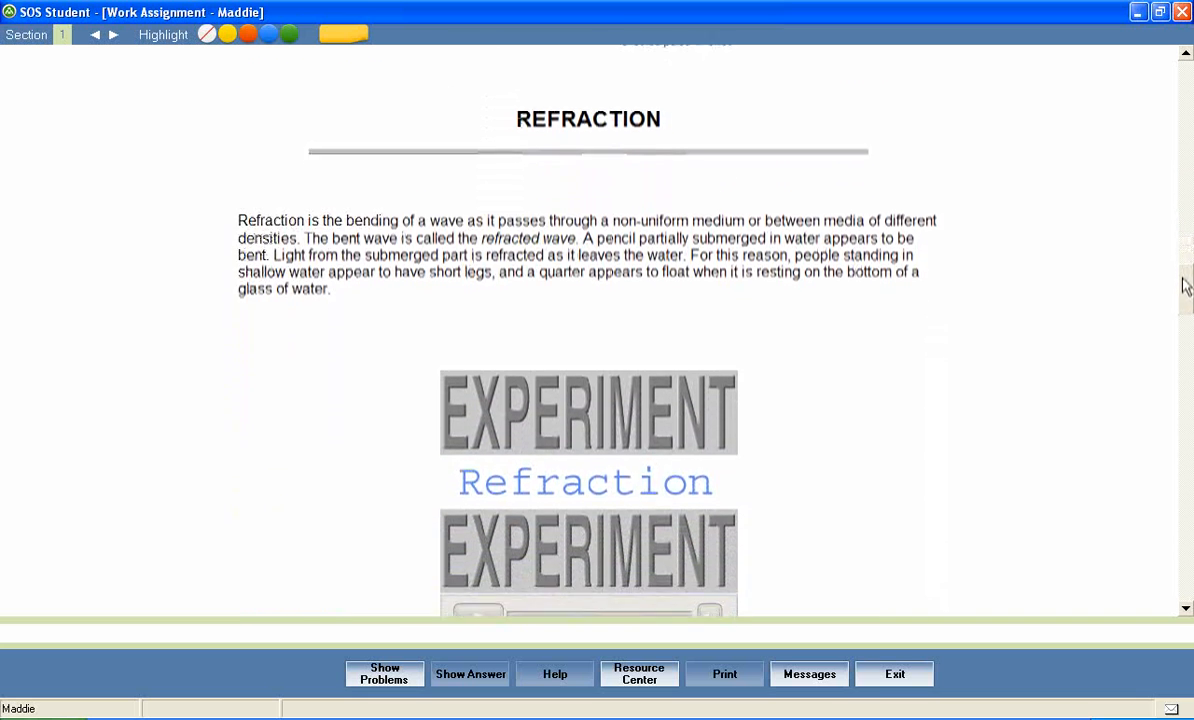
scroll(down, 3)
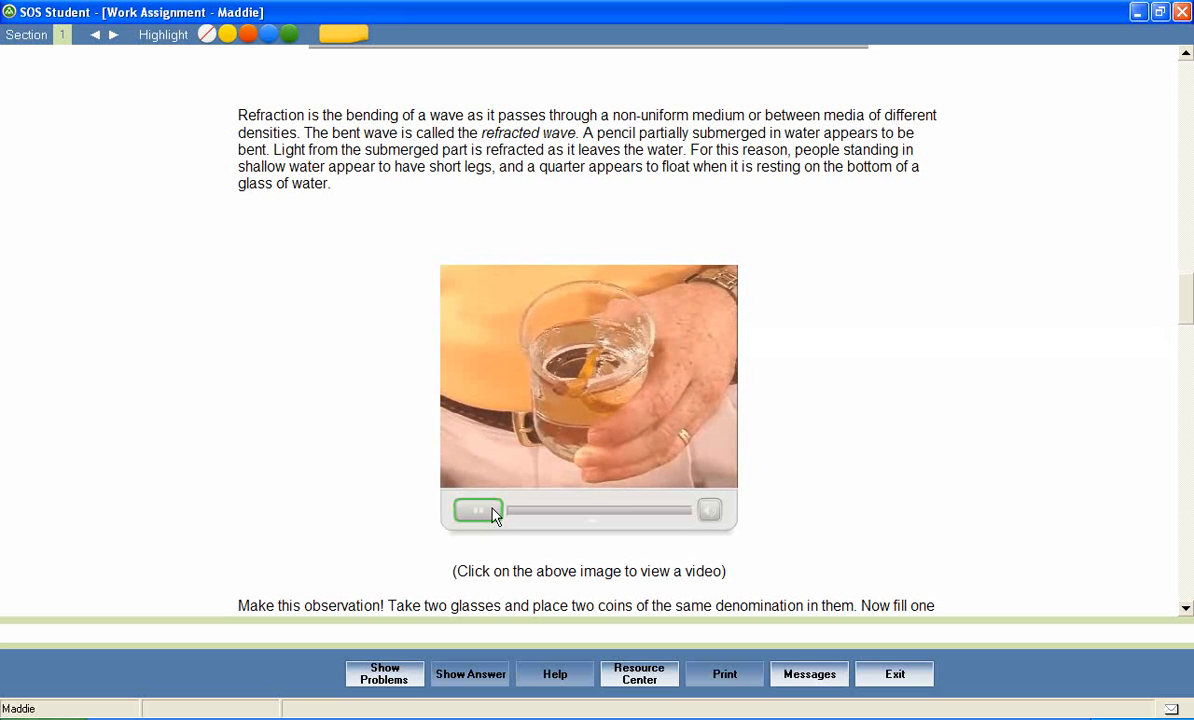
Step: Play the refraction experiment video, then stop it once it has finished
click(478, 510)
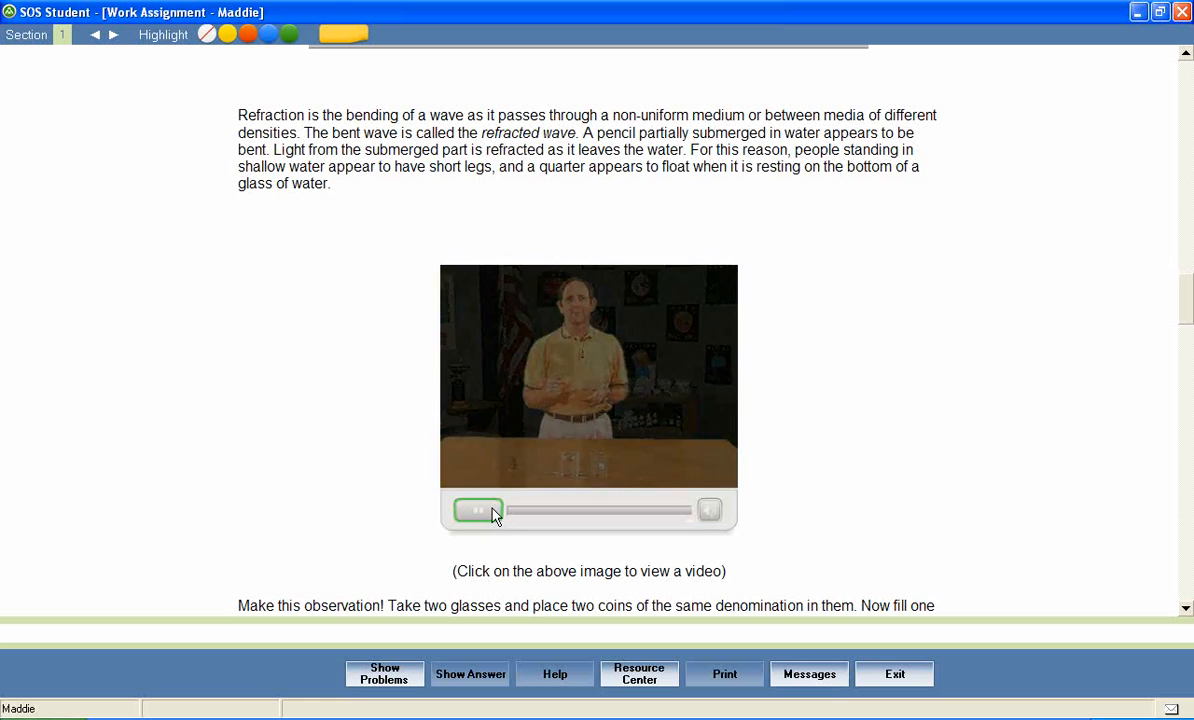
click(478, 511)
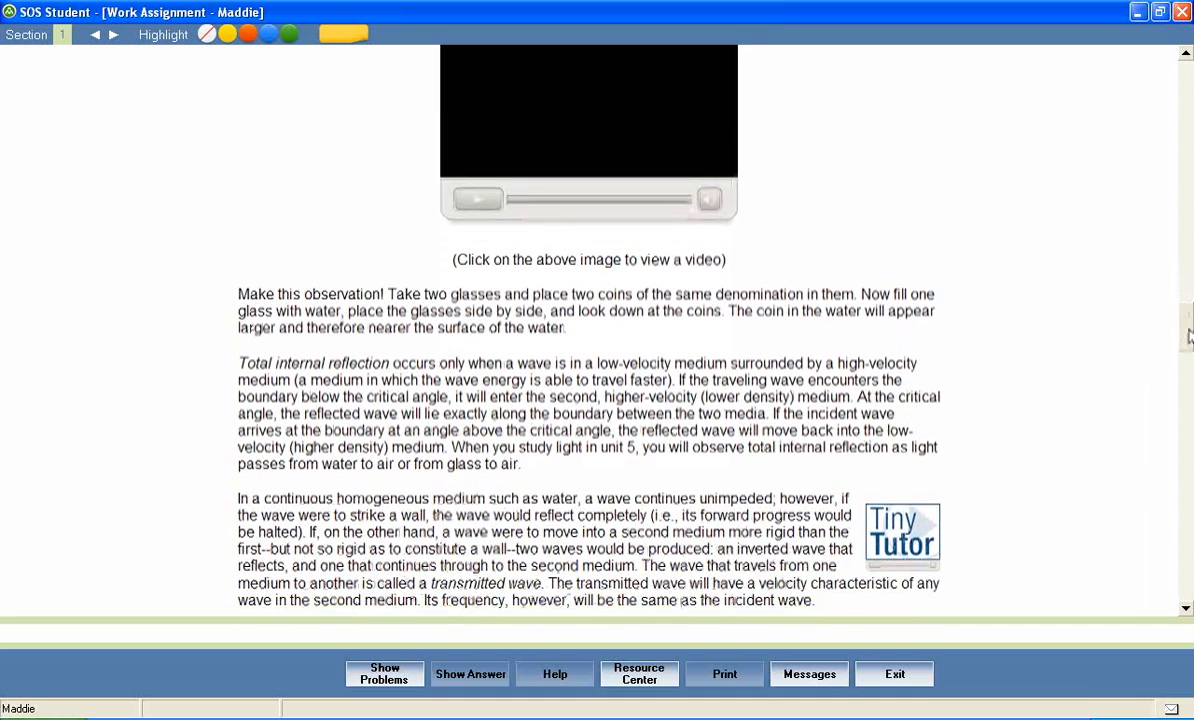
Step: Scroll past the Diffraction section and video to the two Interference slide shows
scroll(down, 3)
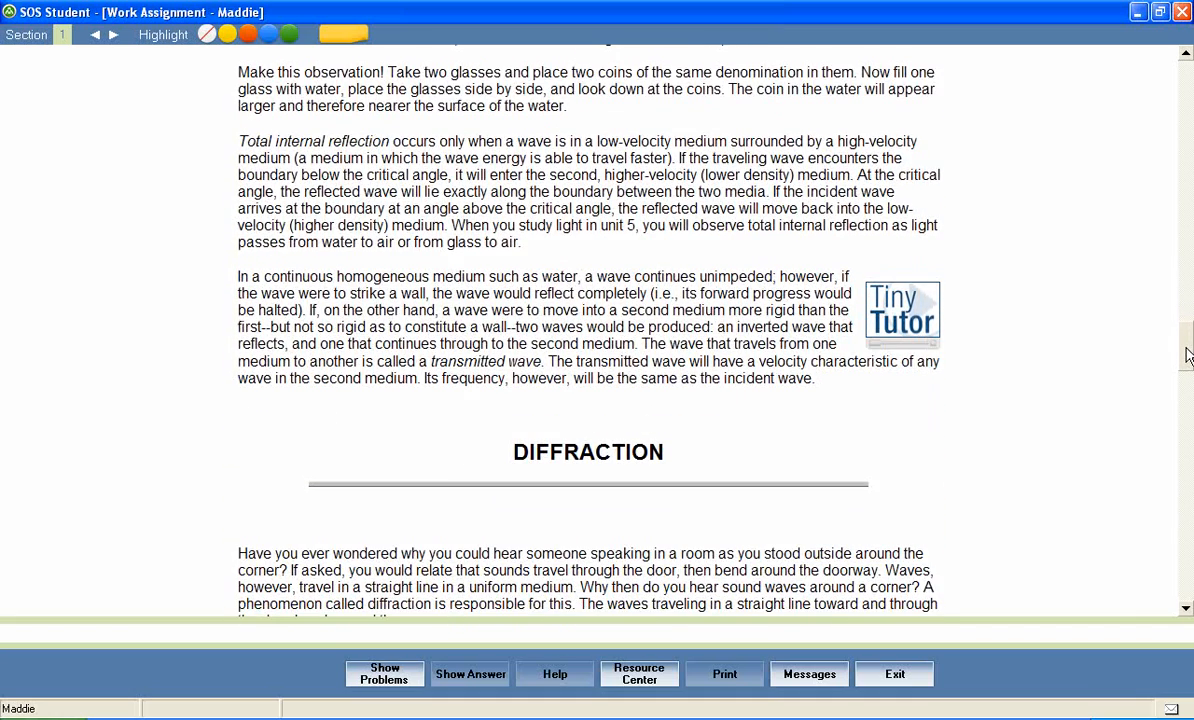
scroll(down, 3)
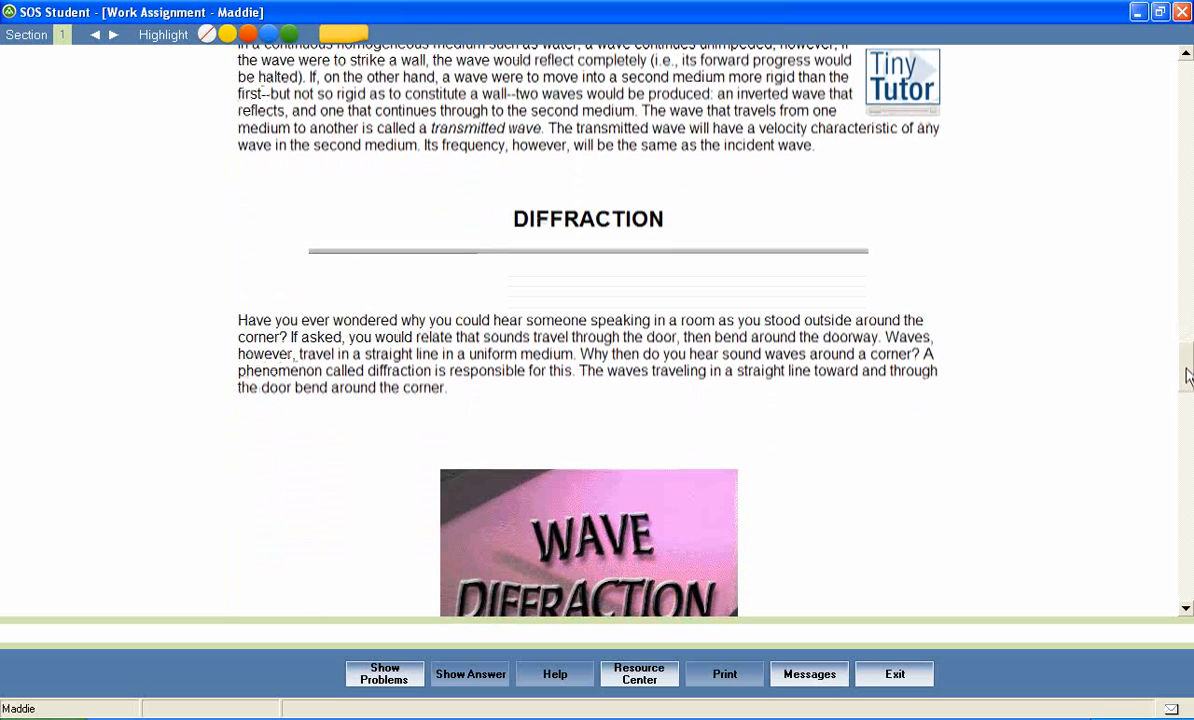
scroll(down, 3)
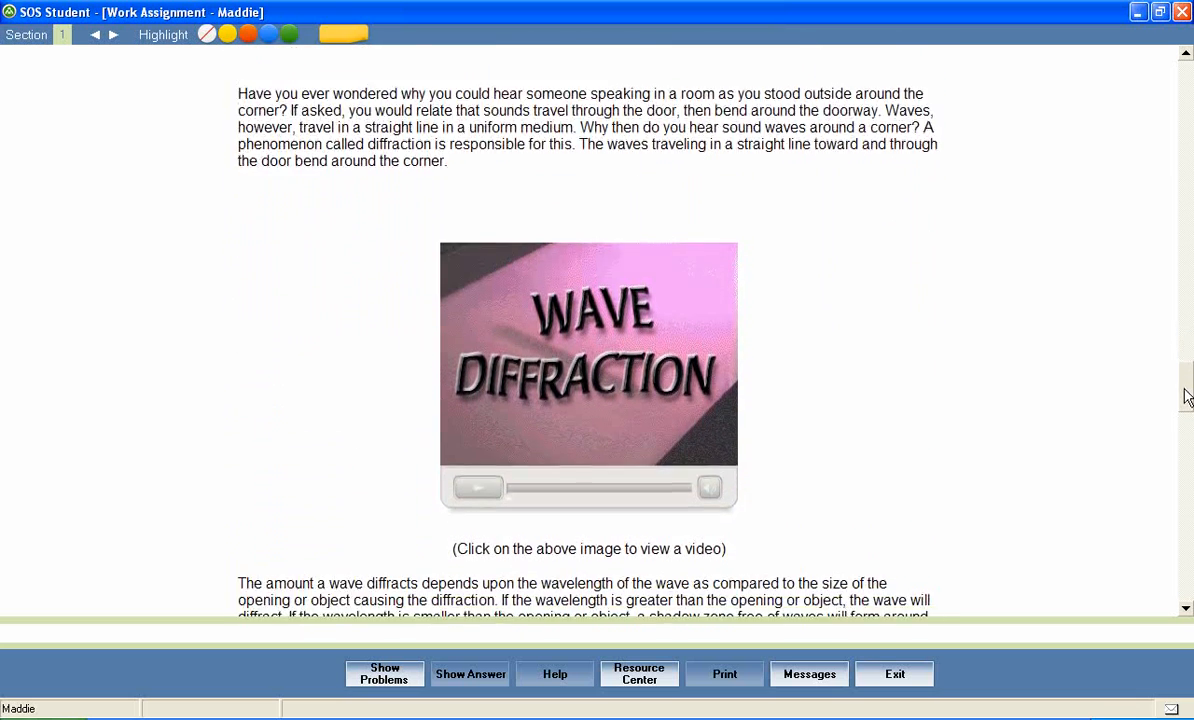
scroll(down, 3)
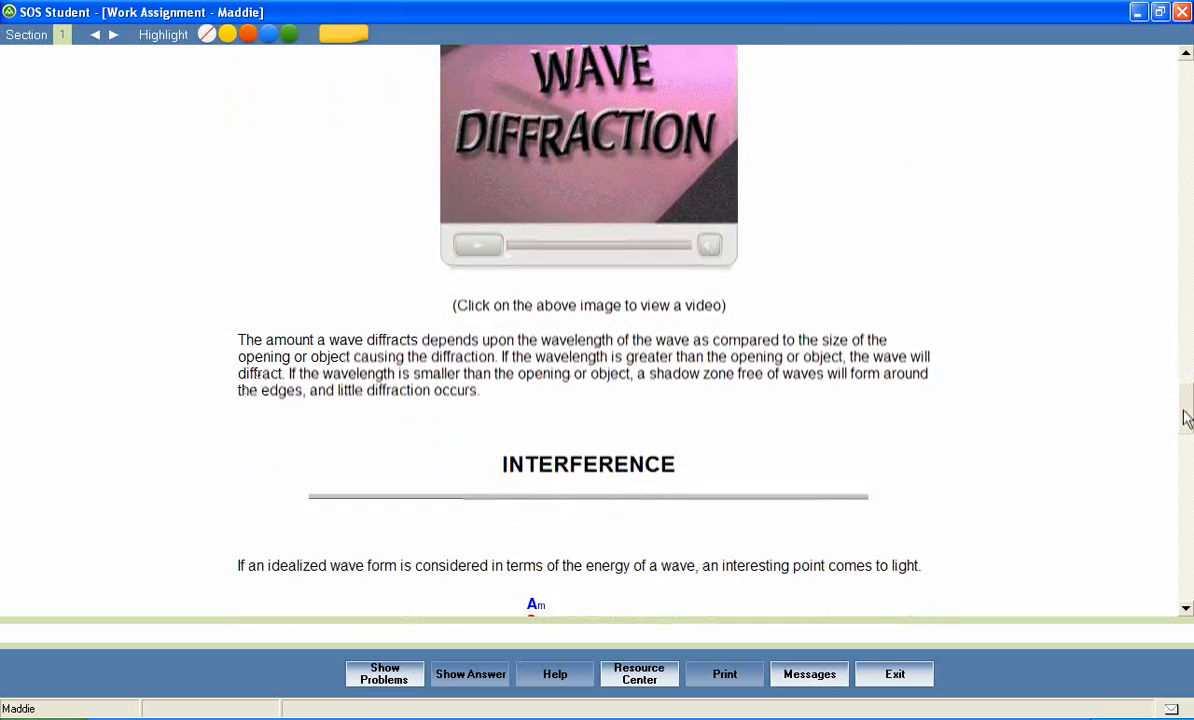
scroll(down, 3)
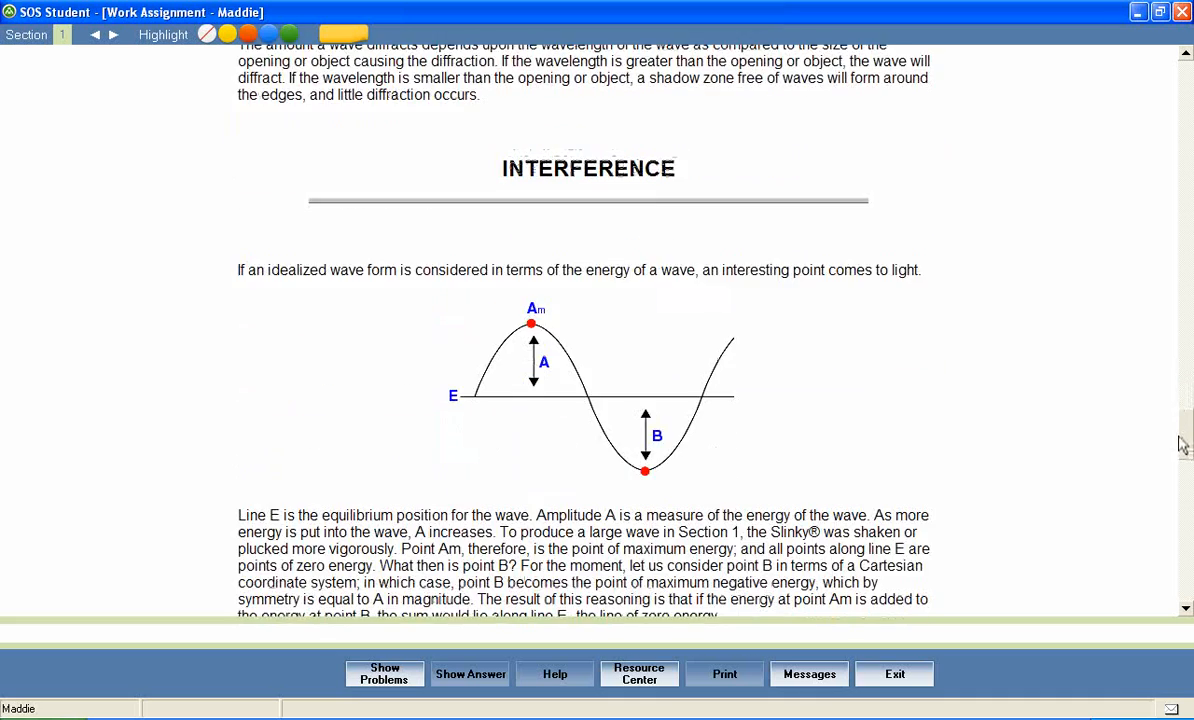
scroll(down, 3)
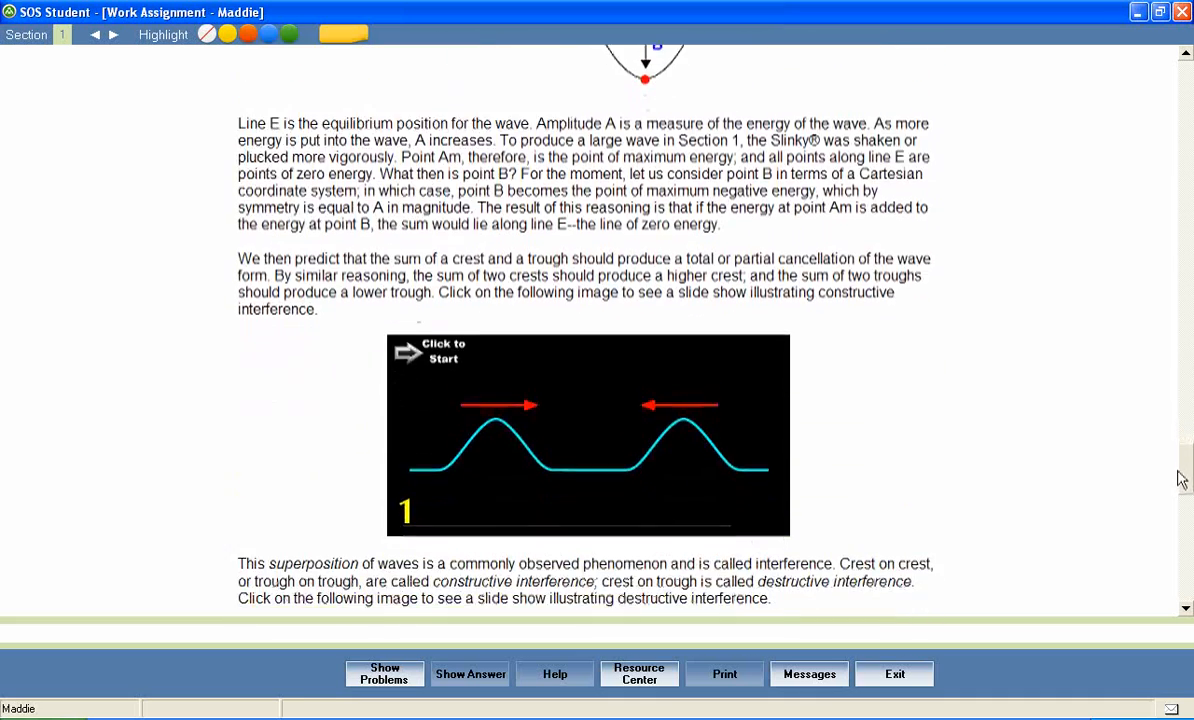
scroll(down, 3)
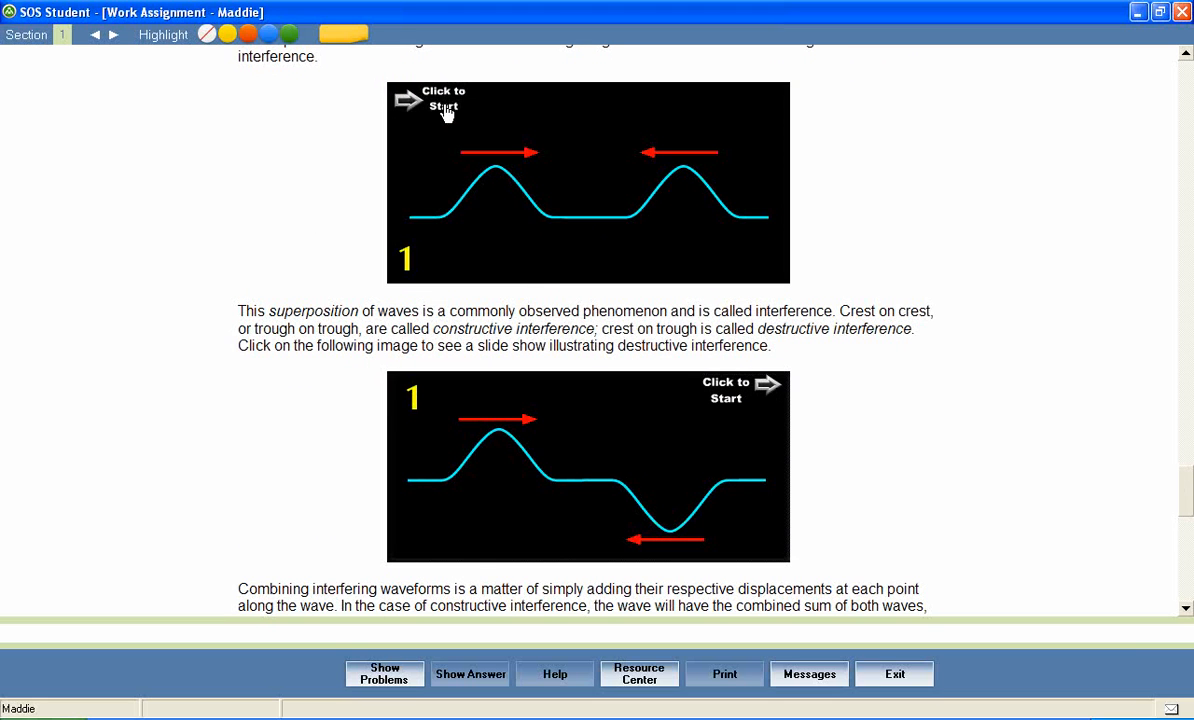
Step: Start the constructive interference slide show and advance through all three slides
click(435, 100)
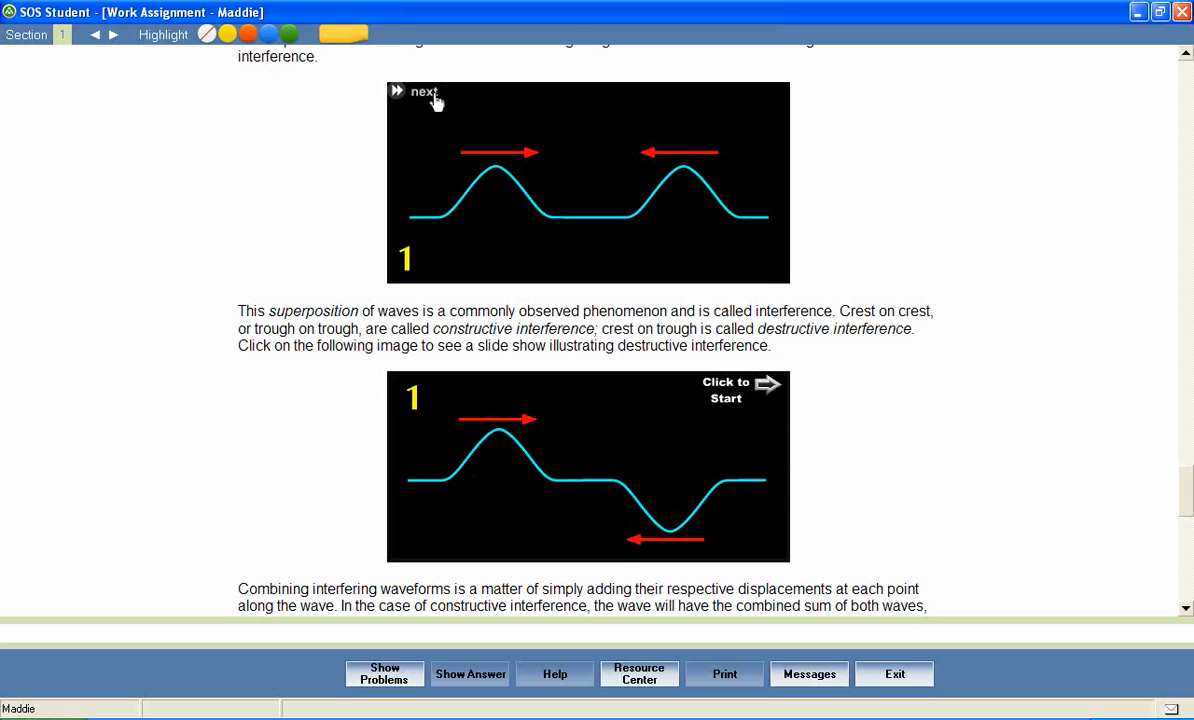
click(423, 91)
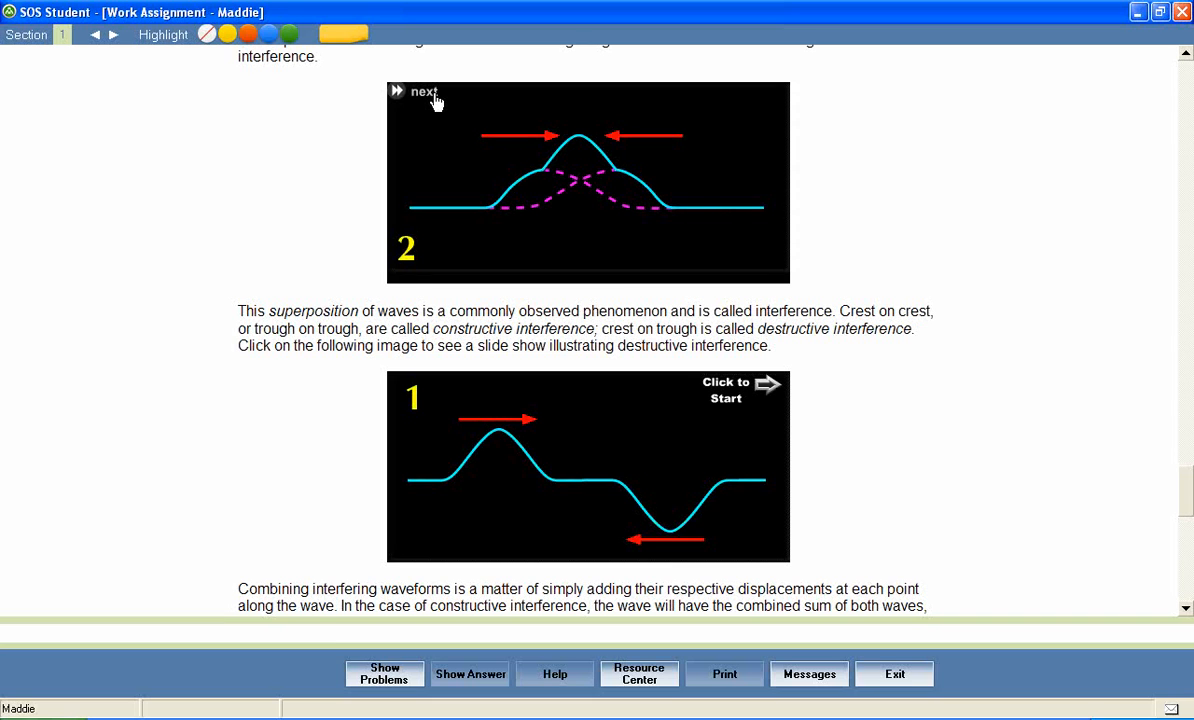
click(420, 91)
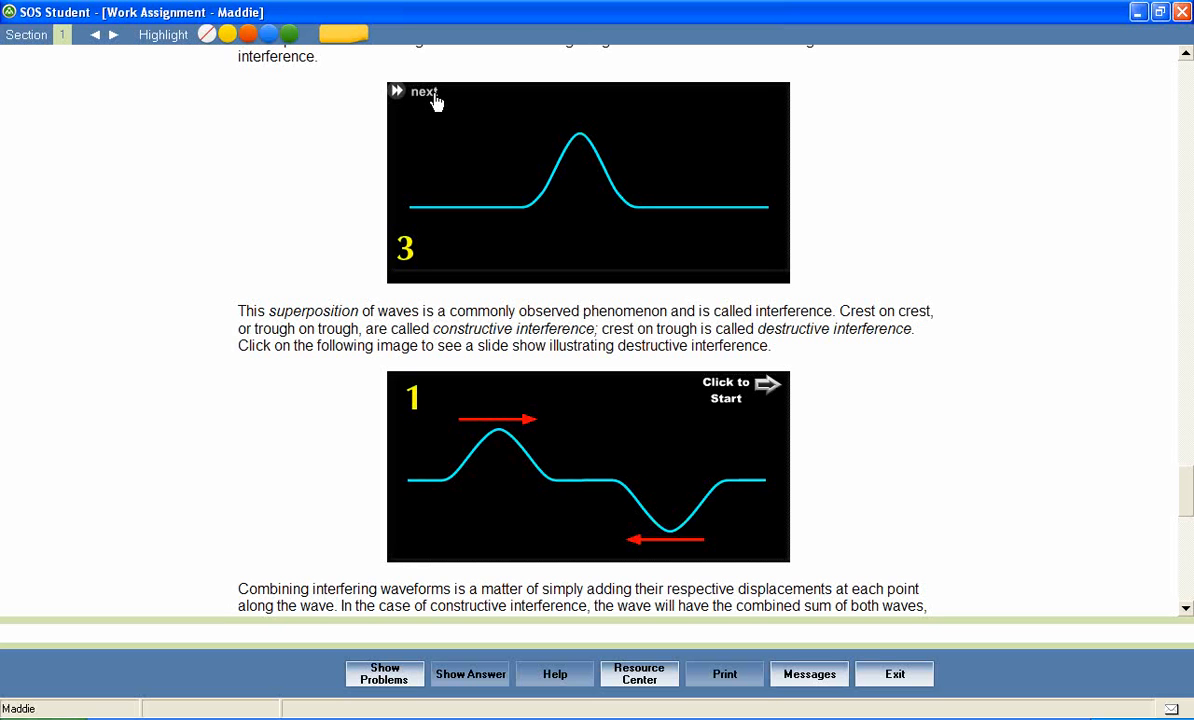
click(422, 91)
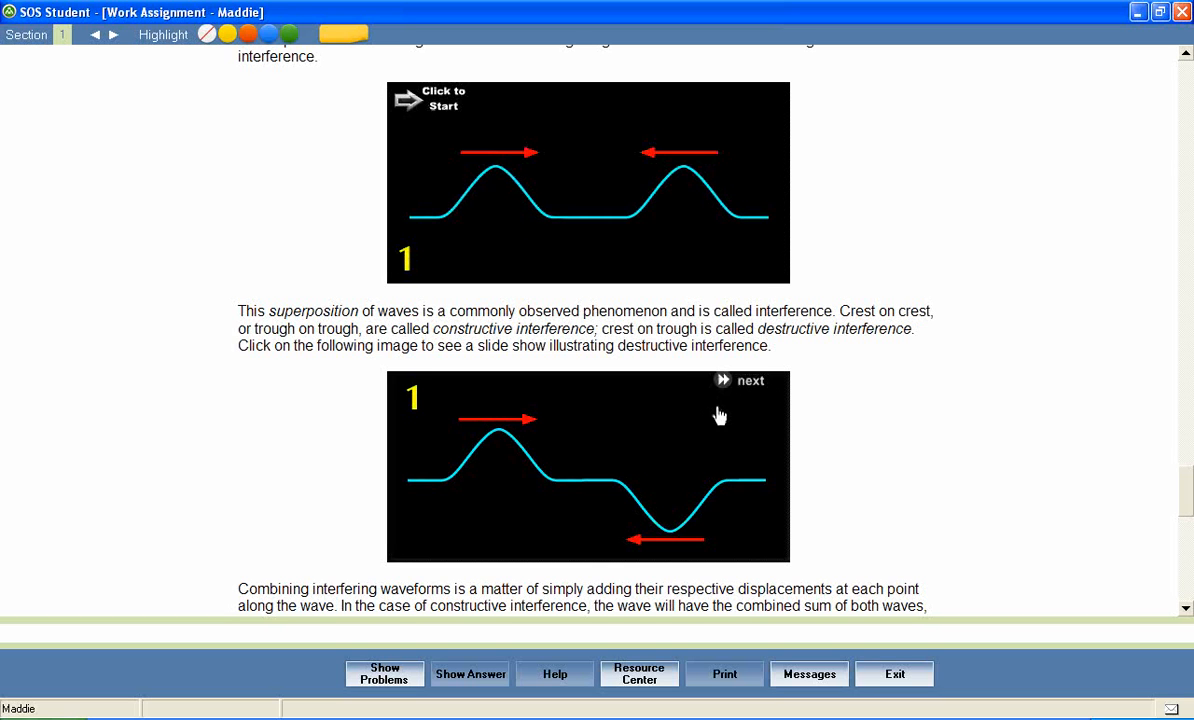
mouse_move(758, 392)
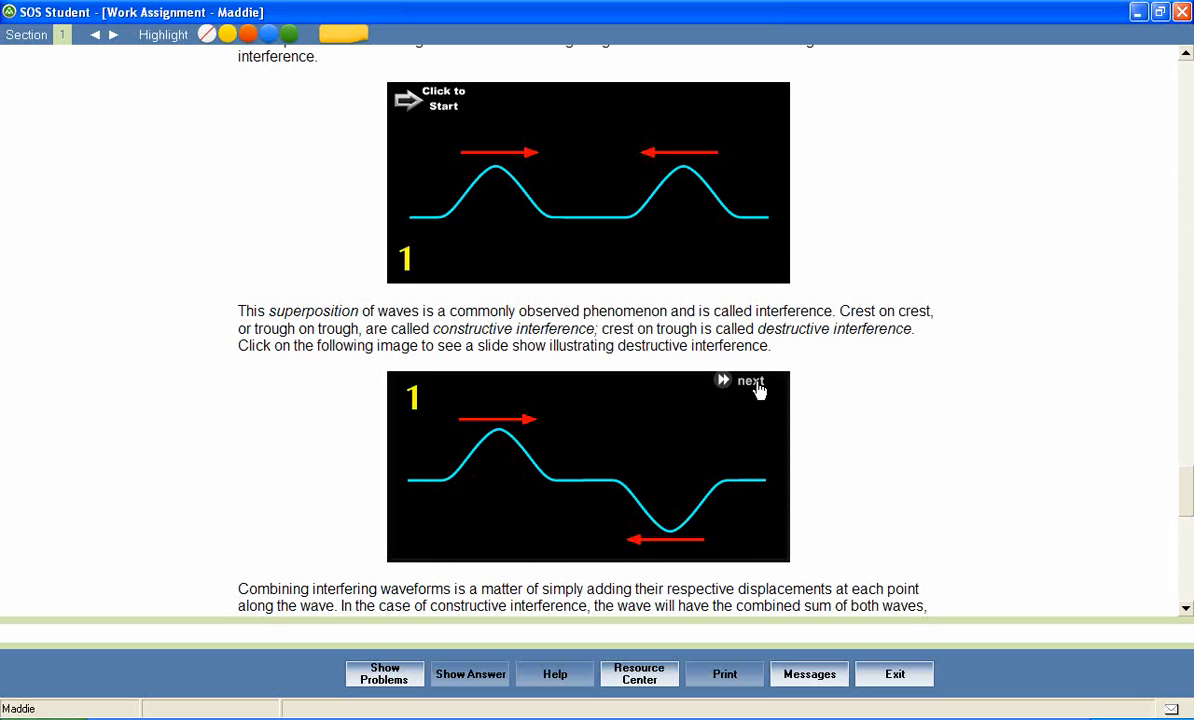
Step: Advance the destructive interference slide show to its flat-line third slide and back to start
click(749, 381)
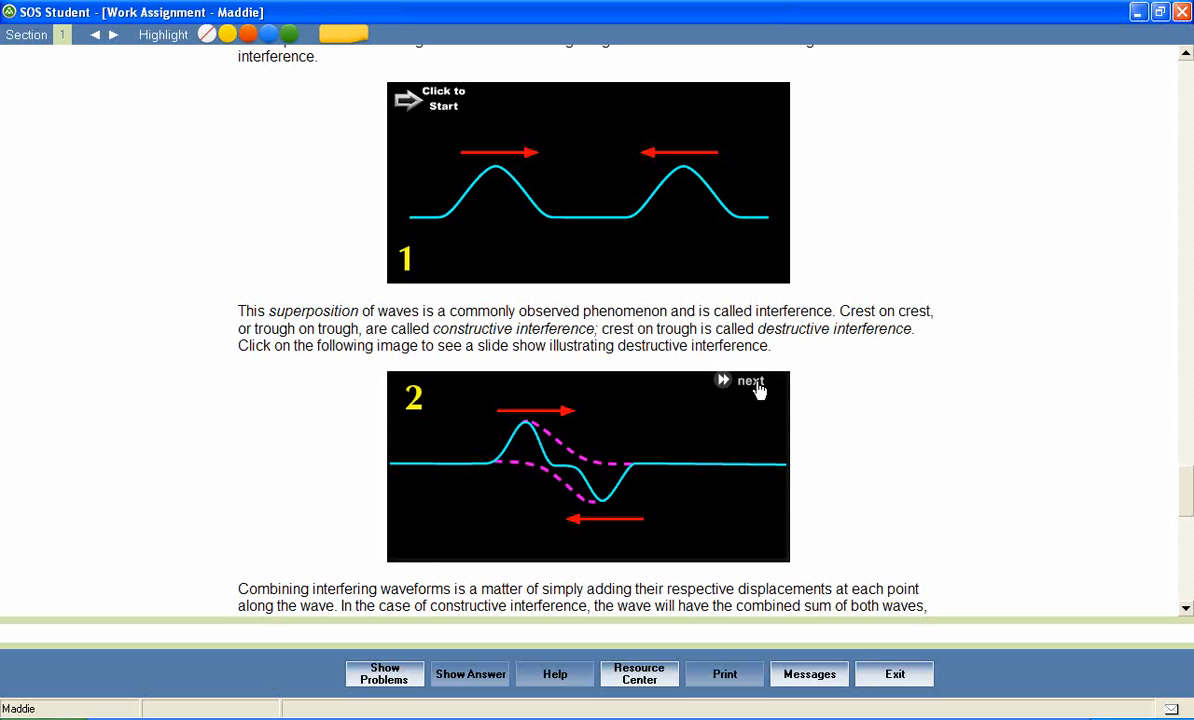
click(749, 381)
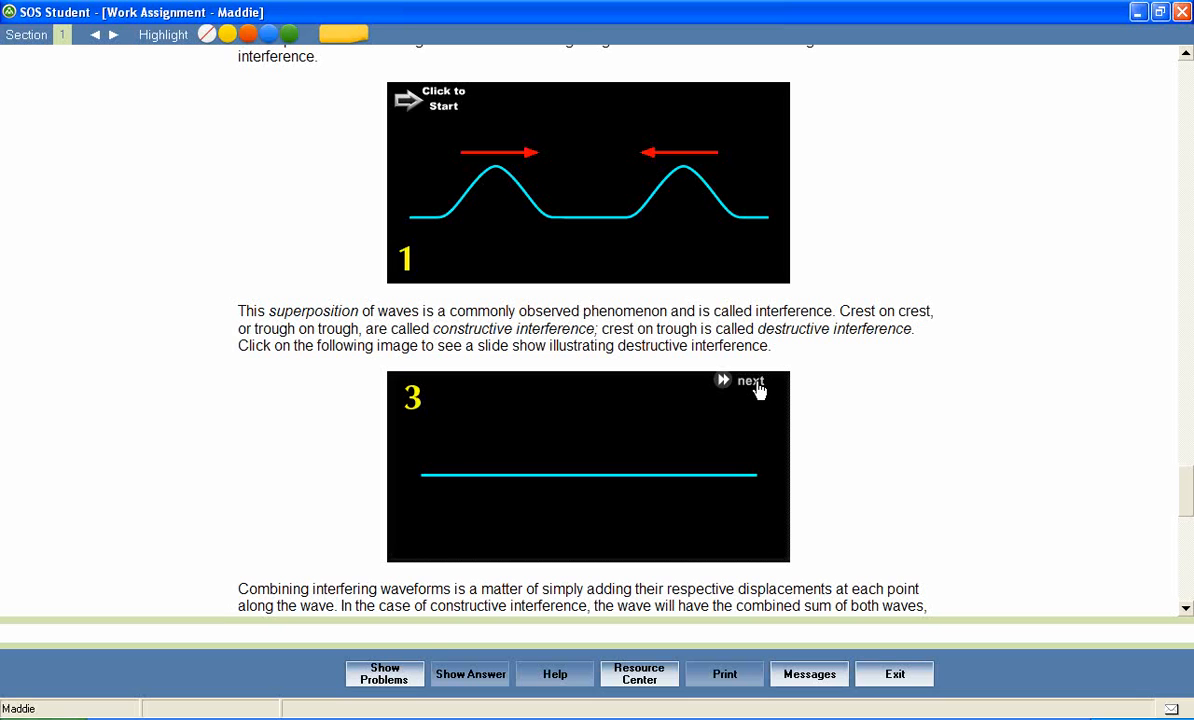
click(748, 381)
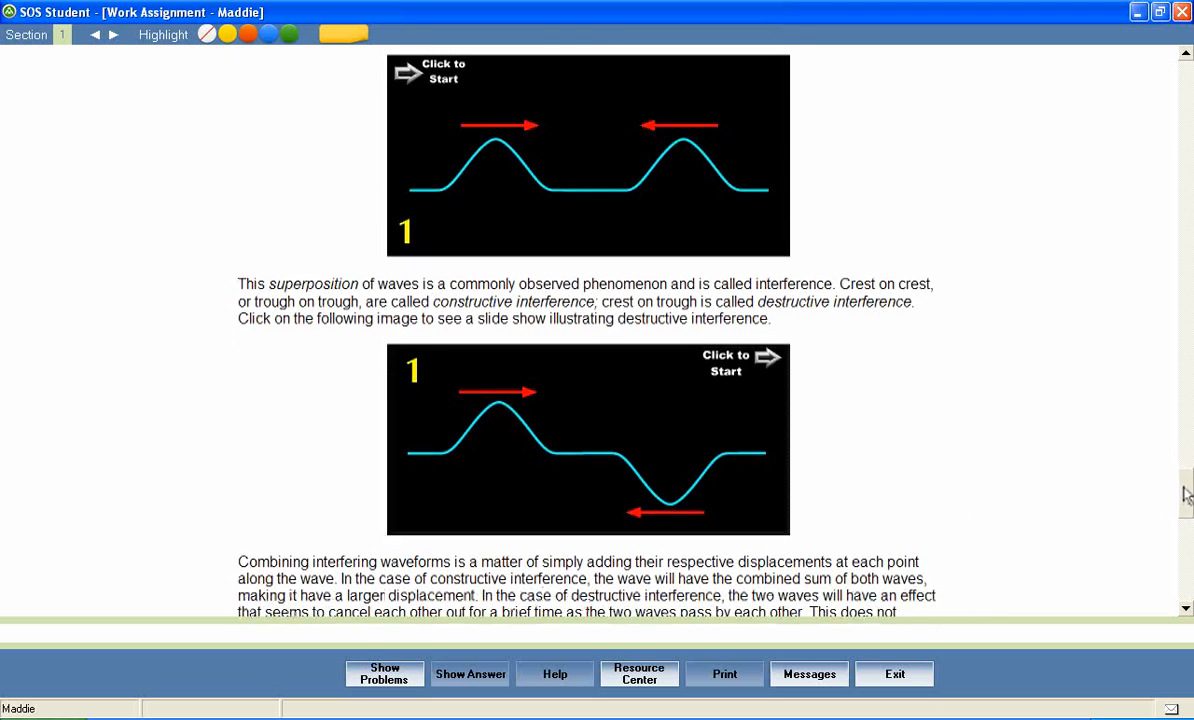
Step: Scroll through the standing waves text to the wave velocity example
scroll(down, 3)
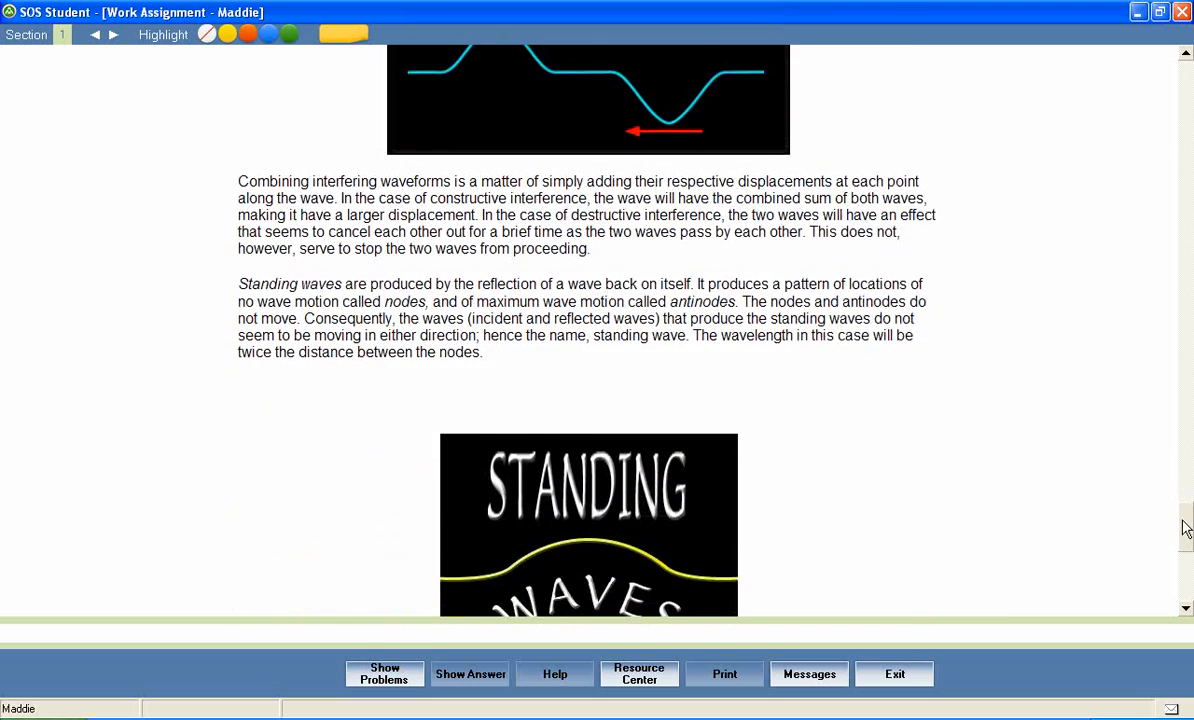
scroll(down, 3)
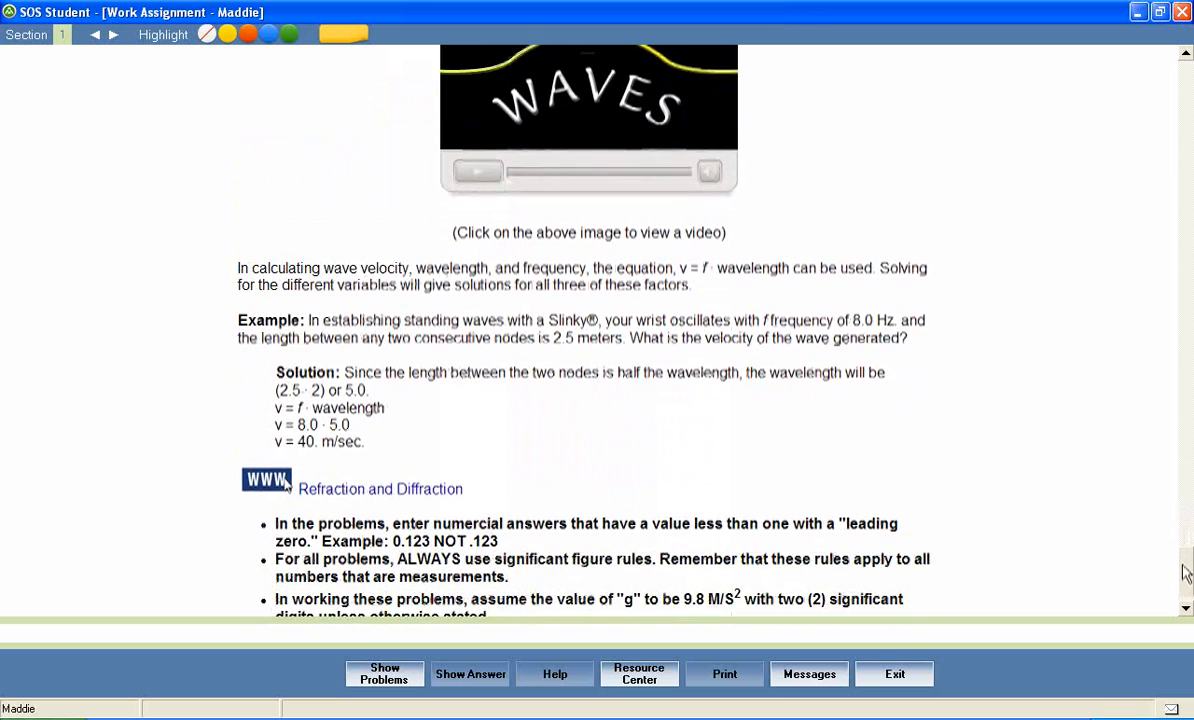
scroll(down, 3)
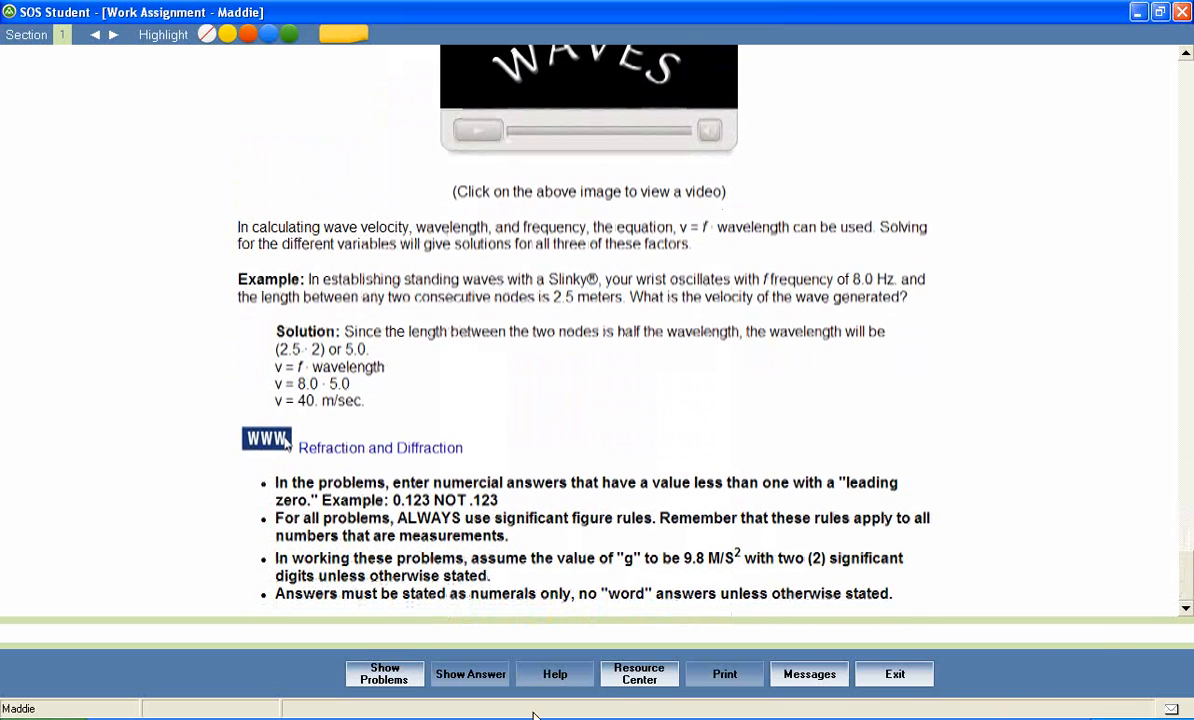
Step: Open the review problems, answer the reflected pulse question with 'creep', grade it, and continue
click(384, 673)
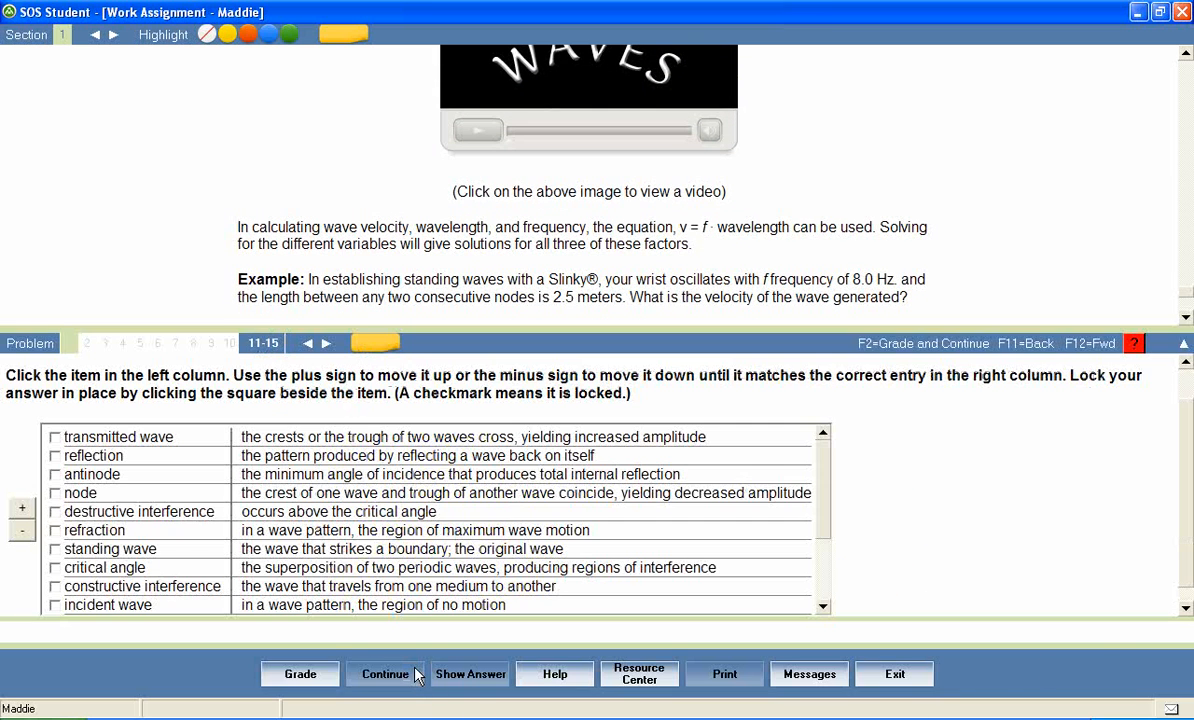
mouse_move(95, 353)
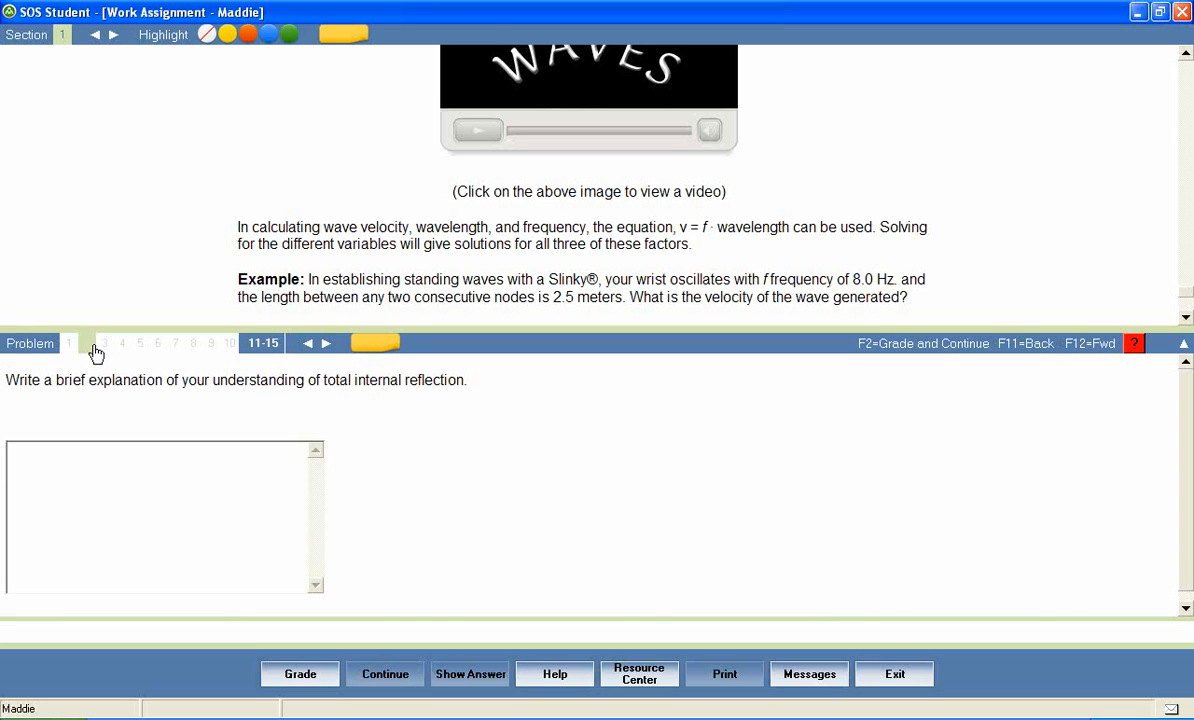
mouse_move(108, 353)
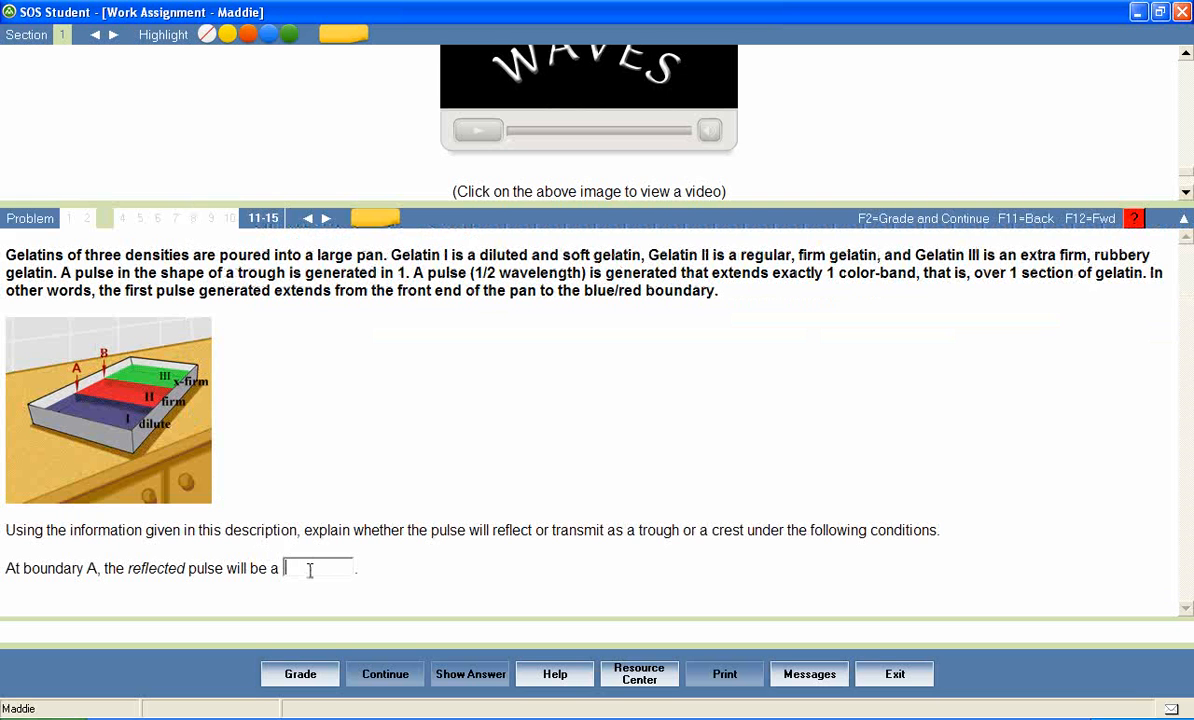
text(creep)
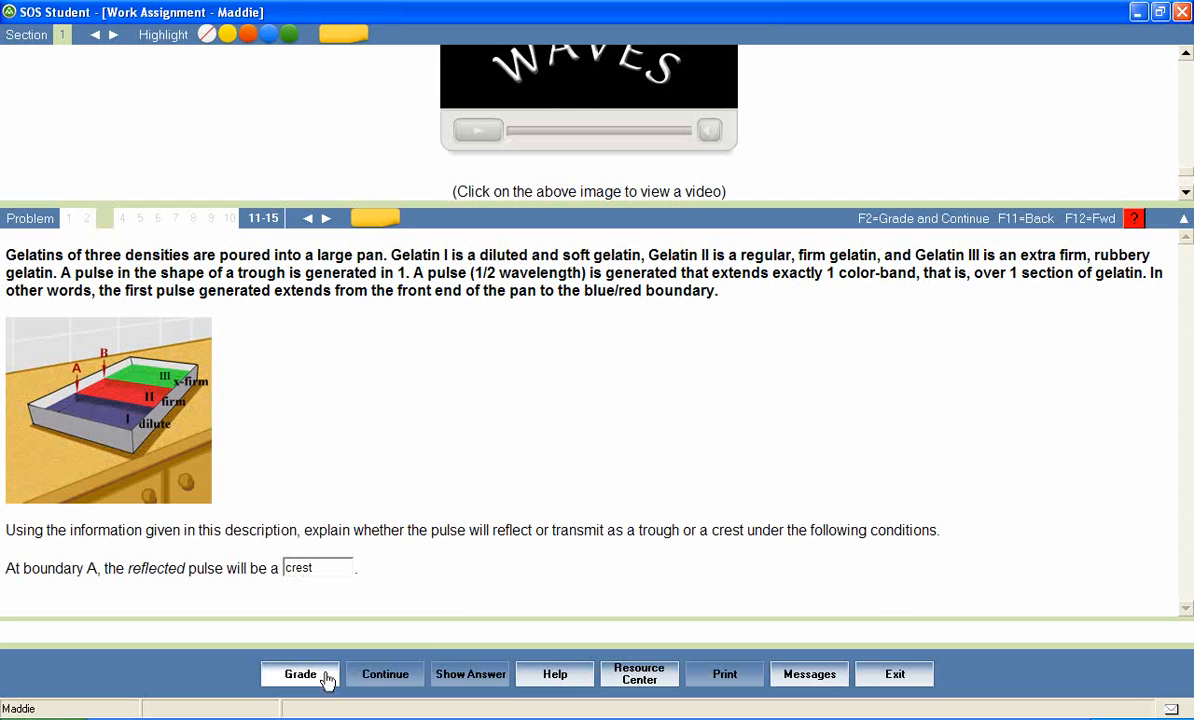
click(300, 673)
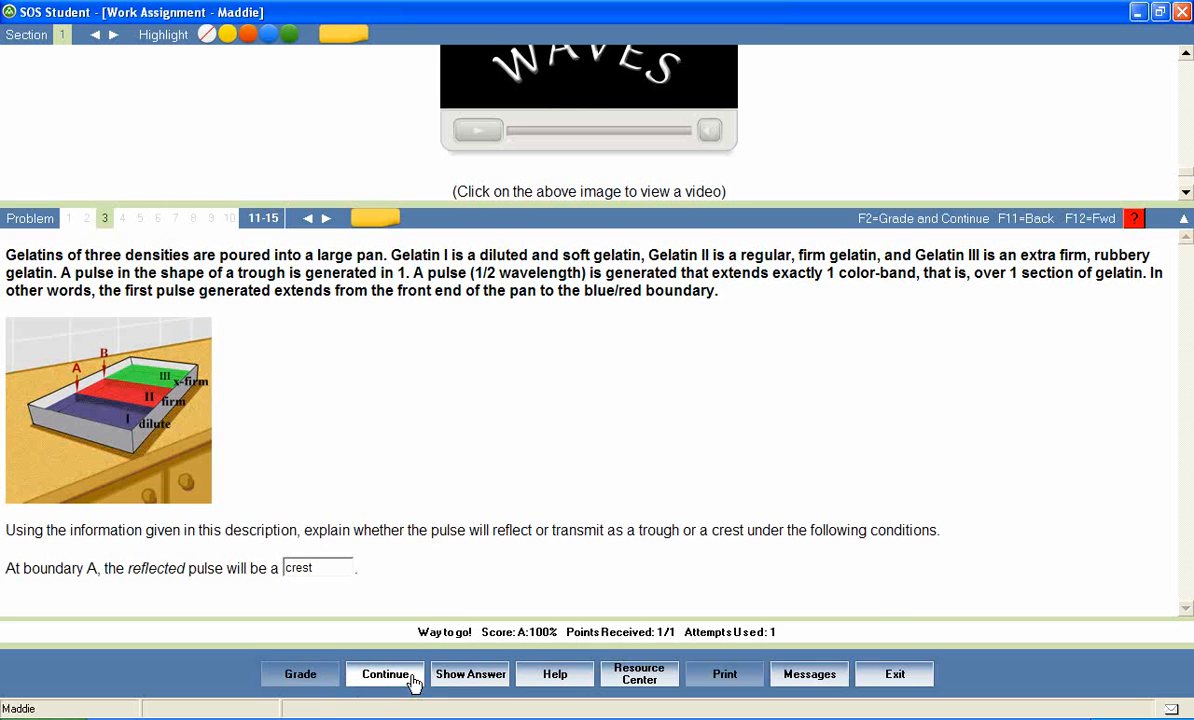
click(385, 673)
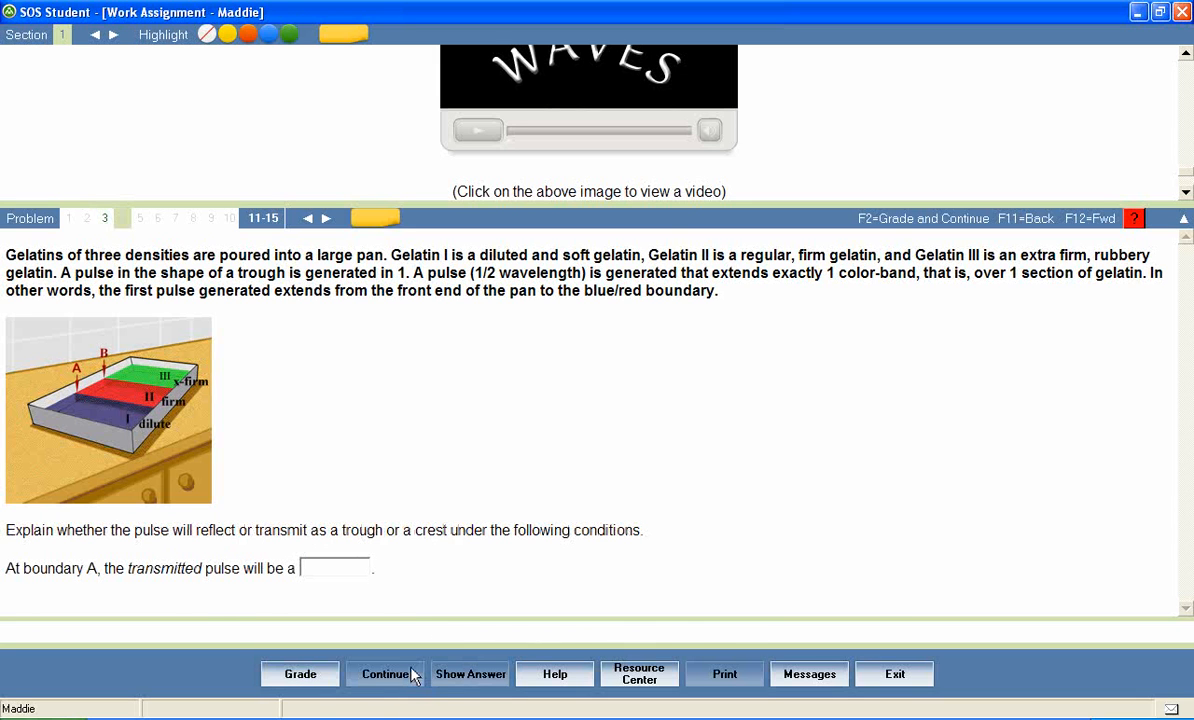
Step: Answer the transmitted pulse questions ('tro', then 'trou' on problem 10), grade, and continue
text(trough)
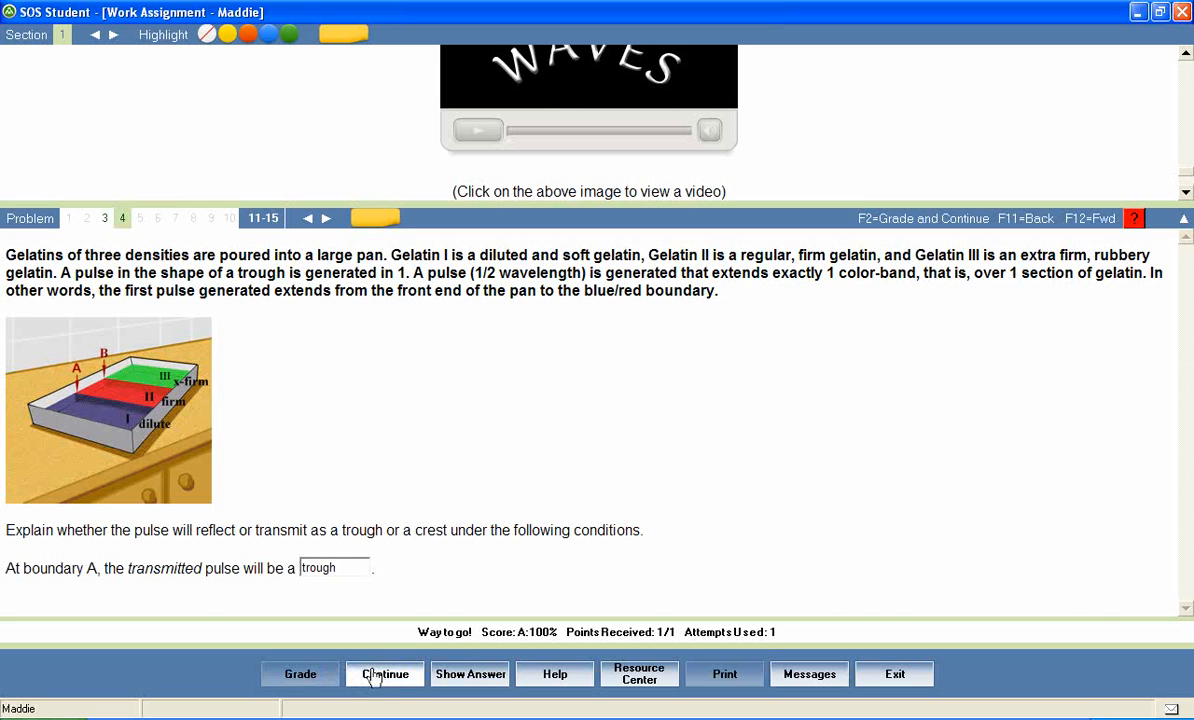
click(384, 673)
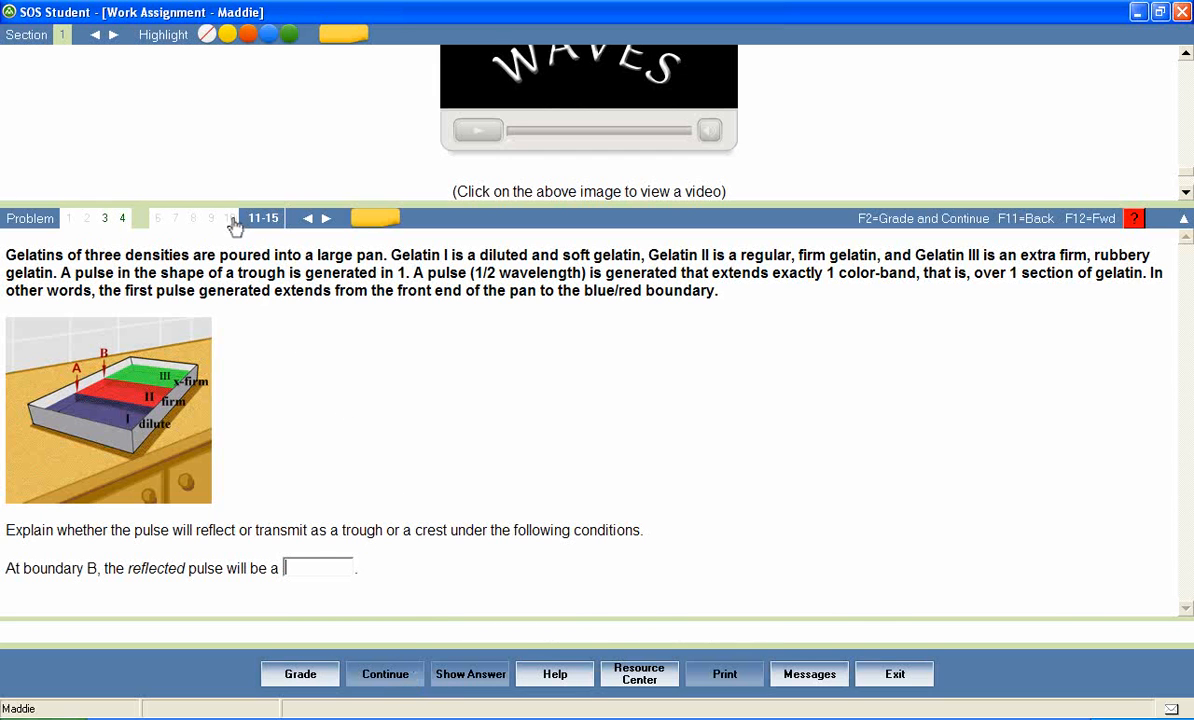
click(326, 218)
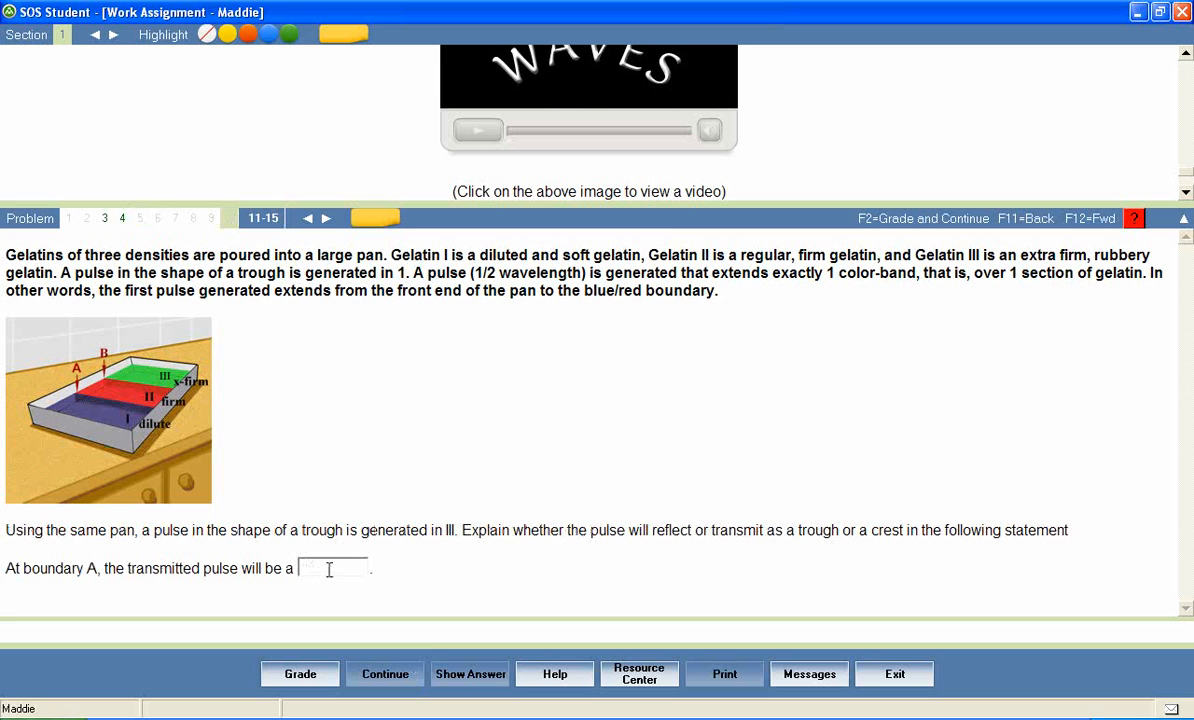
text(trough)
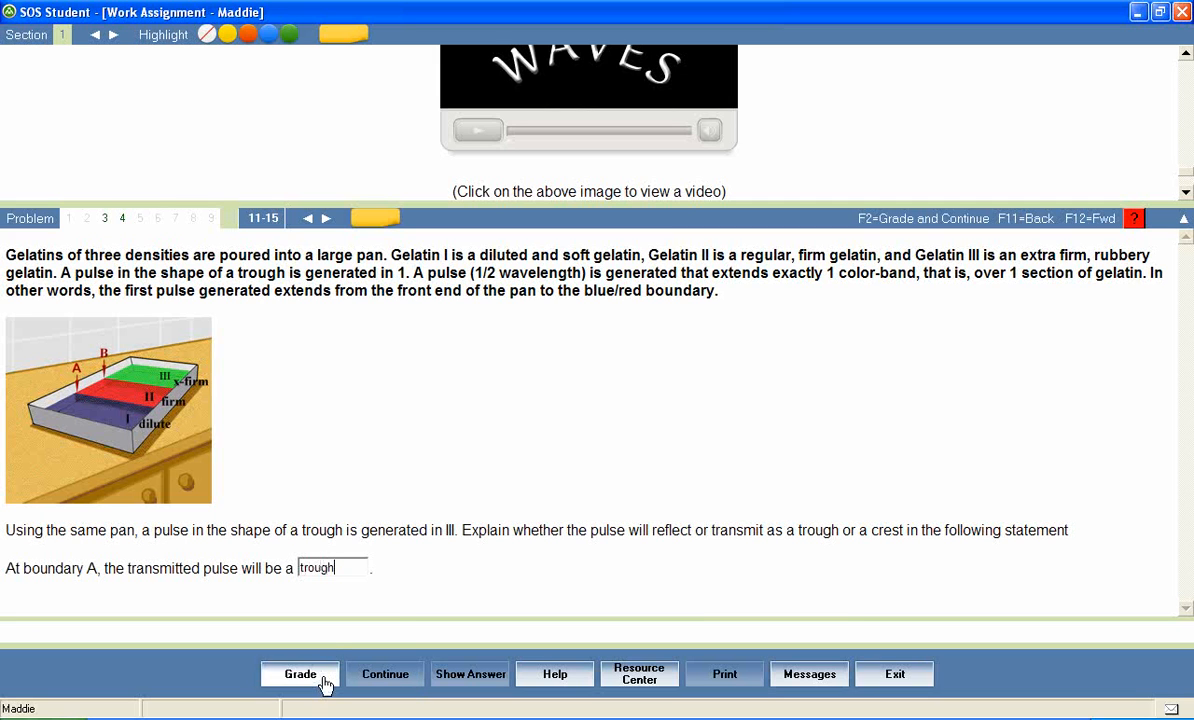
click(300, 673)
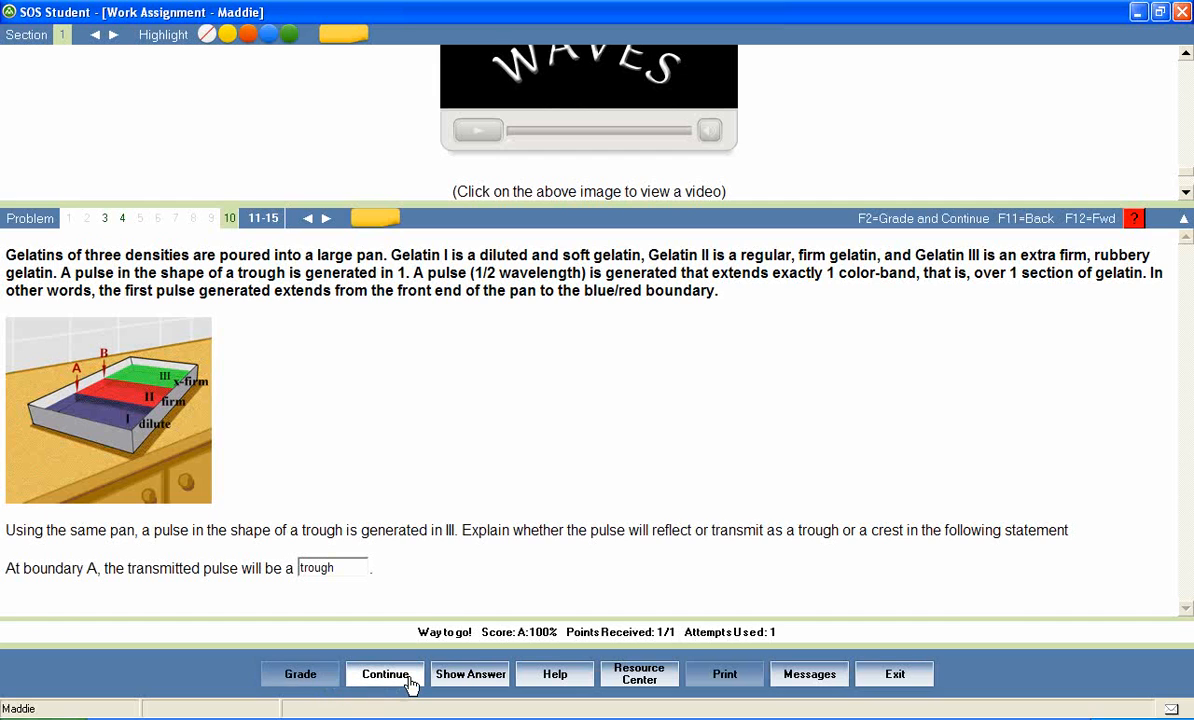
click(385, 673)
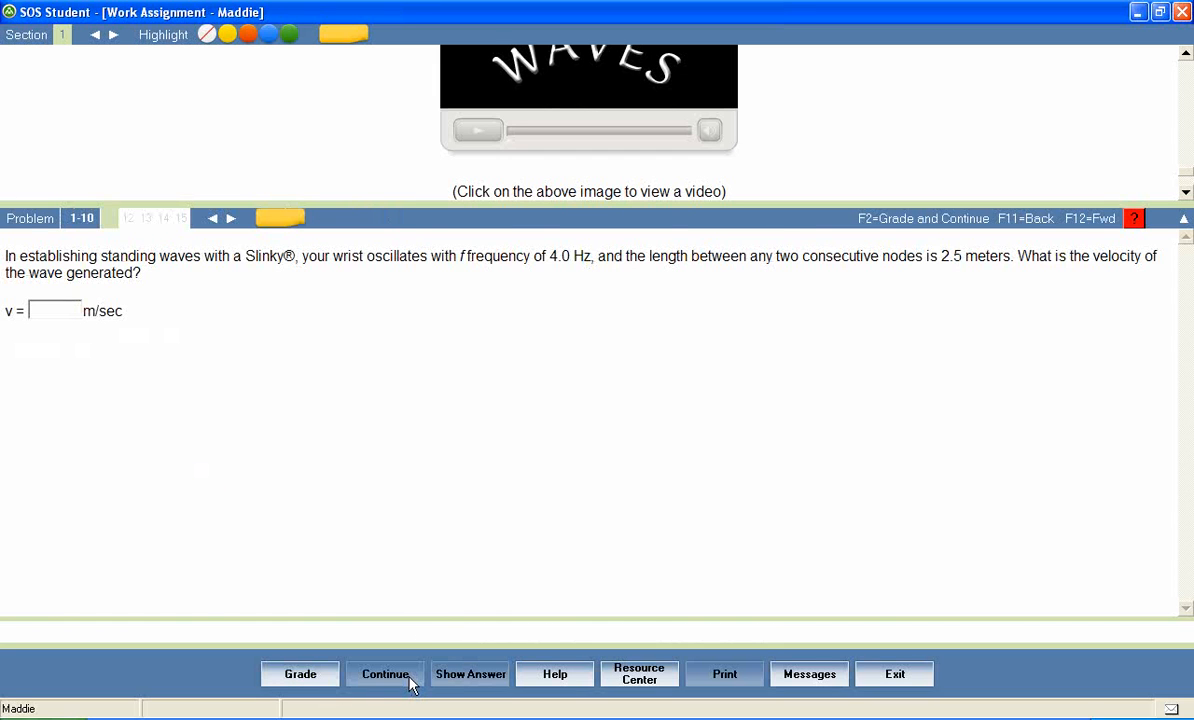
Step: Submit 20 as the Slinky wave velocity answer and get it graded wrong
text(20)
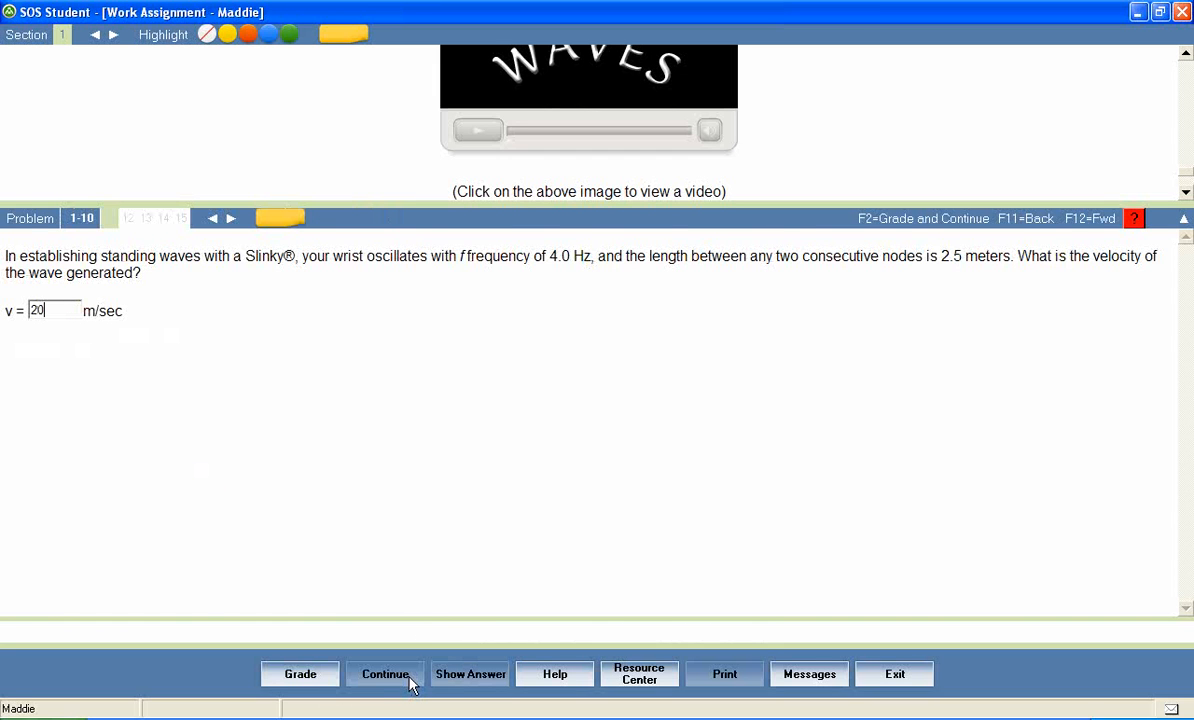
click(300, 673)
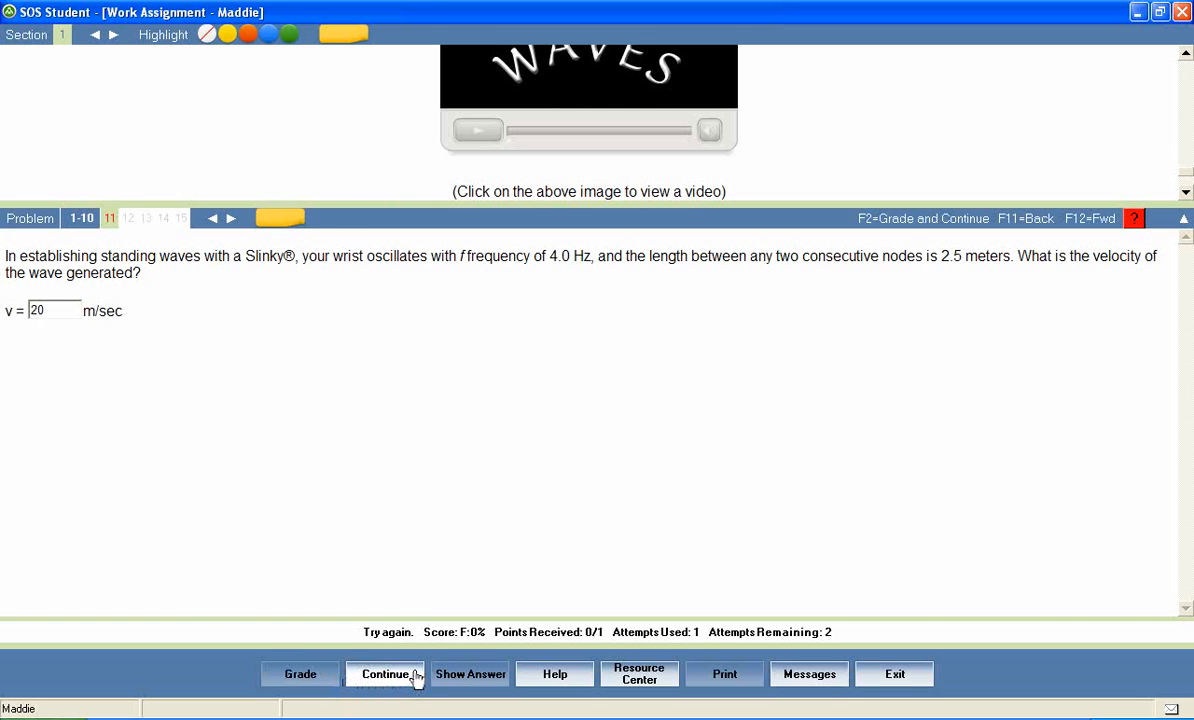
click(385, 673)
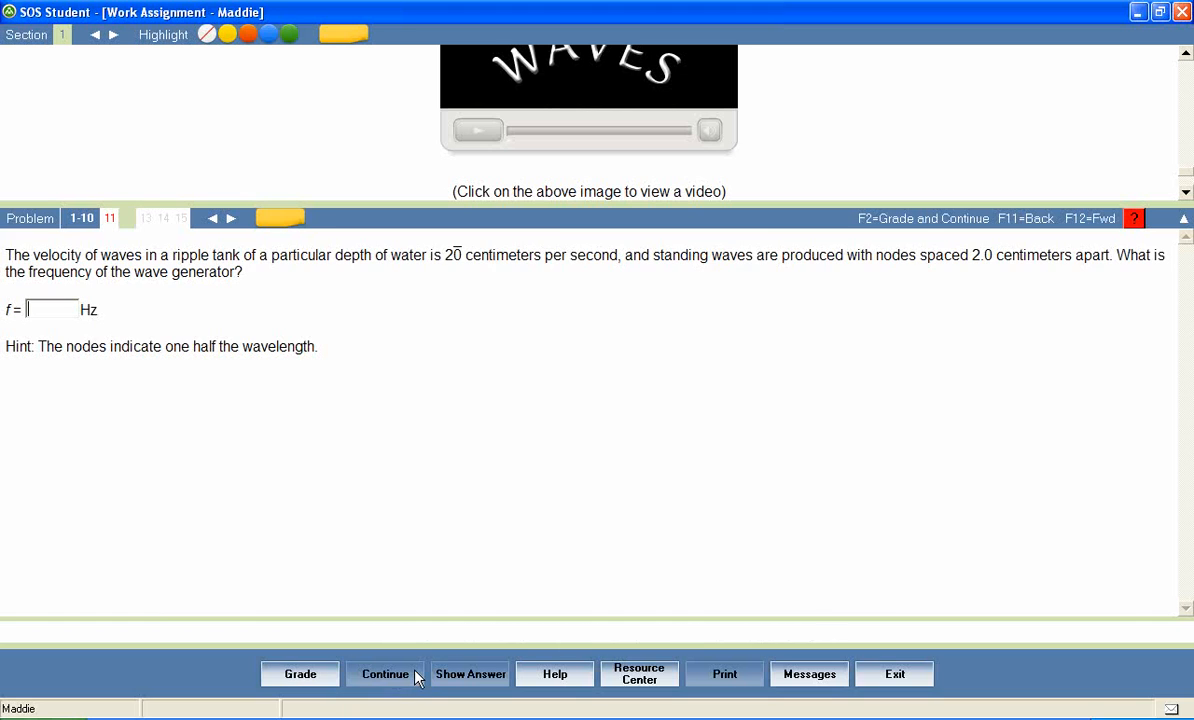
Step: Answer 5.0 Hz for the ripple-tank frequency and get it graded correct
text(5)
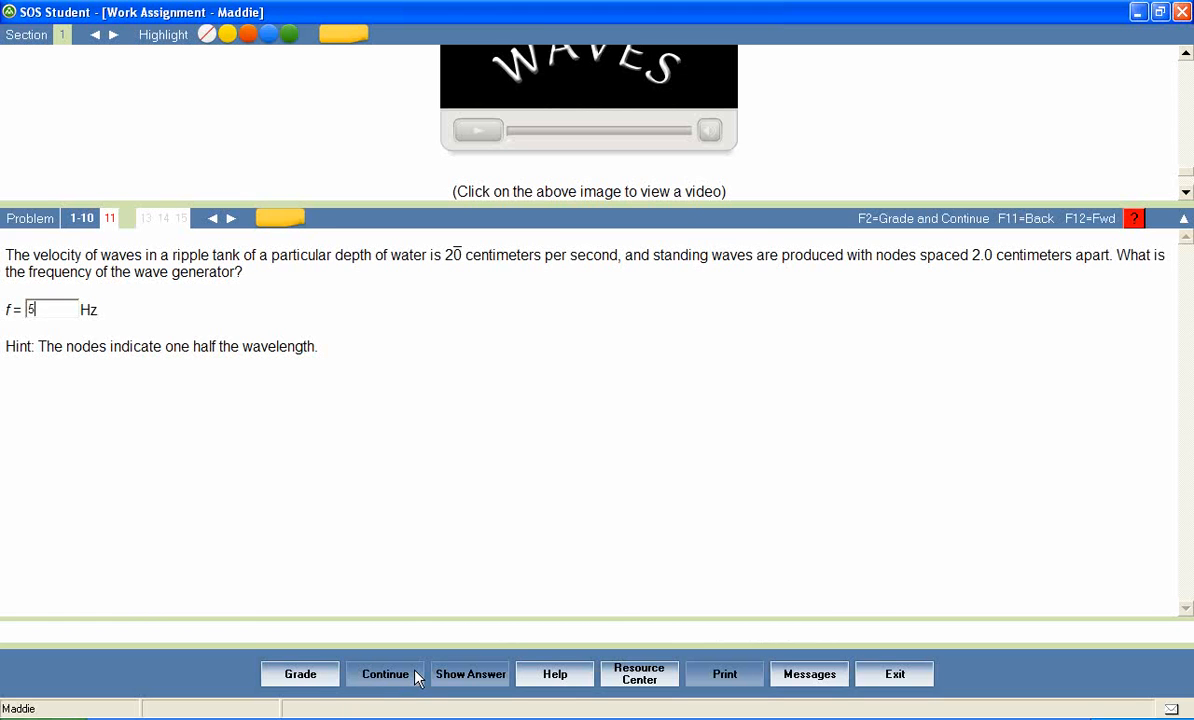
text(.0)
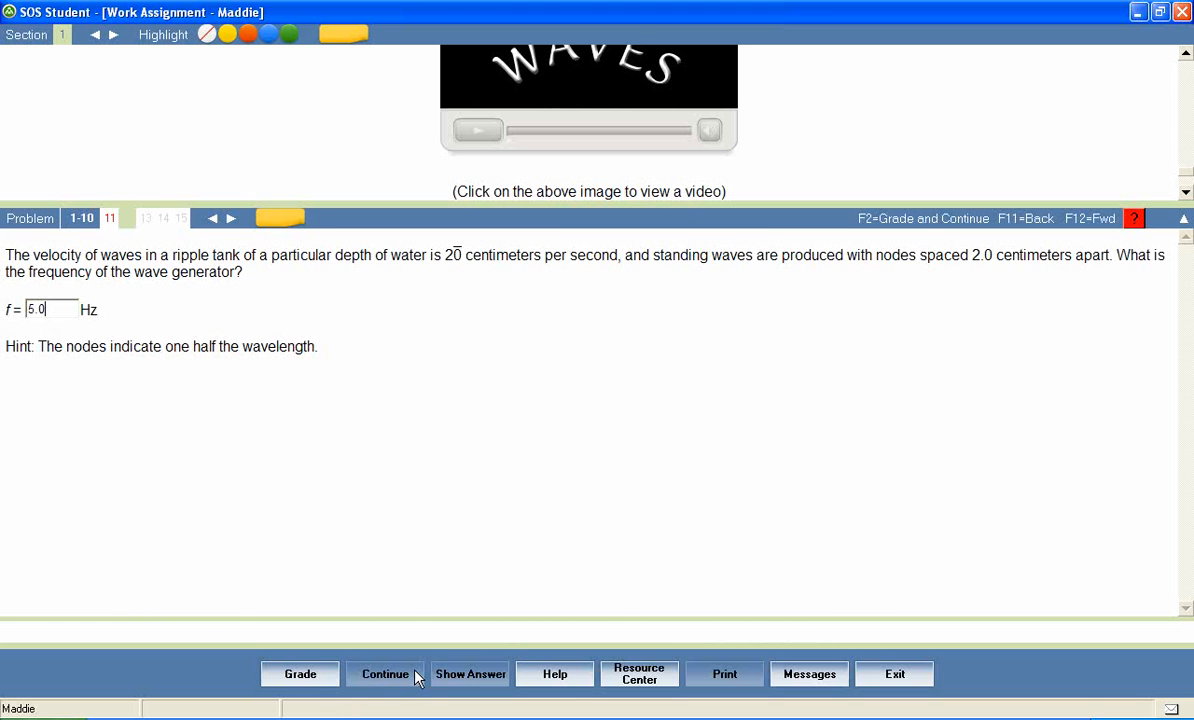
click(300, 673)
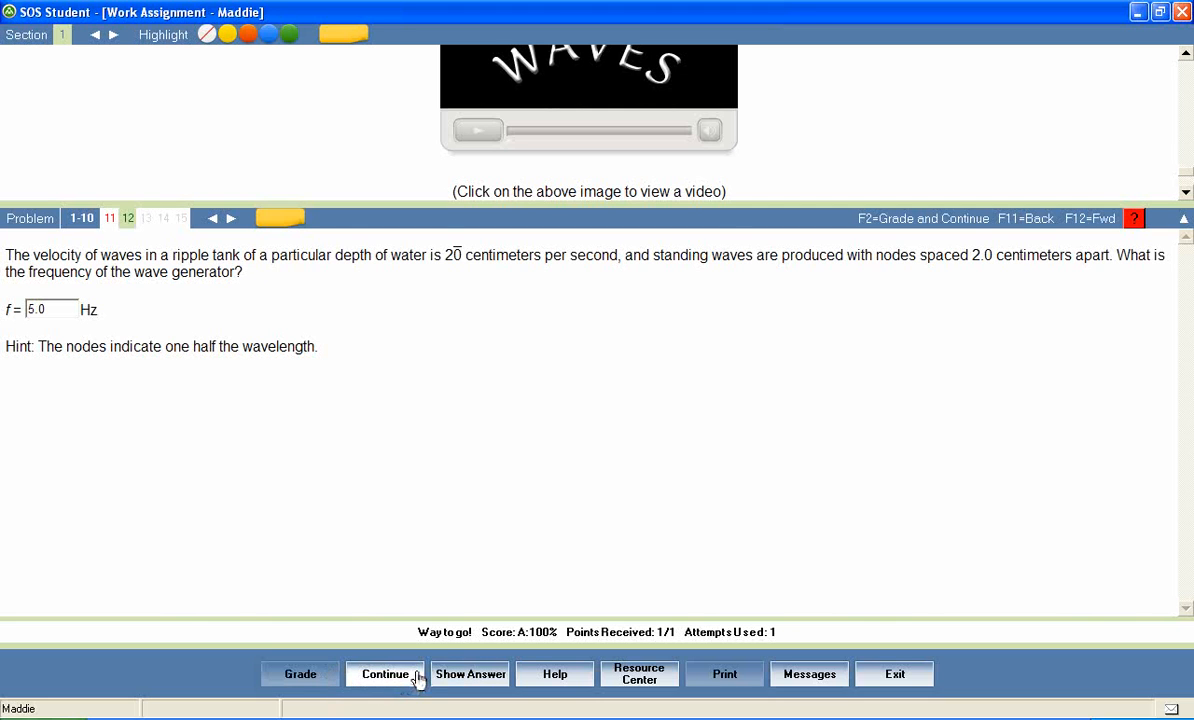
click(385, 673)
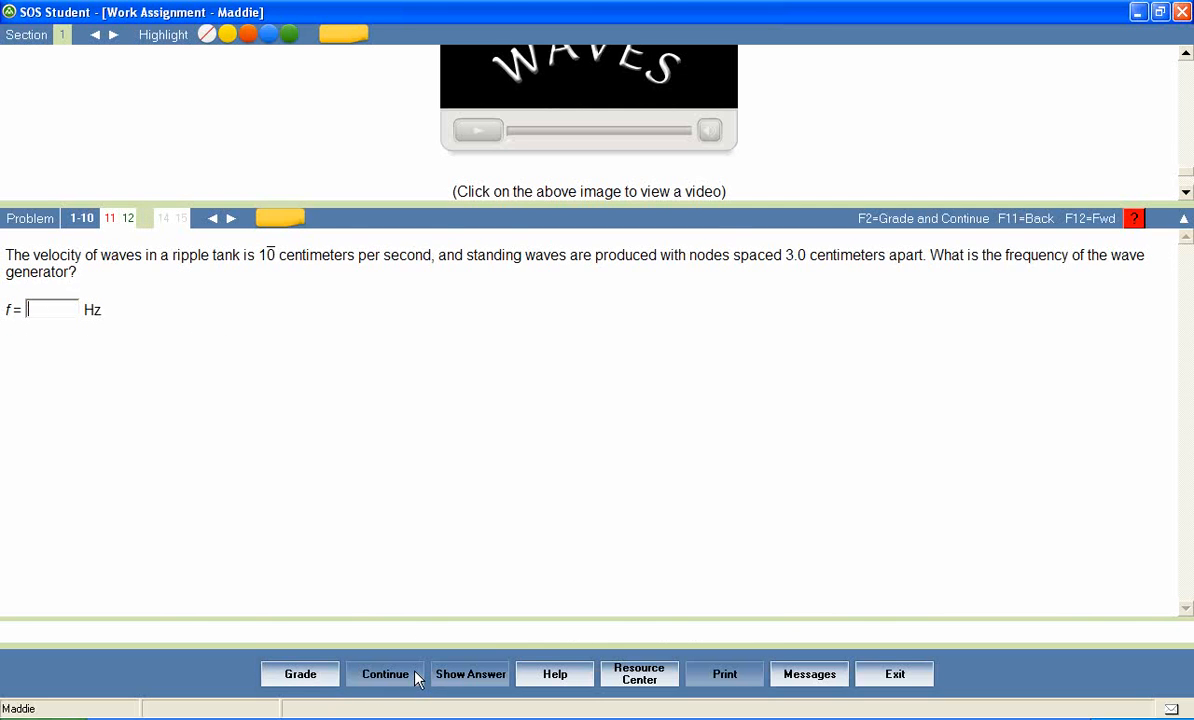
mouse_move(779, 710)
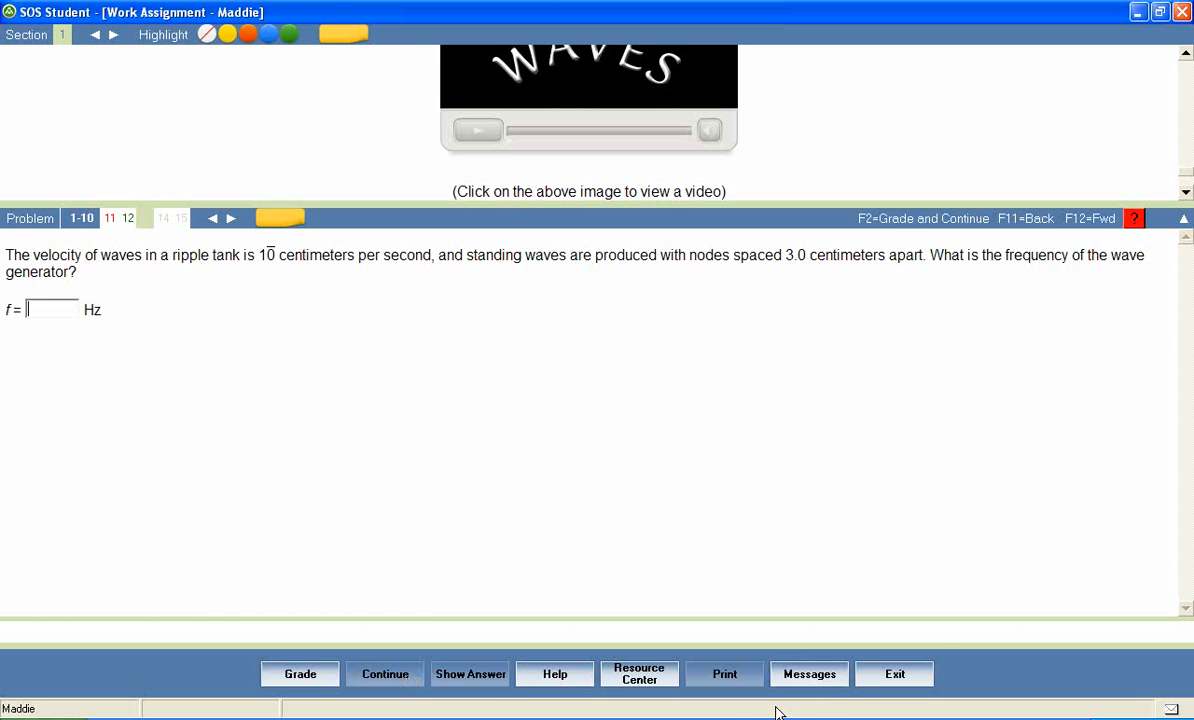